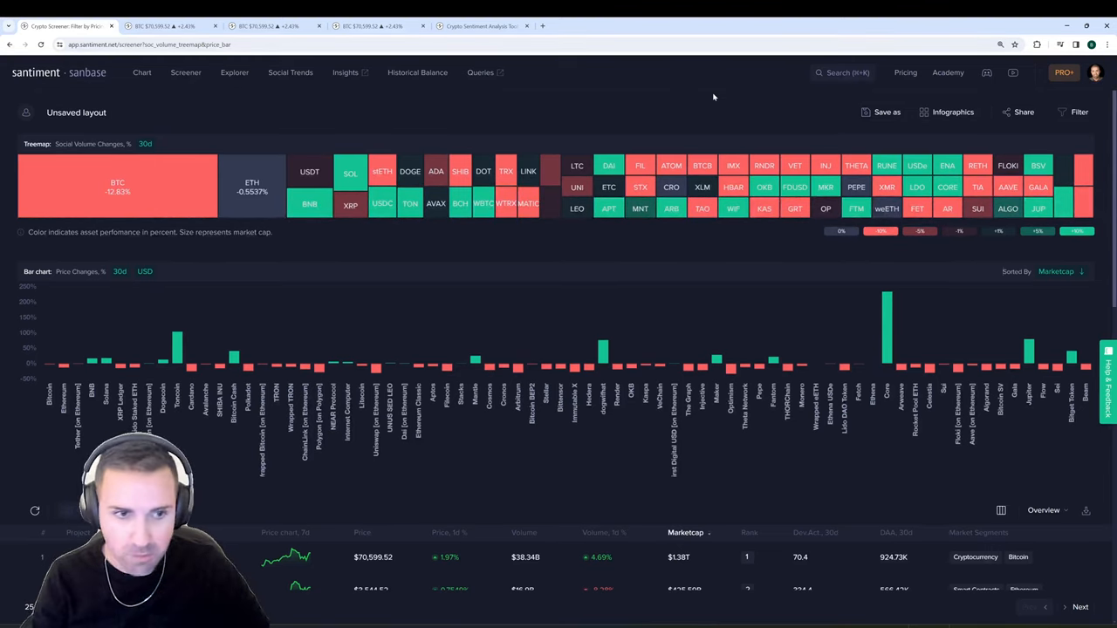
mouse_move(636, 101)
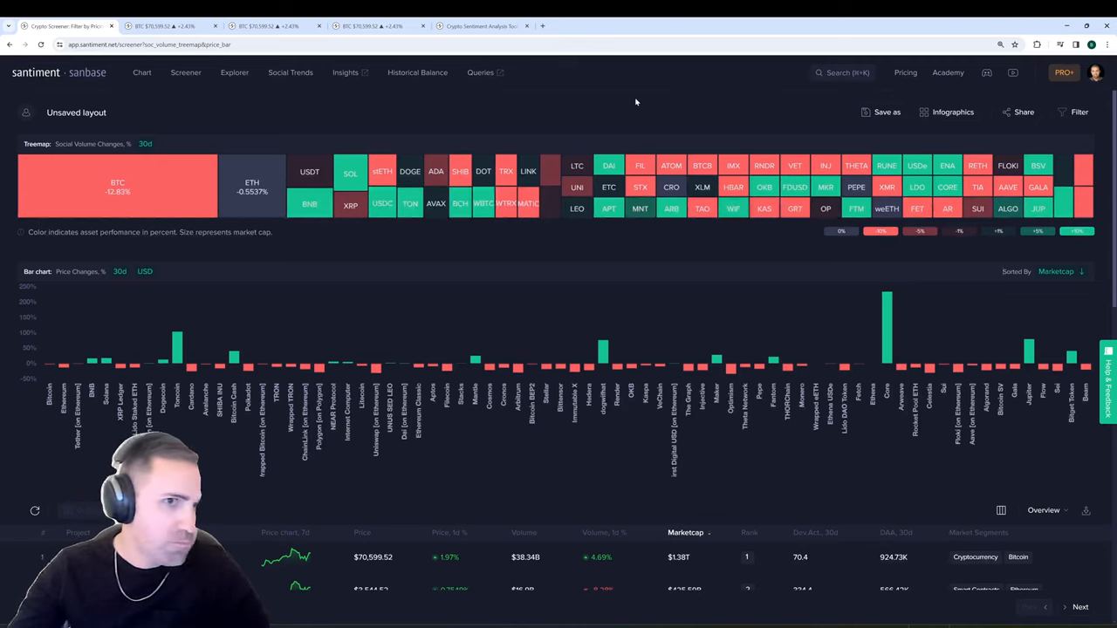
mouse_move(370, 112)
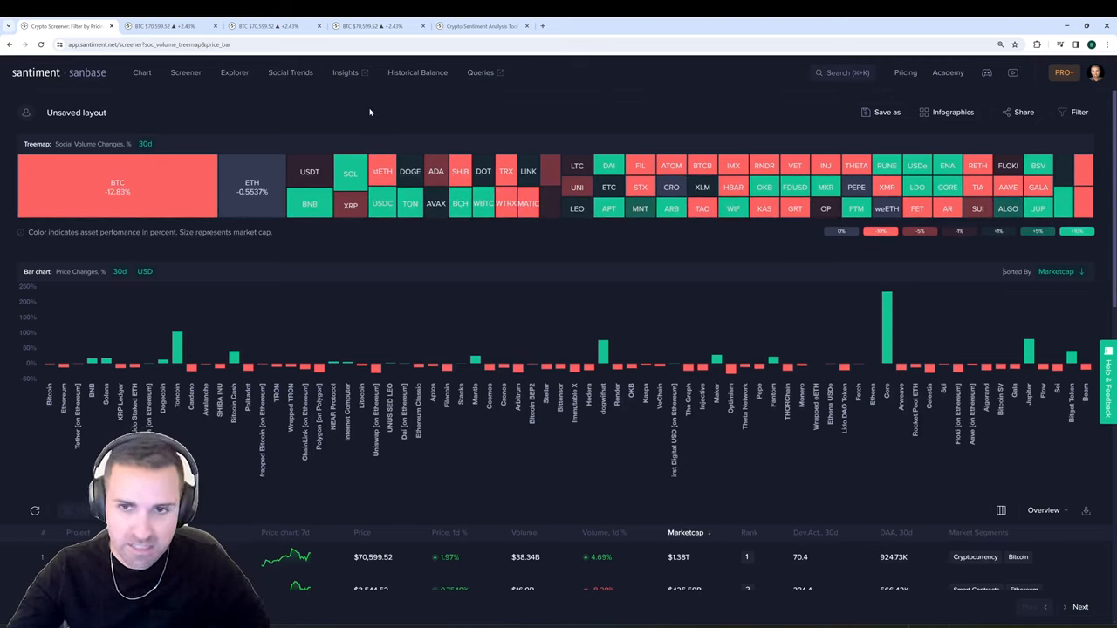
mouse_move(116, 185)
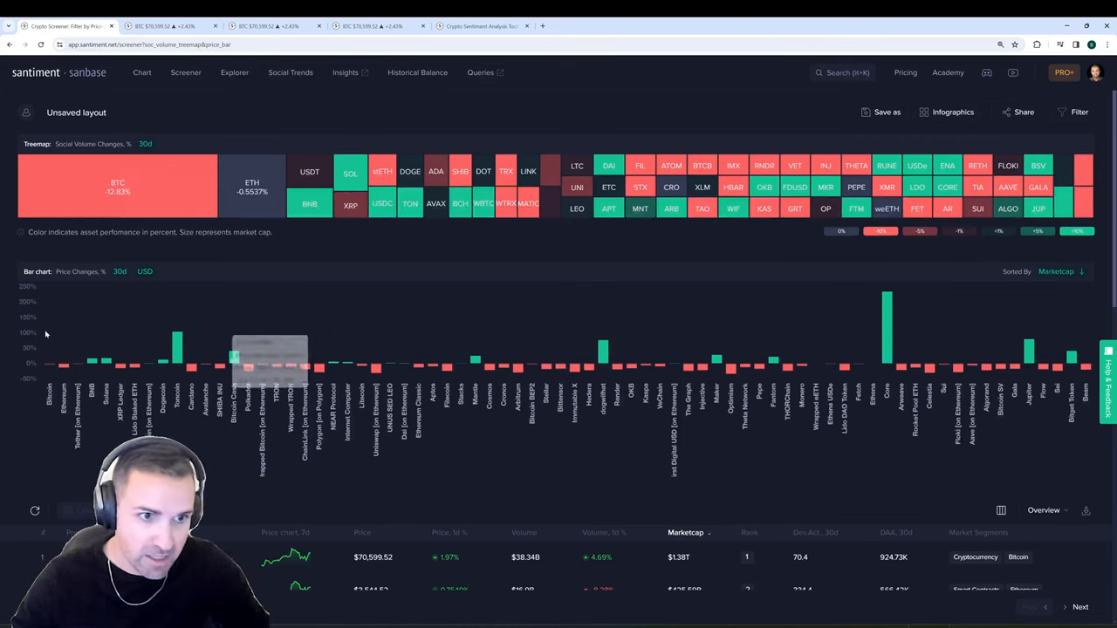
mouse_move(63, 358)
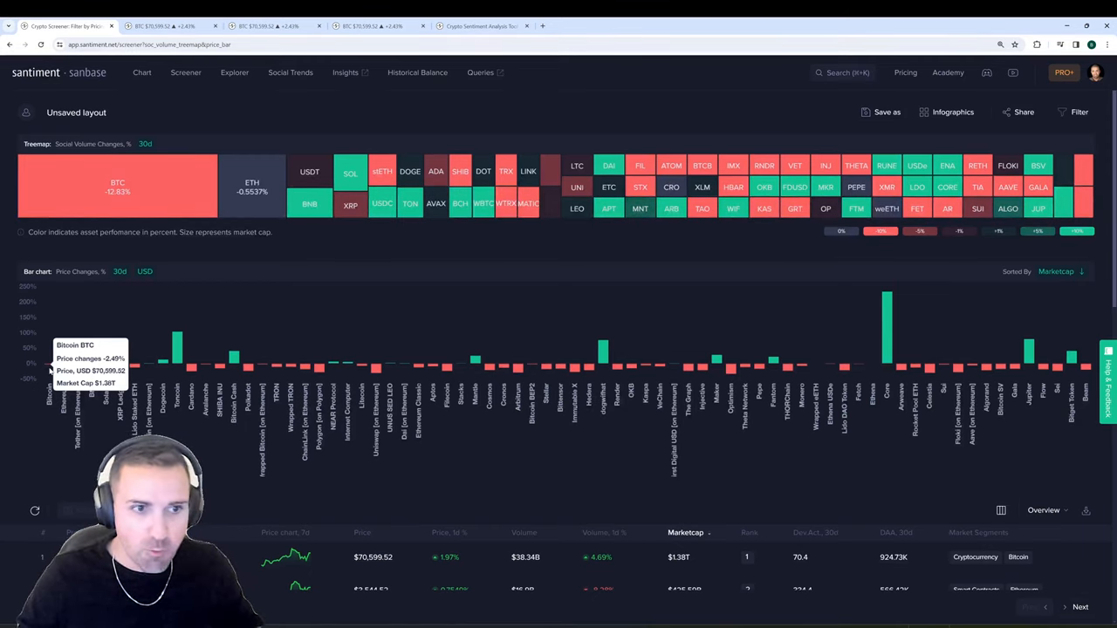
mouse_move(17, 420)
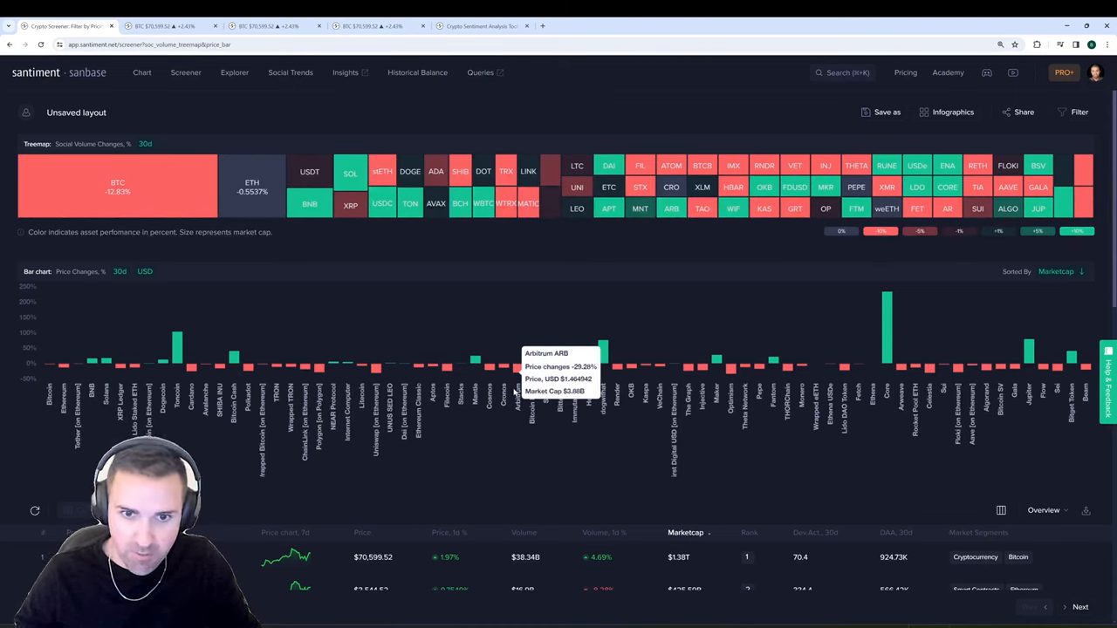
mouse_move(522, 503)
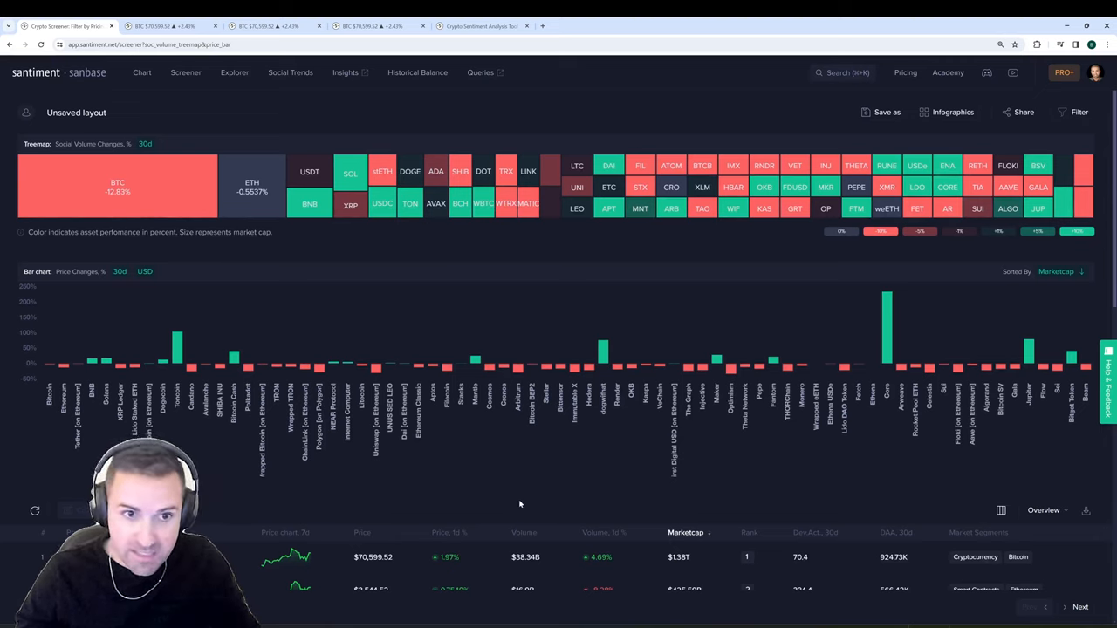
mouse_move(178, 349)
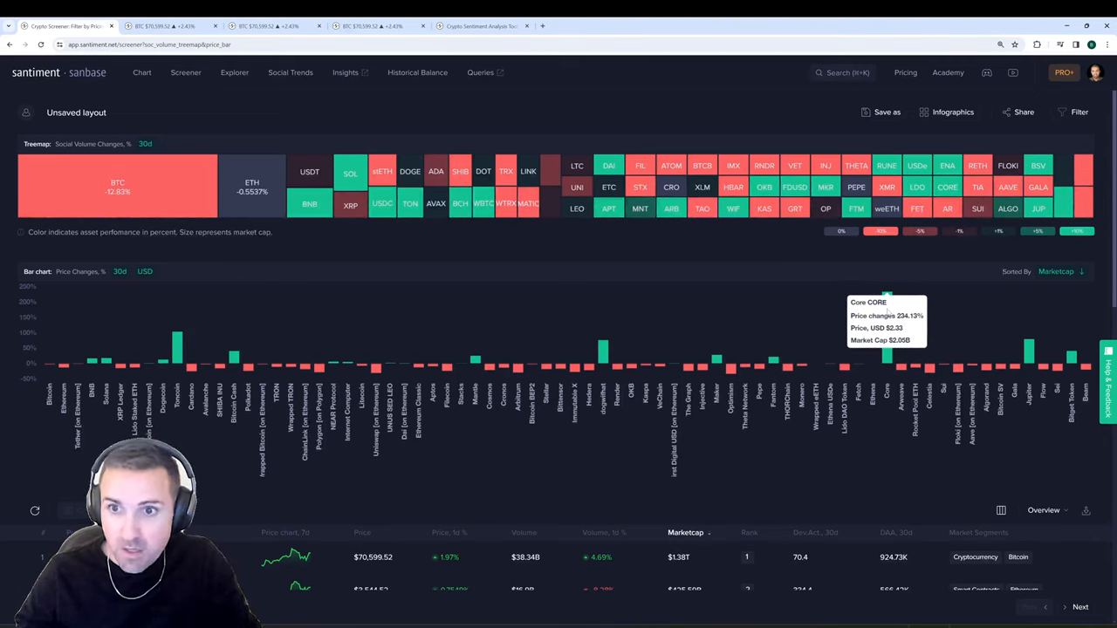
mouse_move(603, 357)
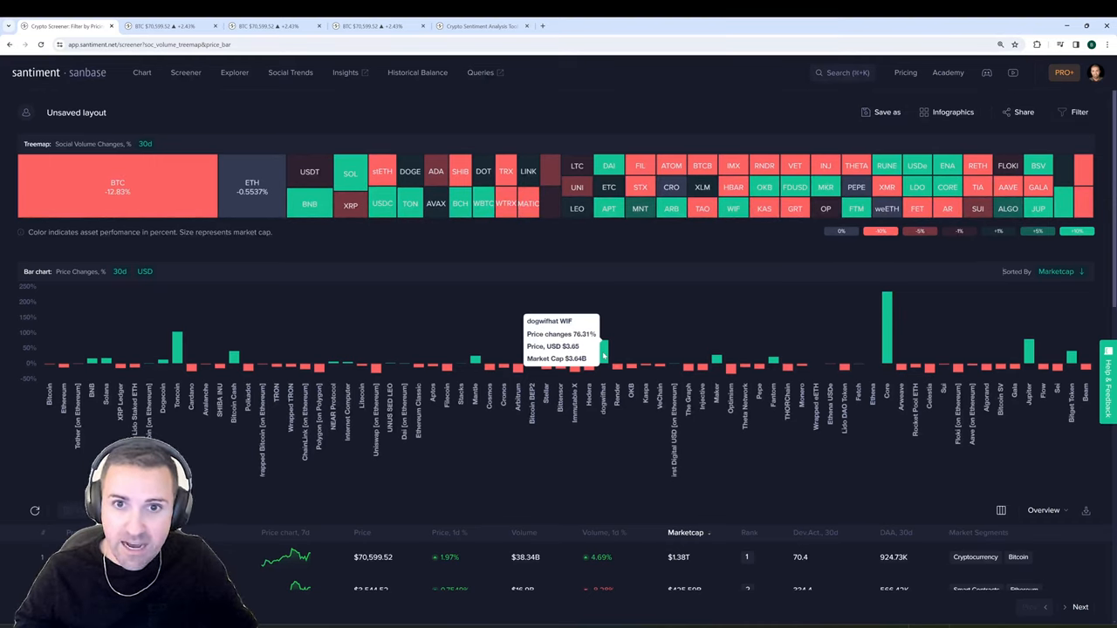
mouse_move(500, 253)
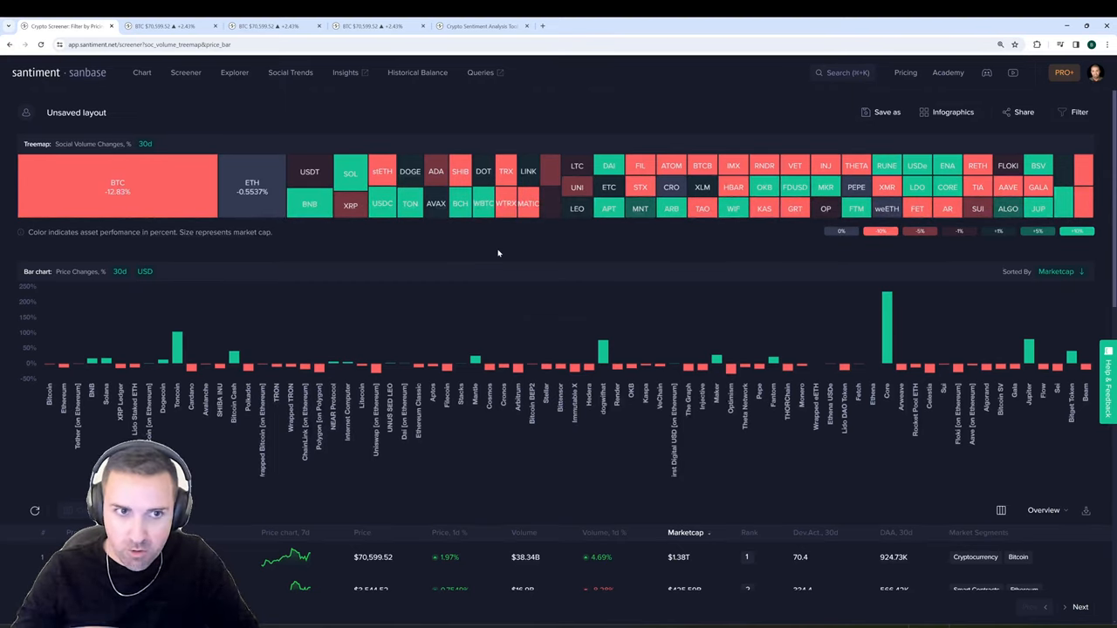
mouse_move(117, 185)
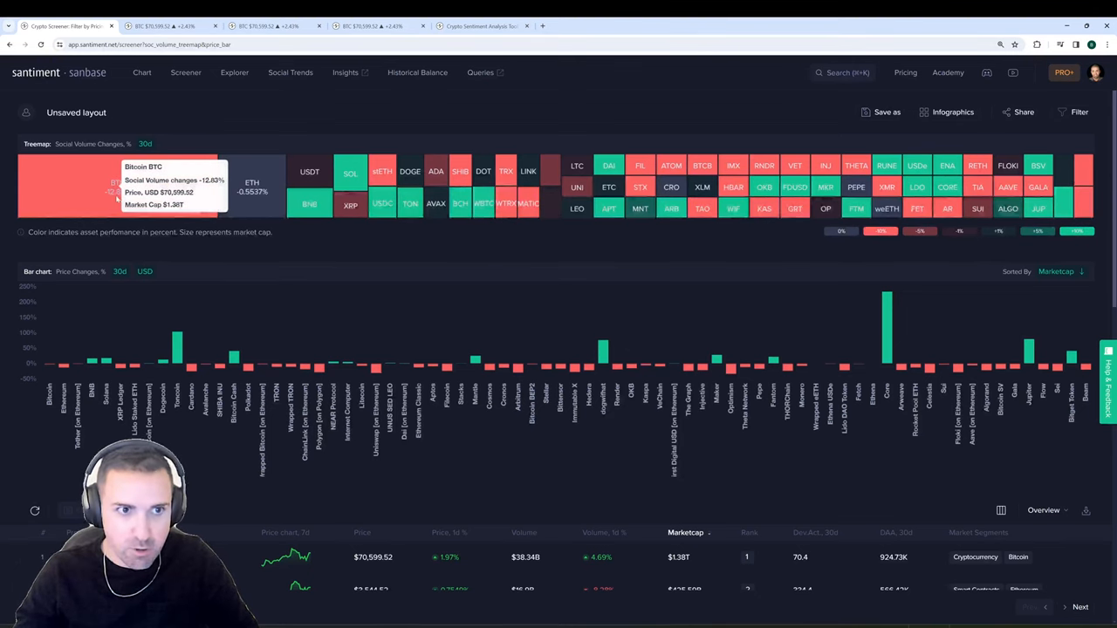
Show the Bitcoin chart with daily price candles and the RSI 1d metric overlaid.
left_click(165, 26)
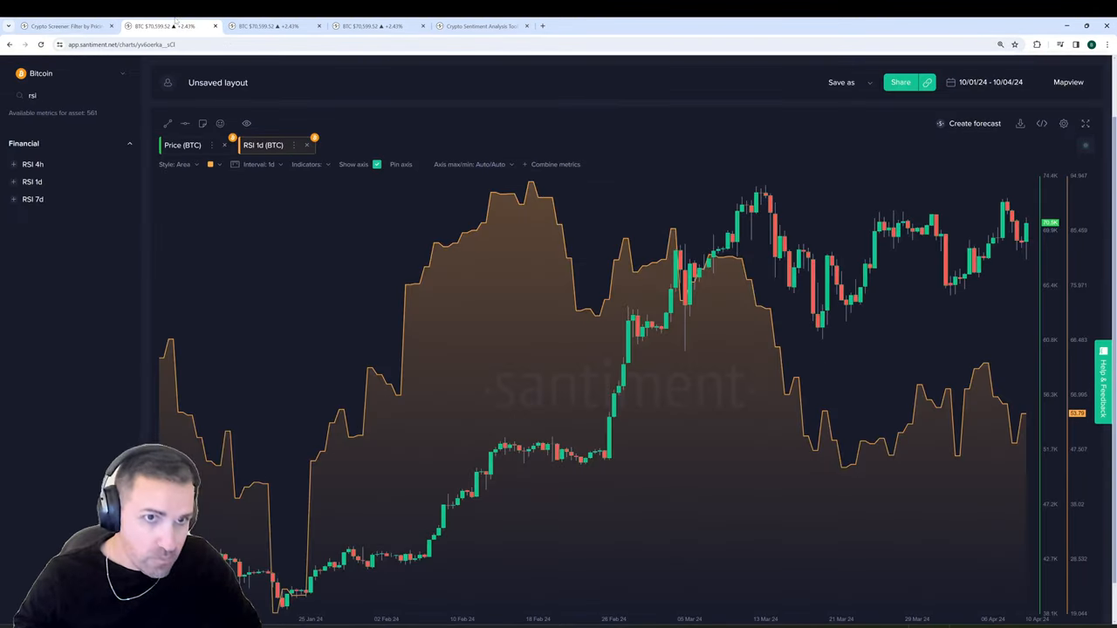
mouse_move(444, 119)
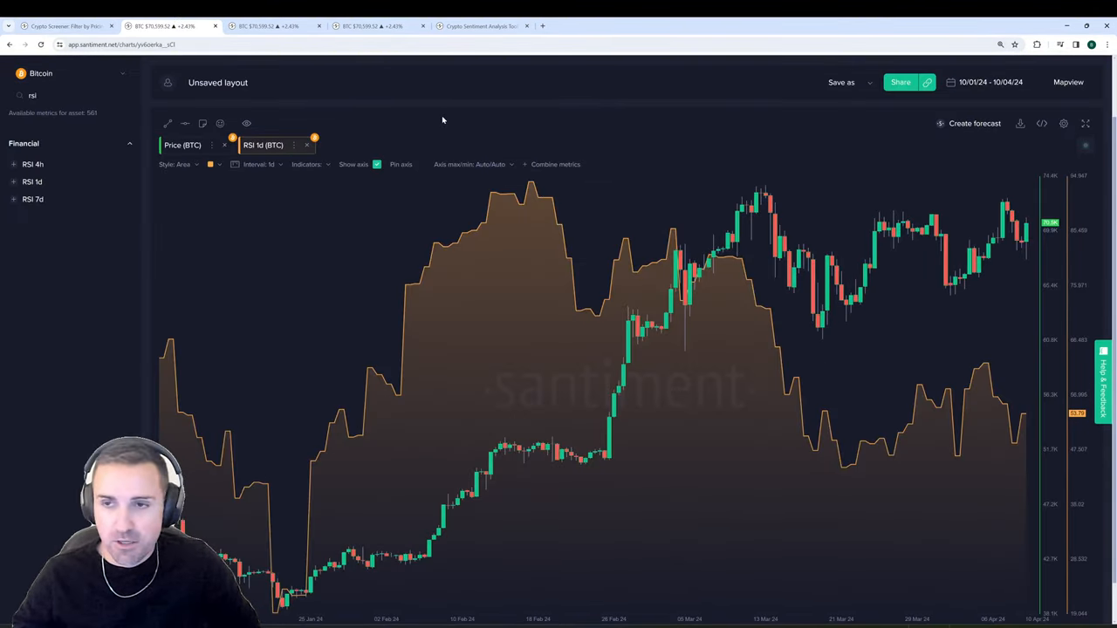
mouse_move(761, 195)
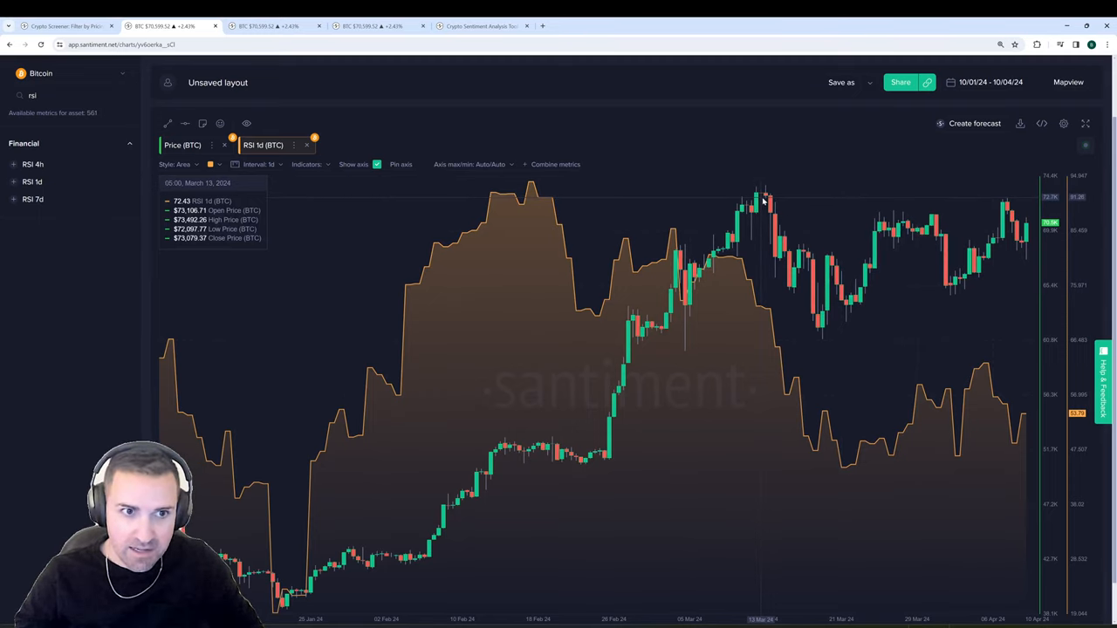
mouse_move(765, 196)
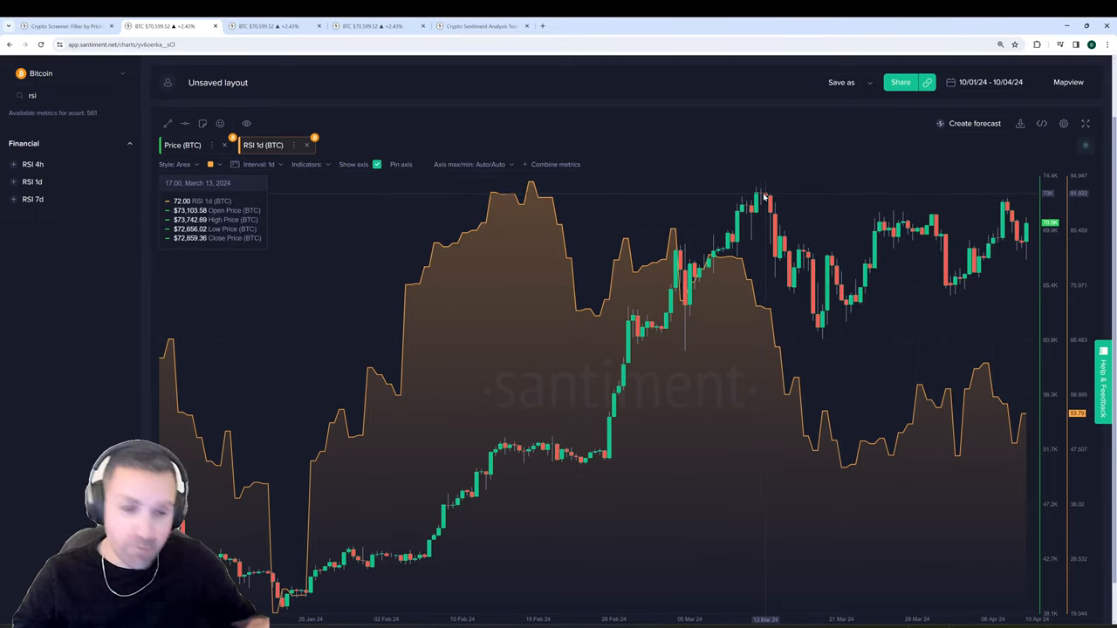
mouse_move(761, 194)
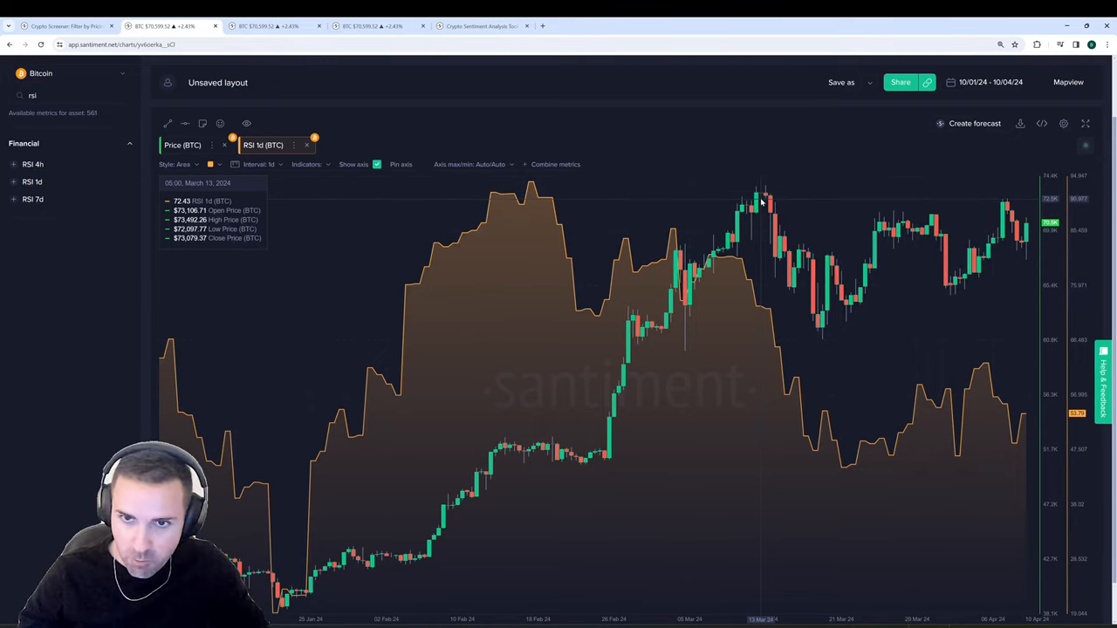
mouse_move(766, 207)
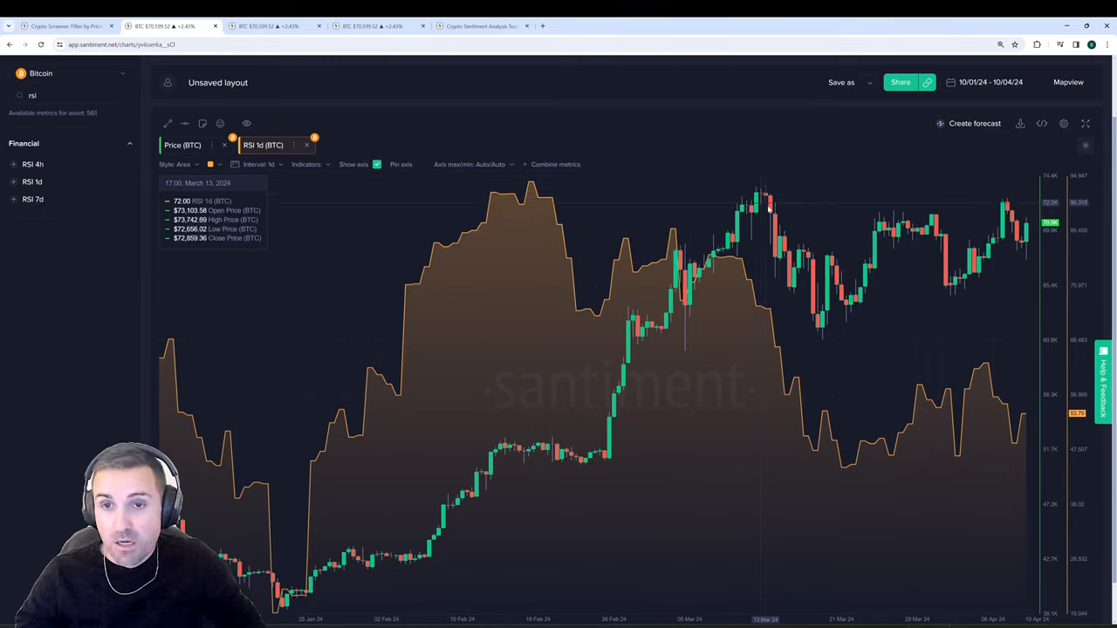
mouse_move(818, 335)
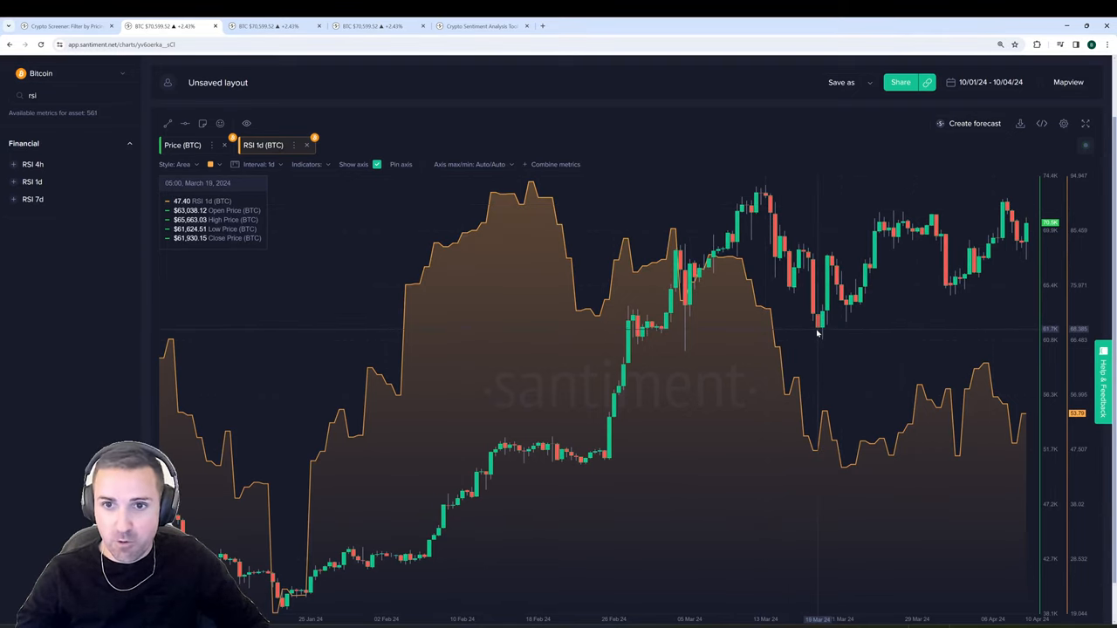
mouse_move(928, 220)
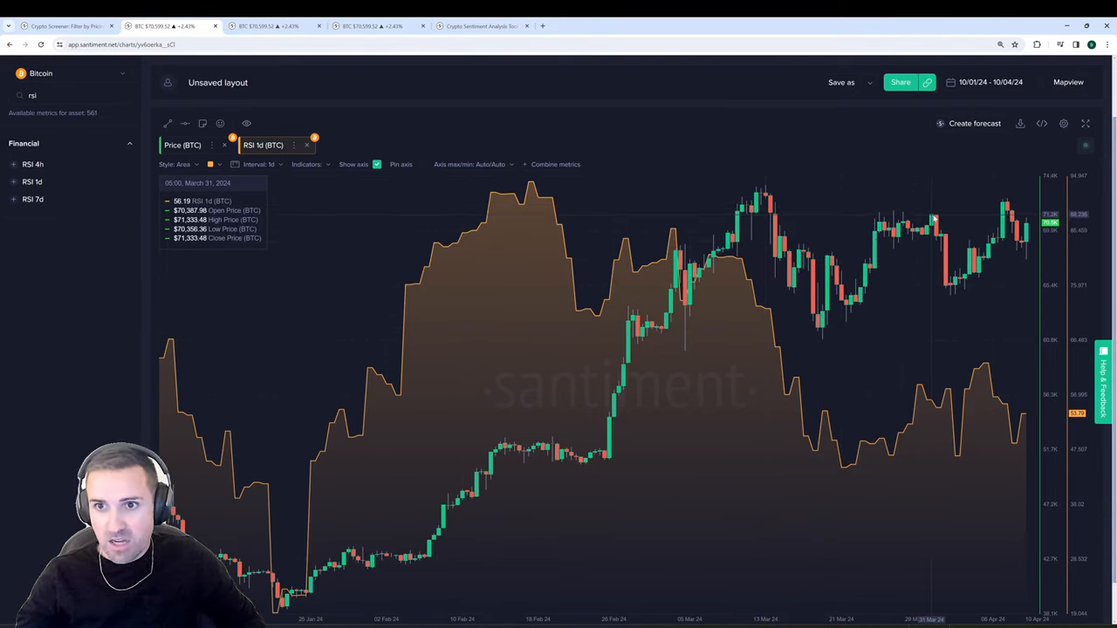
mouse_move(1003, 209)
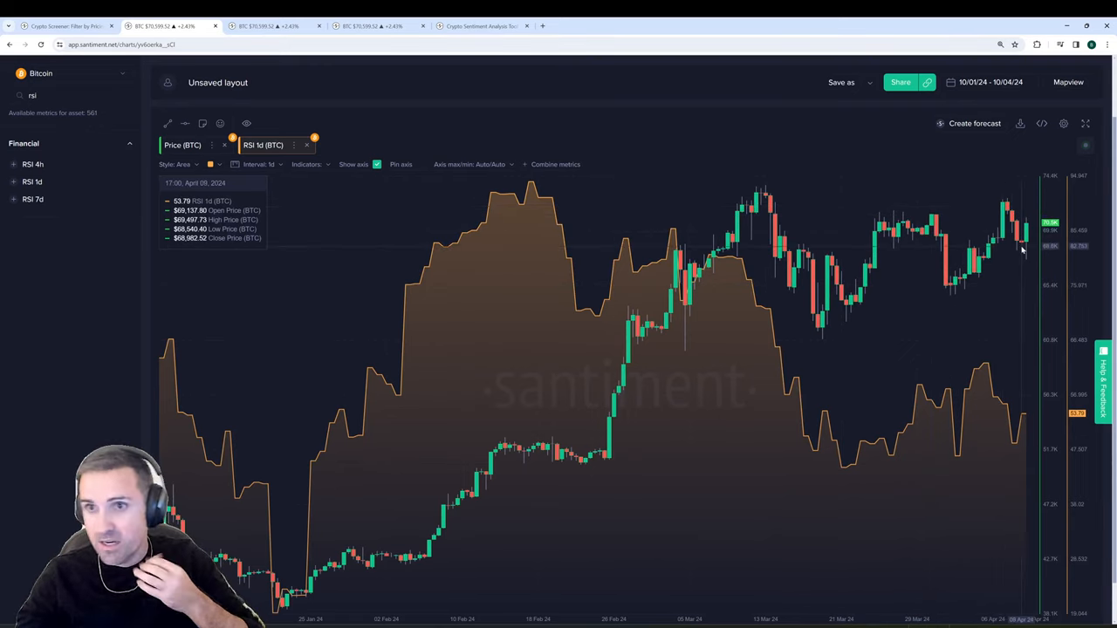
mouse_move(1027, 236)
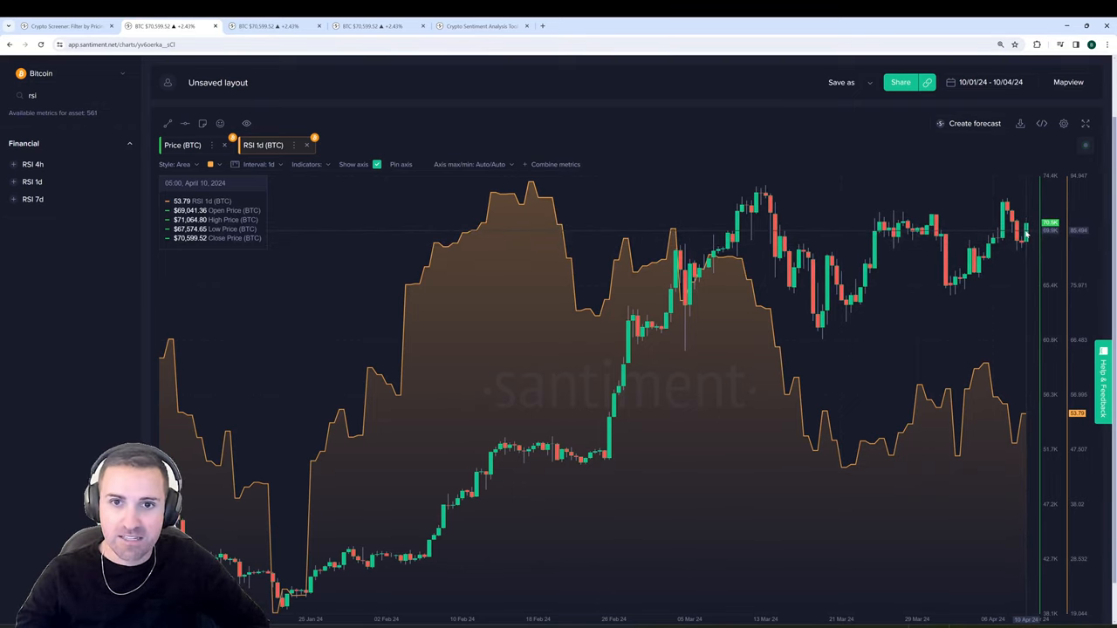
mouse_move(1026, 234)
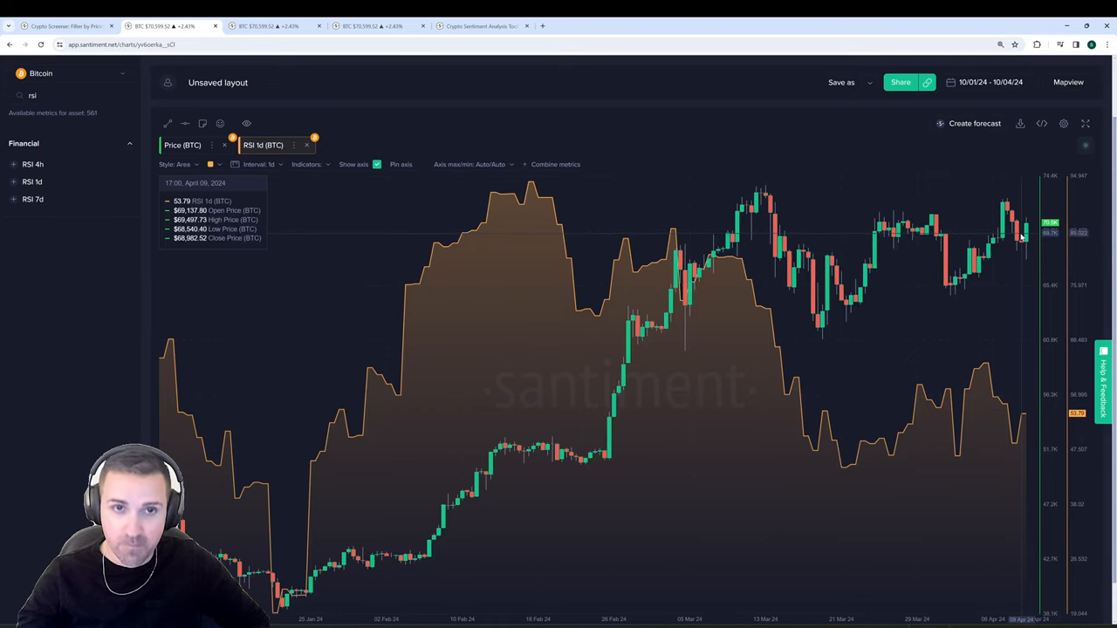
mouse_move(1016, 235)
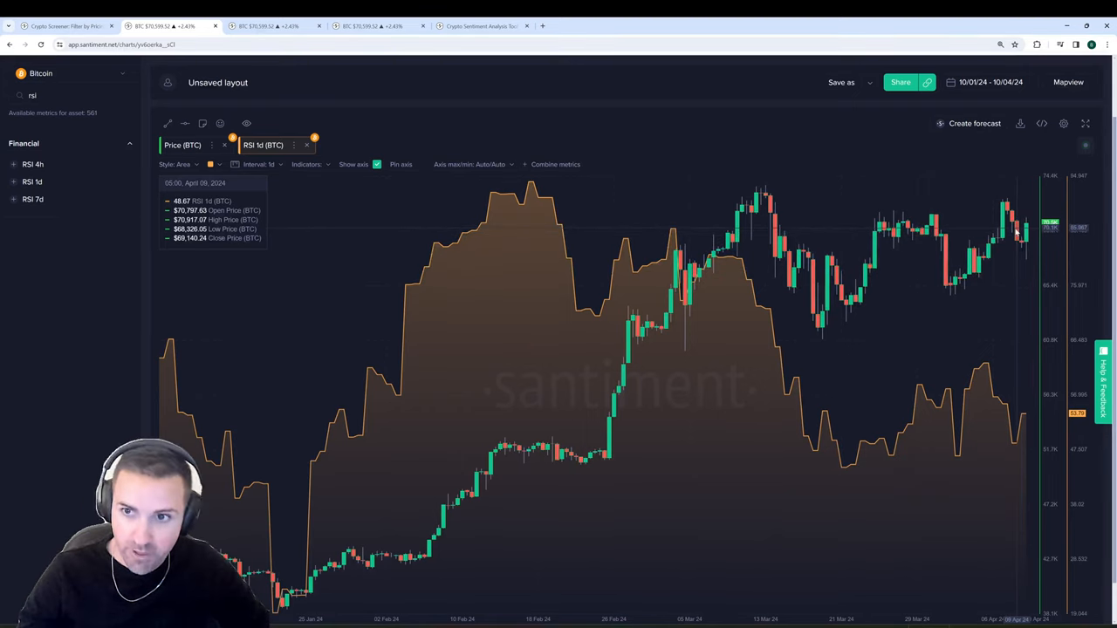
mouse_move(1026, 229)
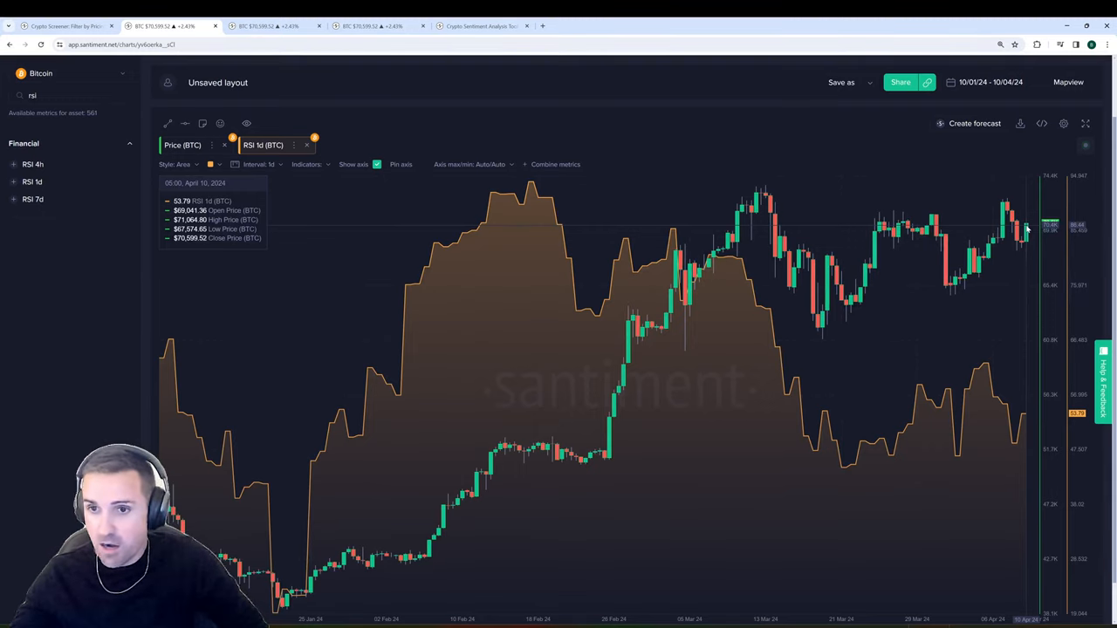
mouse_move(1016, 218)
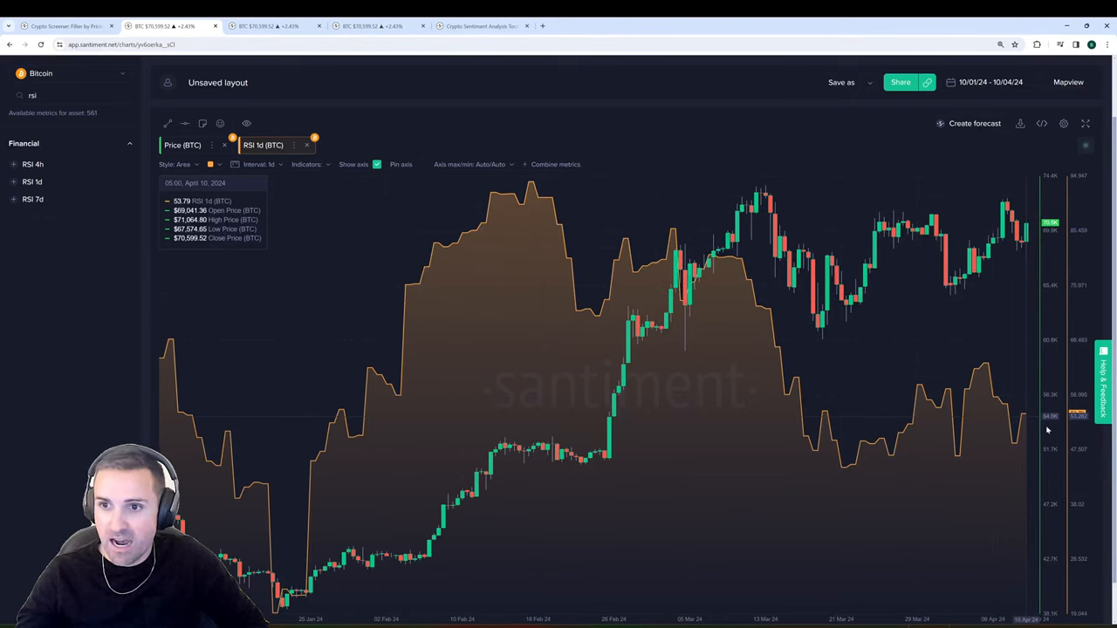
mouse_move(1058, 429)
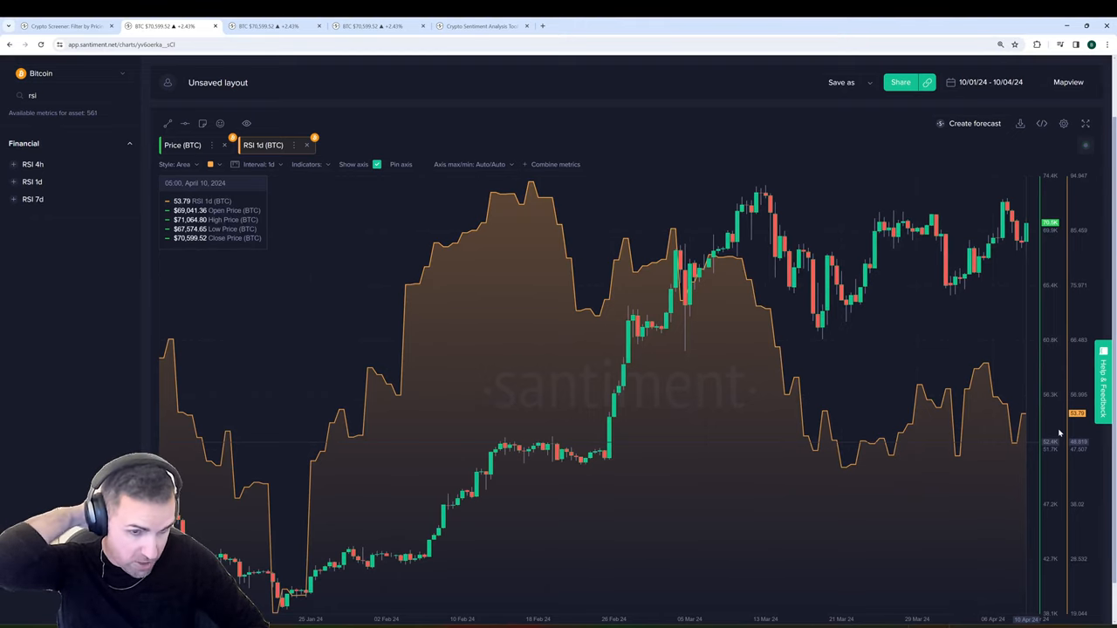
mouse_move(1062, 433)
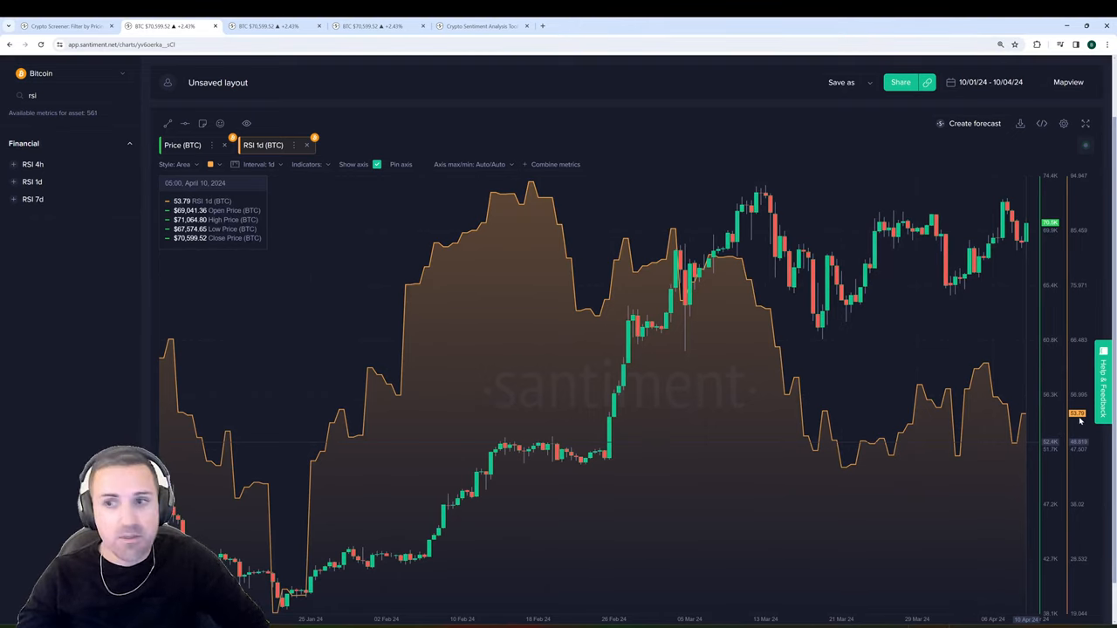
mouse_move(1047, 421)
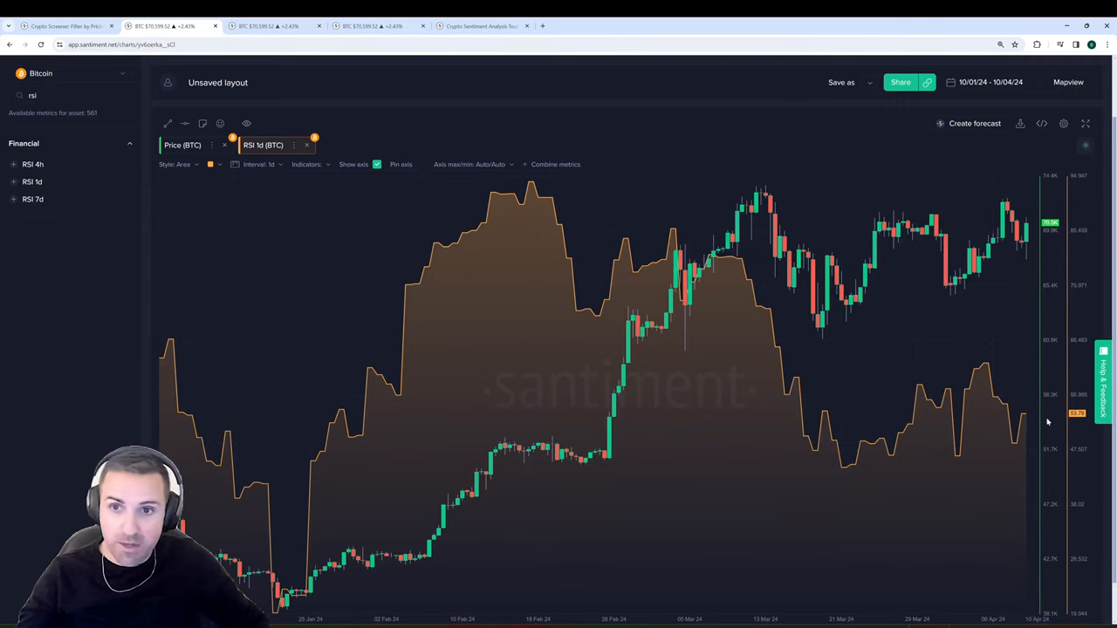
mouse_move(847, 311)
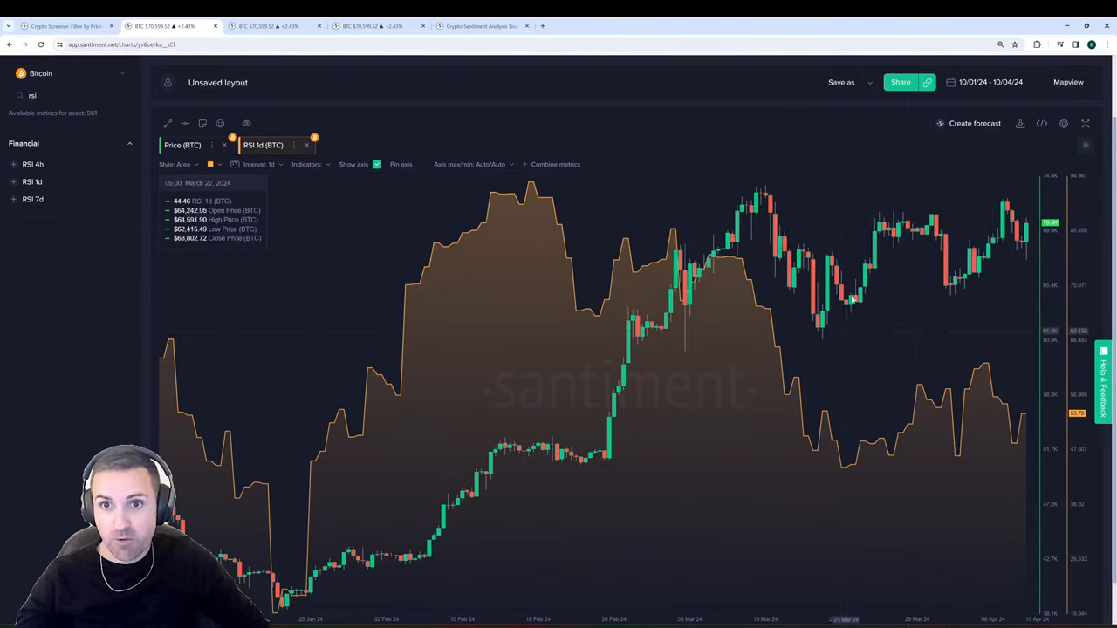
mouse_move(975, 282)
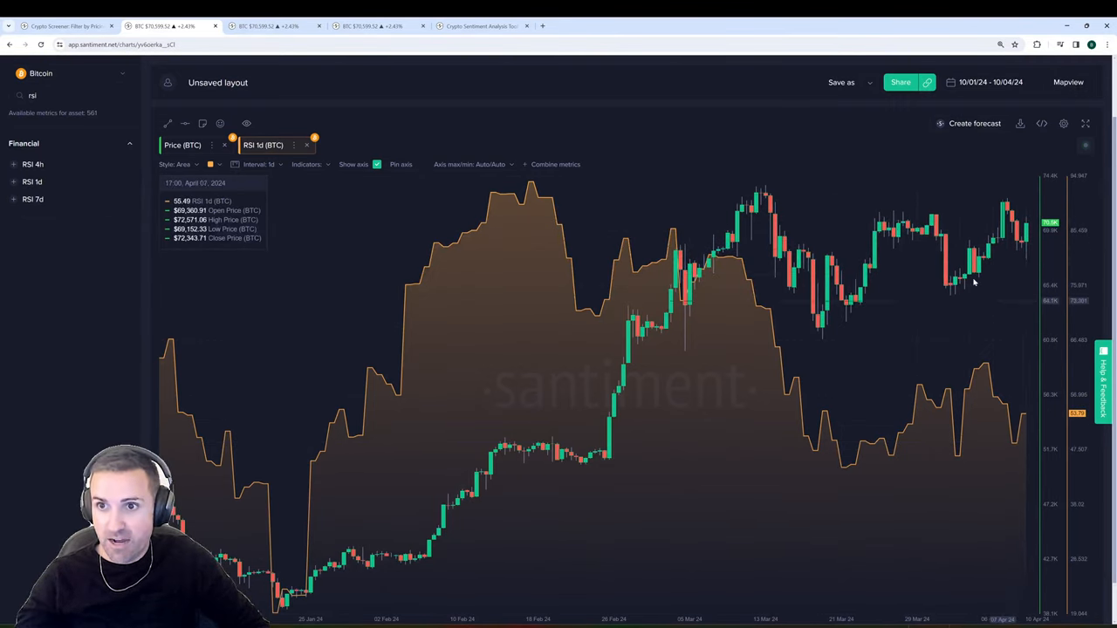
Switch to the chart comparing BTC, SPX and Gold prices with the Binance funding rate.
left_click(269, 26)
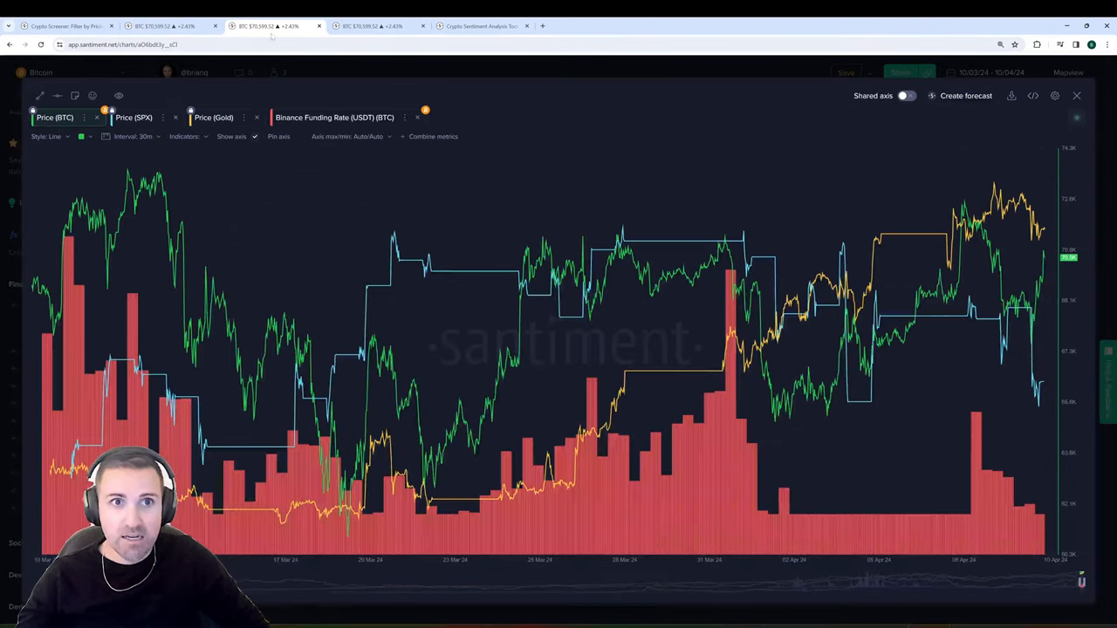
mouse_move(670, 127)
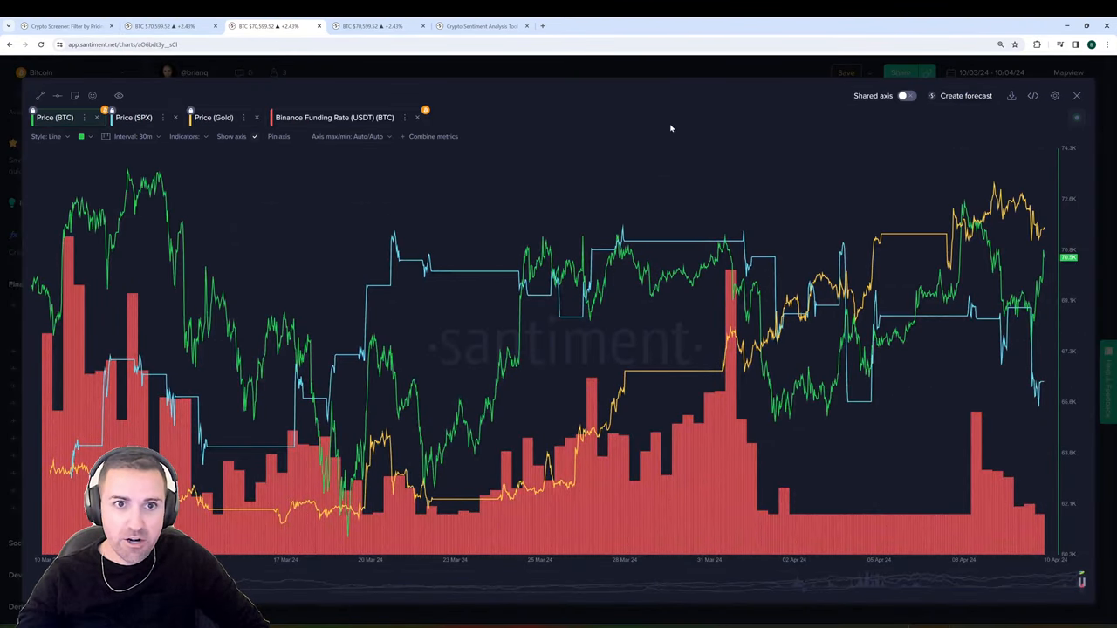
mouse_move(683, 136)
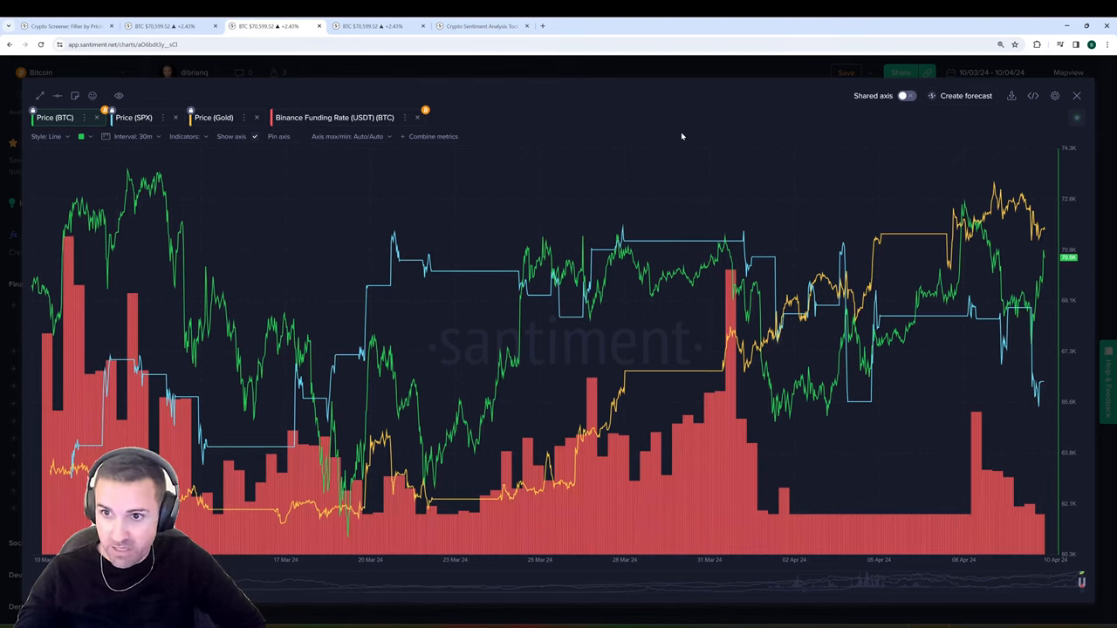
mouse_move(1033, 315)
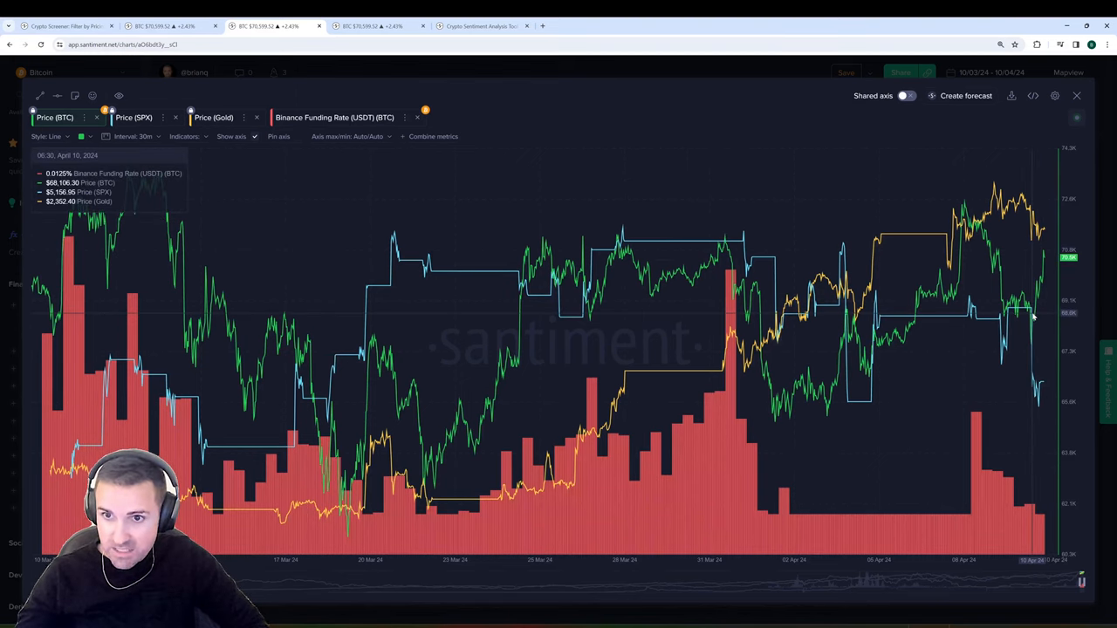
mouse_move(1028, 330)
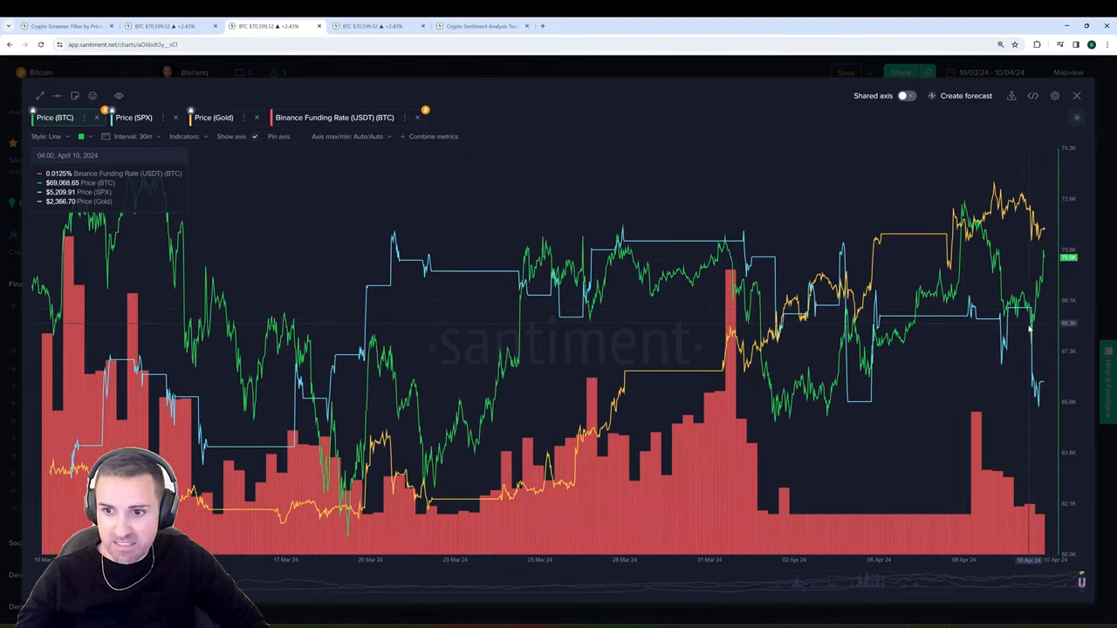
mouse_move(1030, 311)
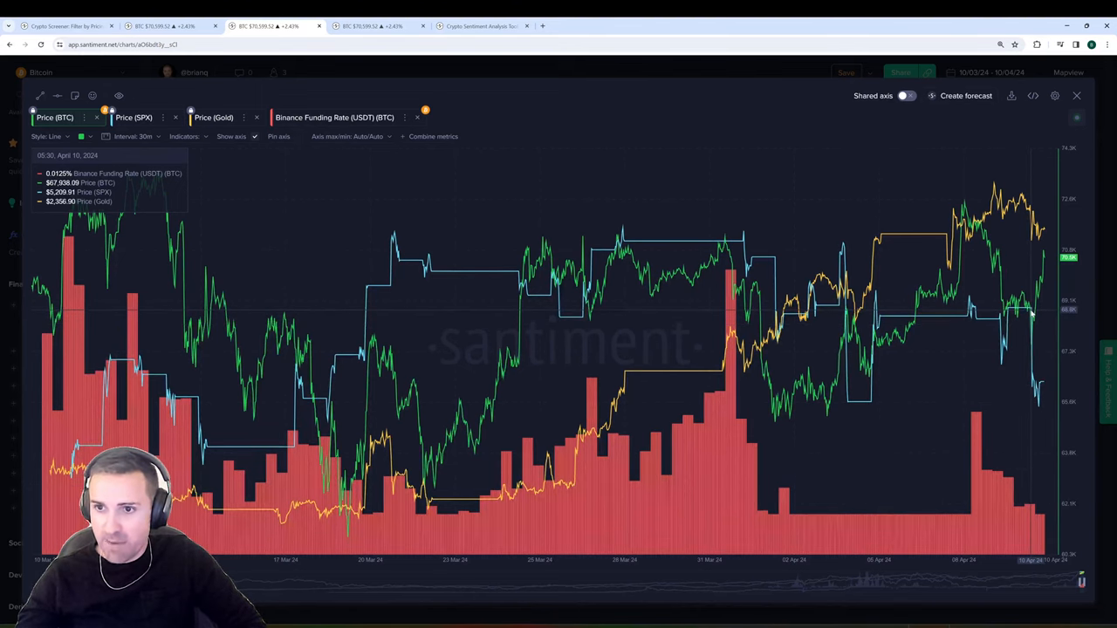
mouse_move(1030, 312)
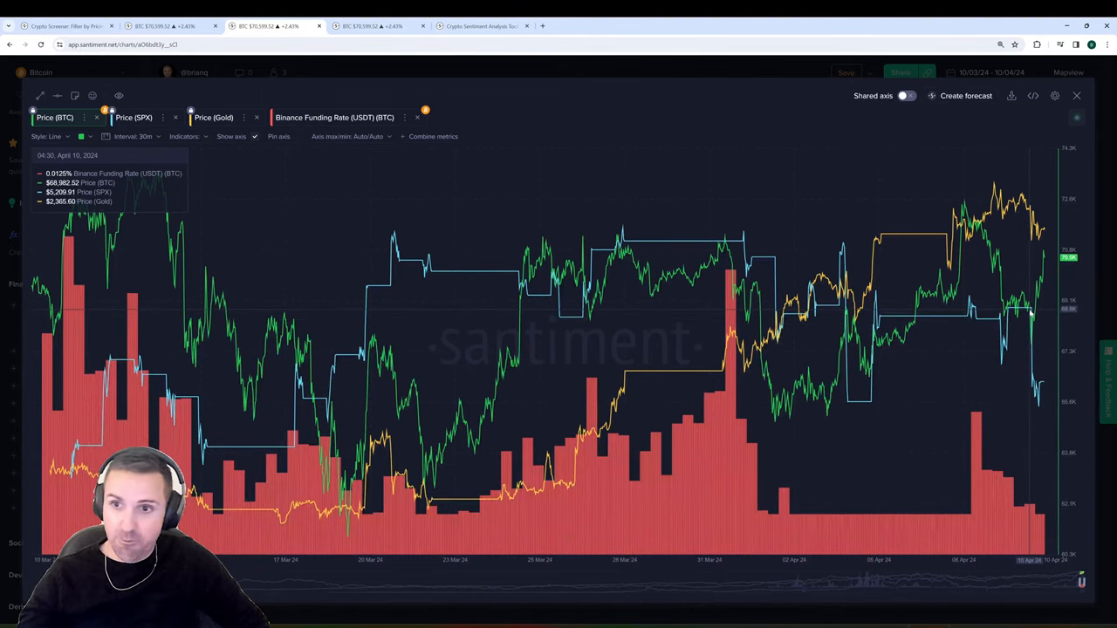
mouse_move(1030, 318)
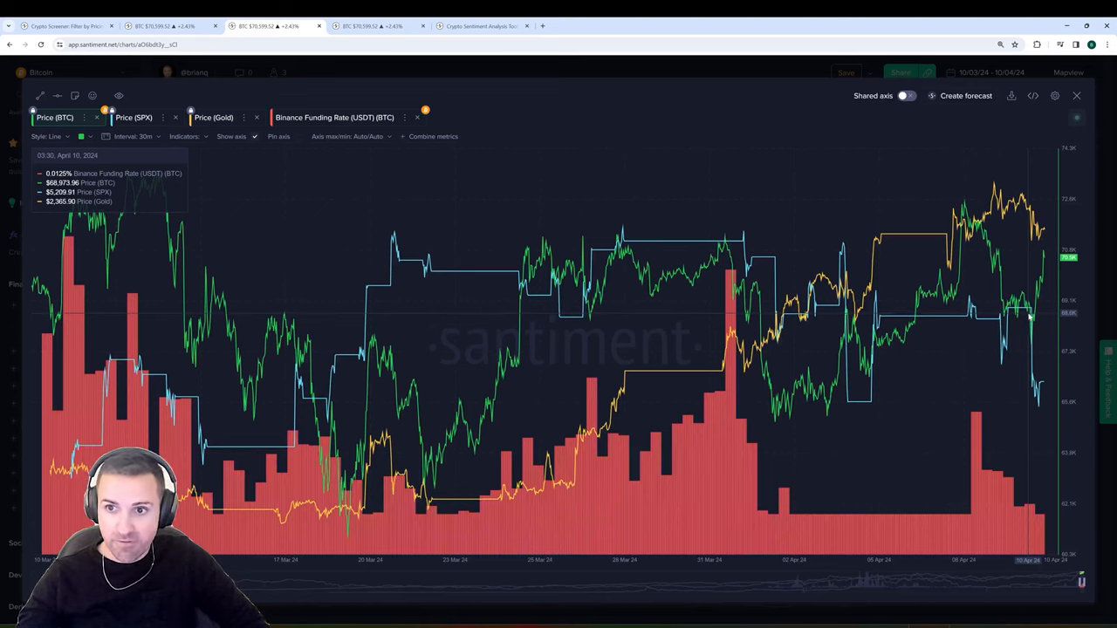
mouse_move(1028, 317)
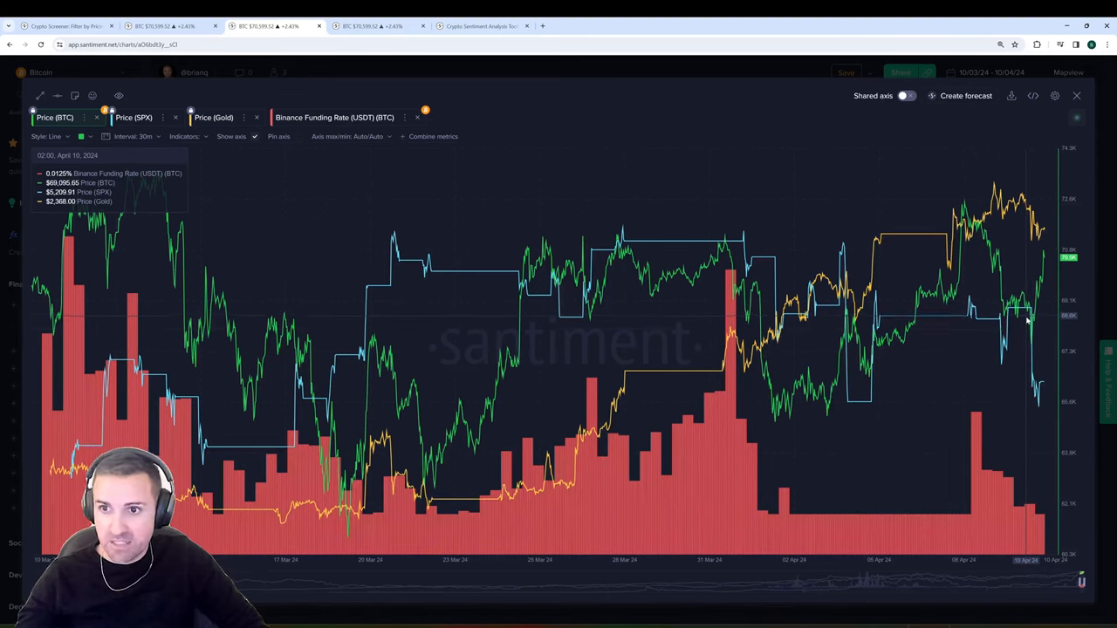
mouse_move(1029, 323)
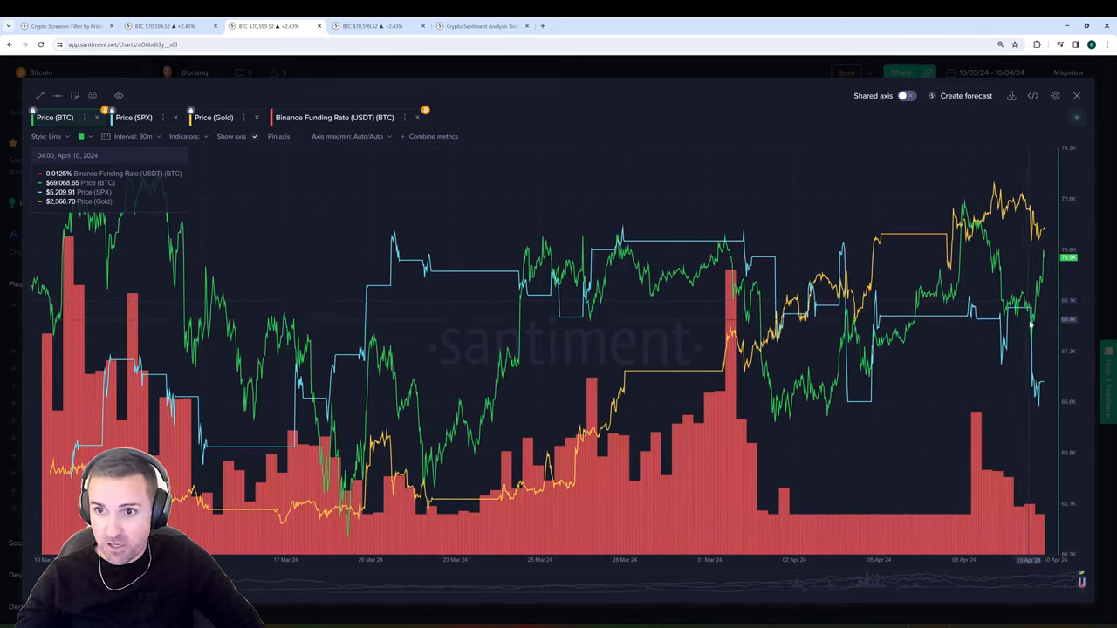
mouse_move(1030, 348)
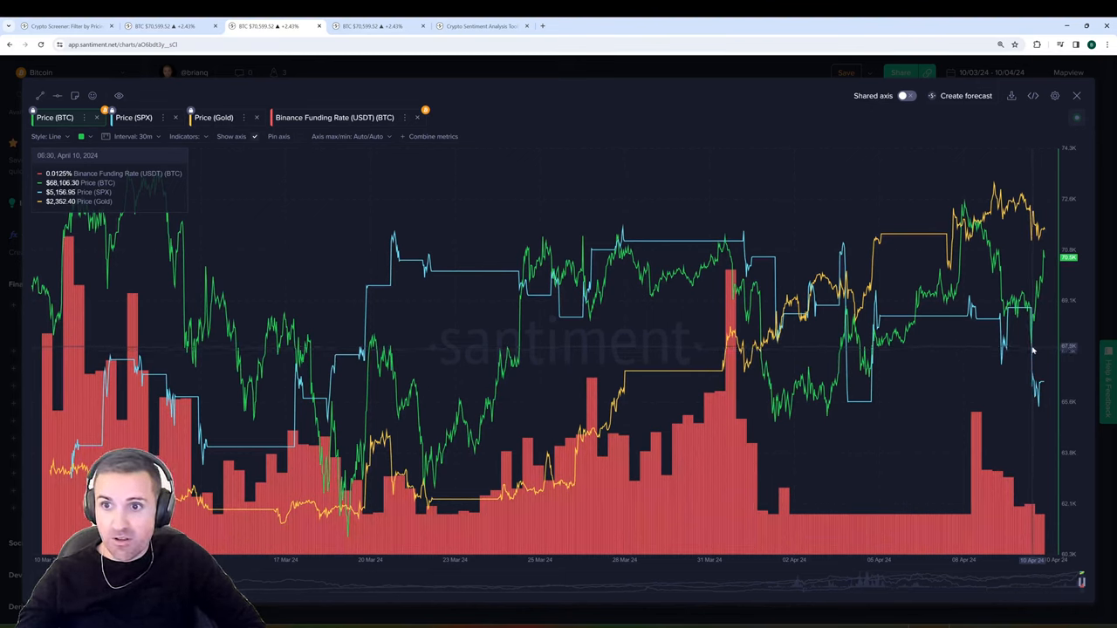
mouse_move(1048, 271)
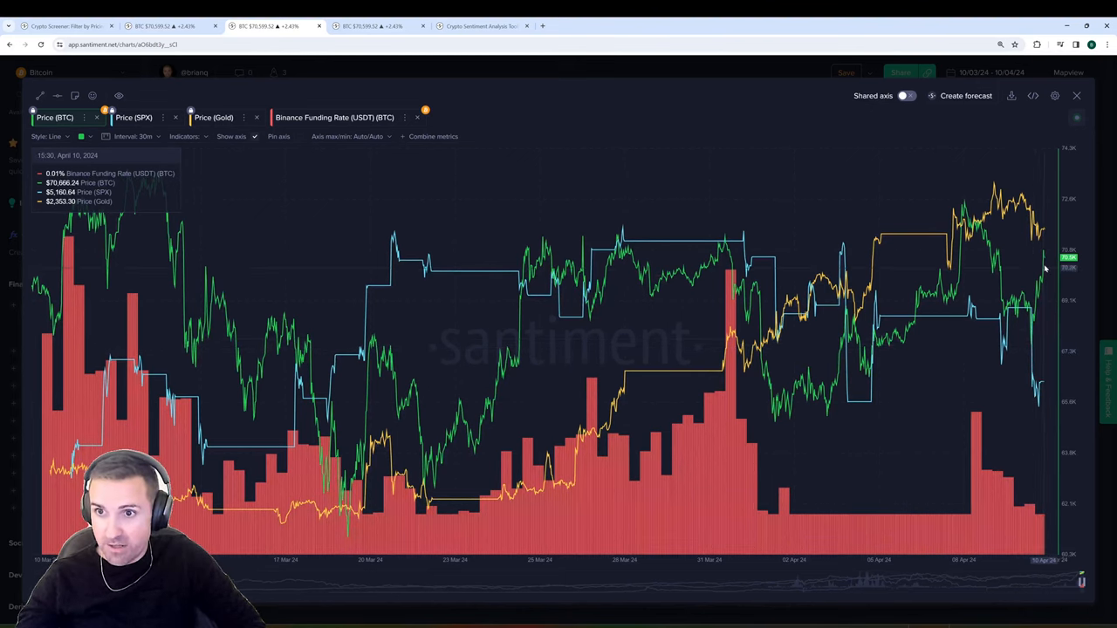
mouse_move(1046, 255)
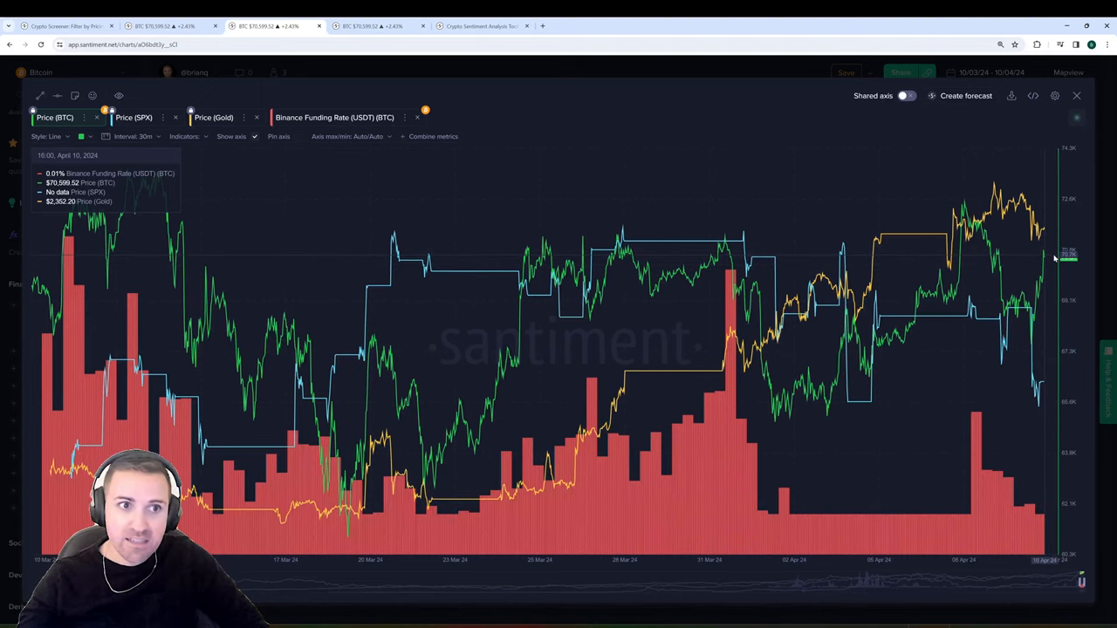
mouse_move(1075, 361)
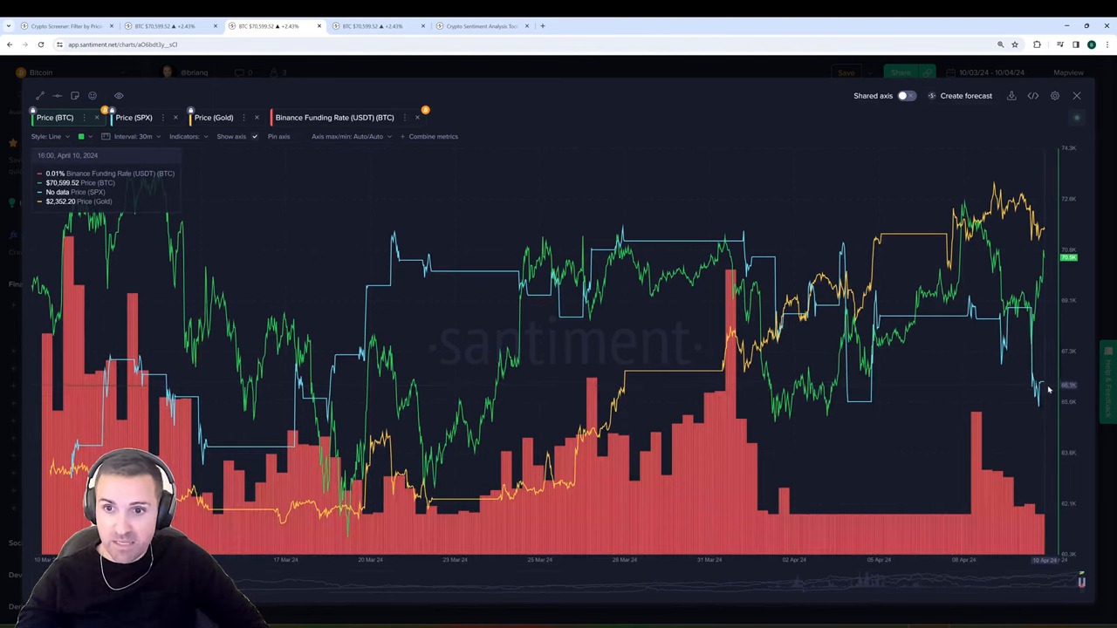
mouse_move(869, 405)
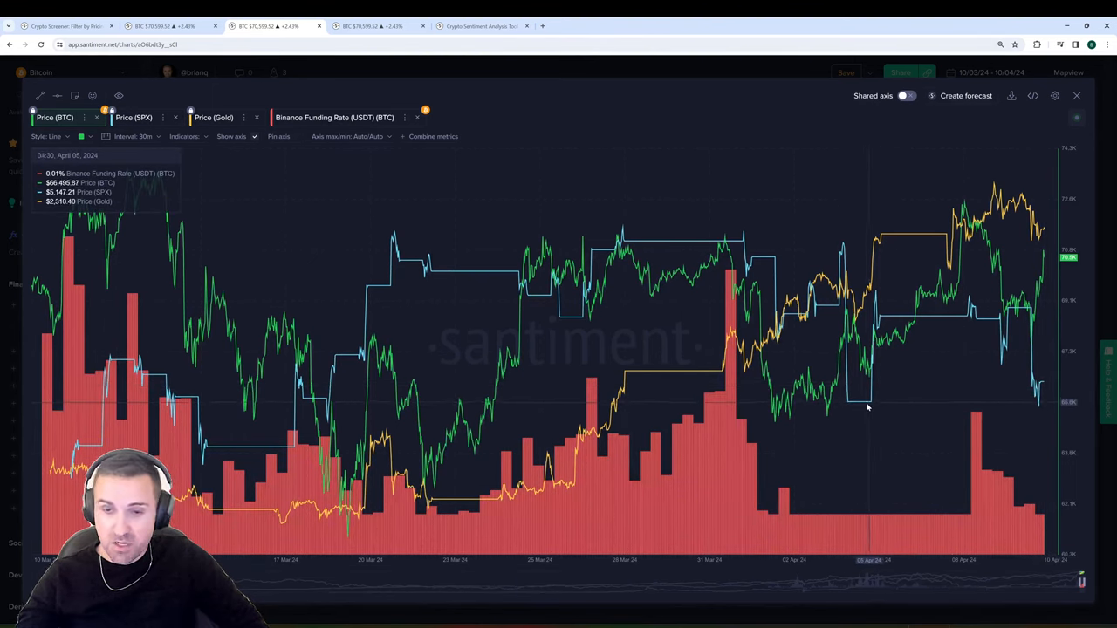
mouse_move(901, 400)
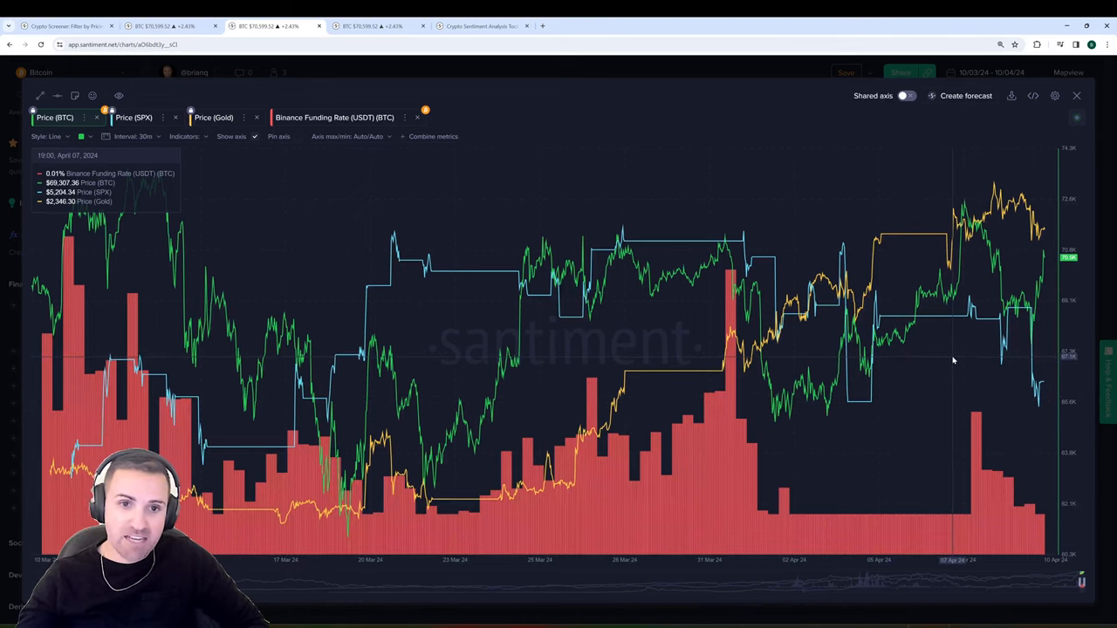
mouse_move(702, 395)
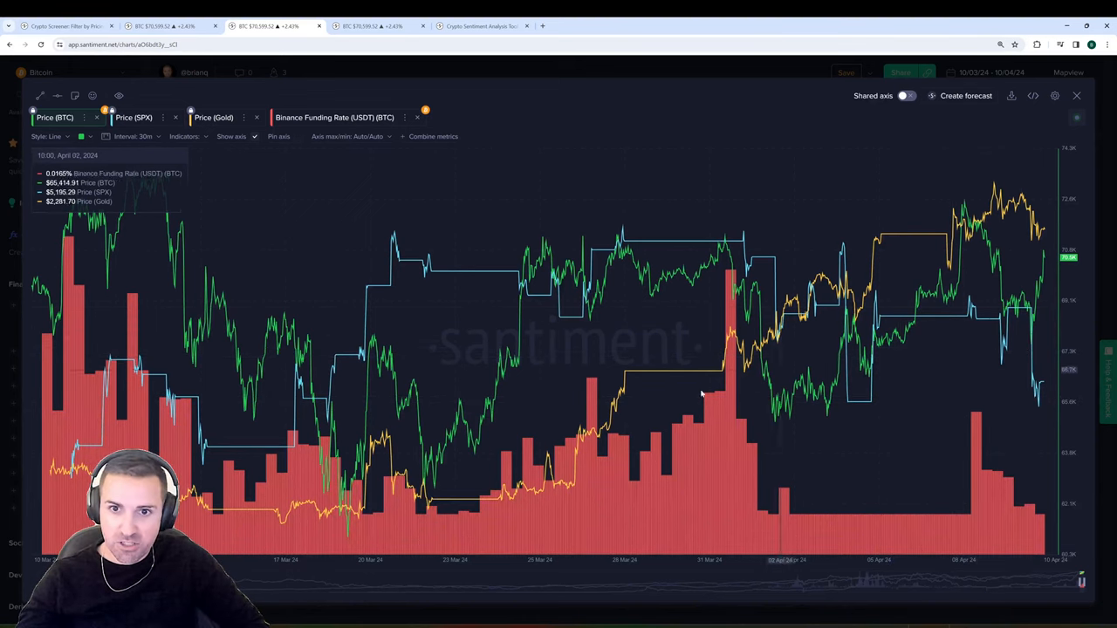
mouse_move(419, 440)
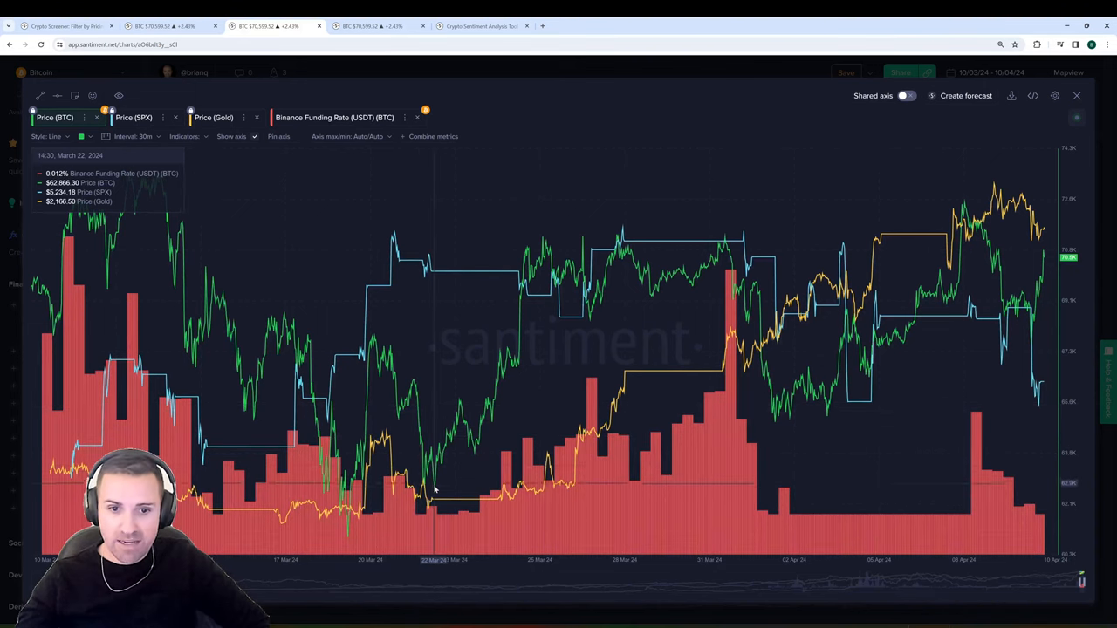
mouse_move(400, 284)
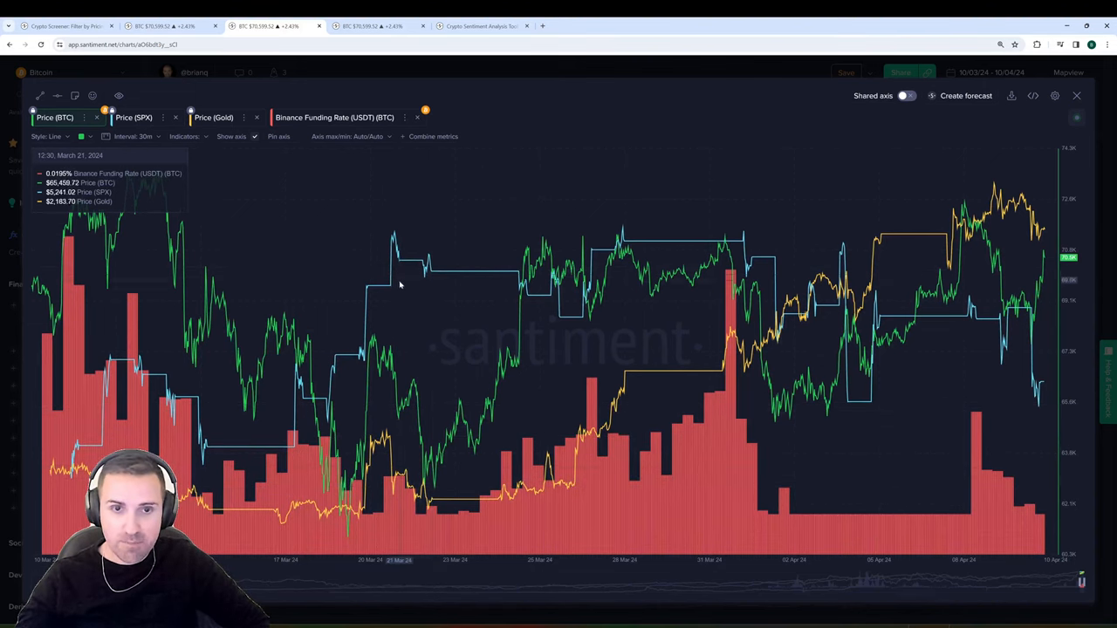
mouse_move(478, 271)
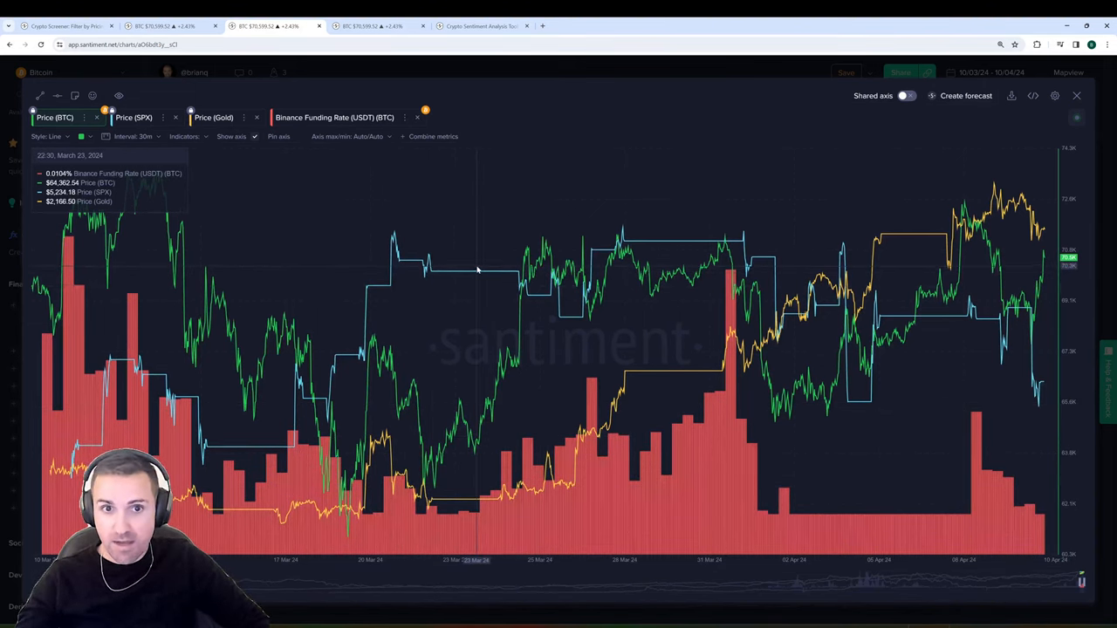
mouse_move(426, 359)
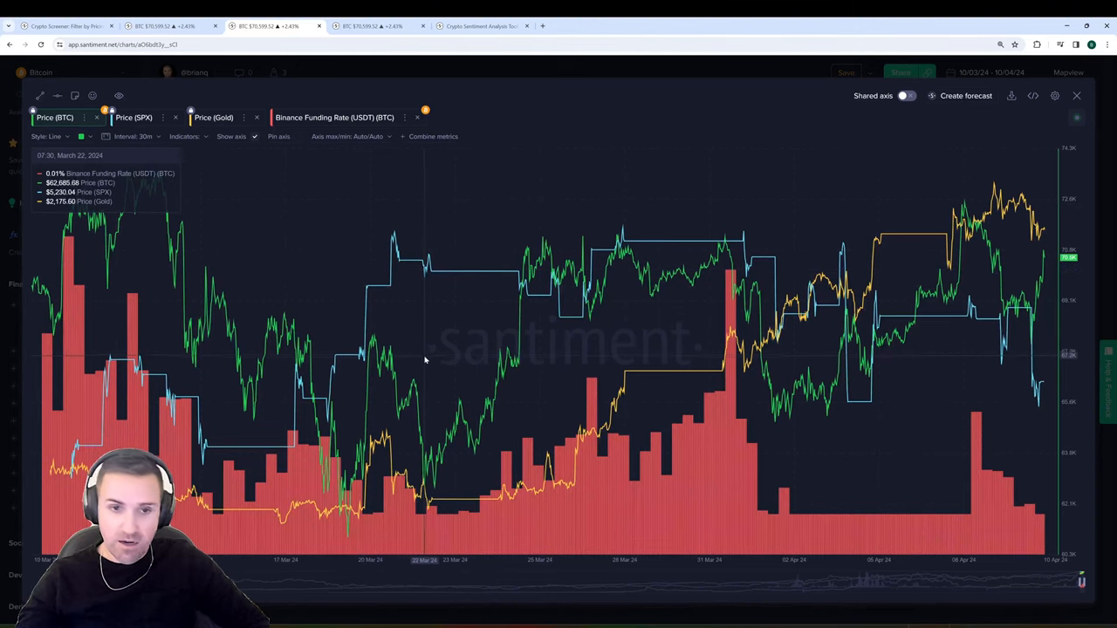
mouse_move(722, 289)
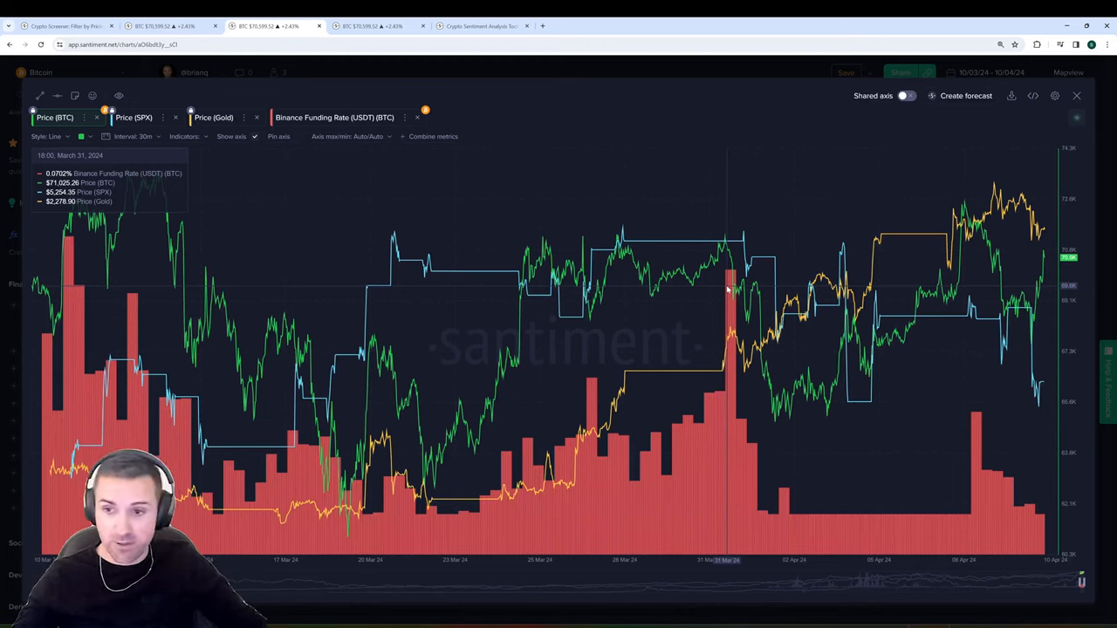
mouse_move(716, 114)
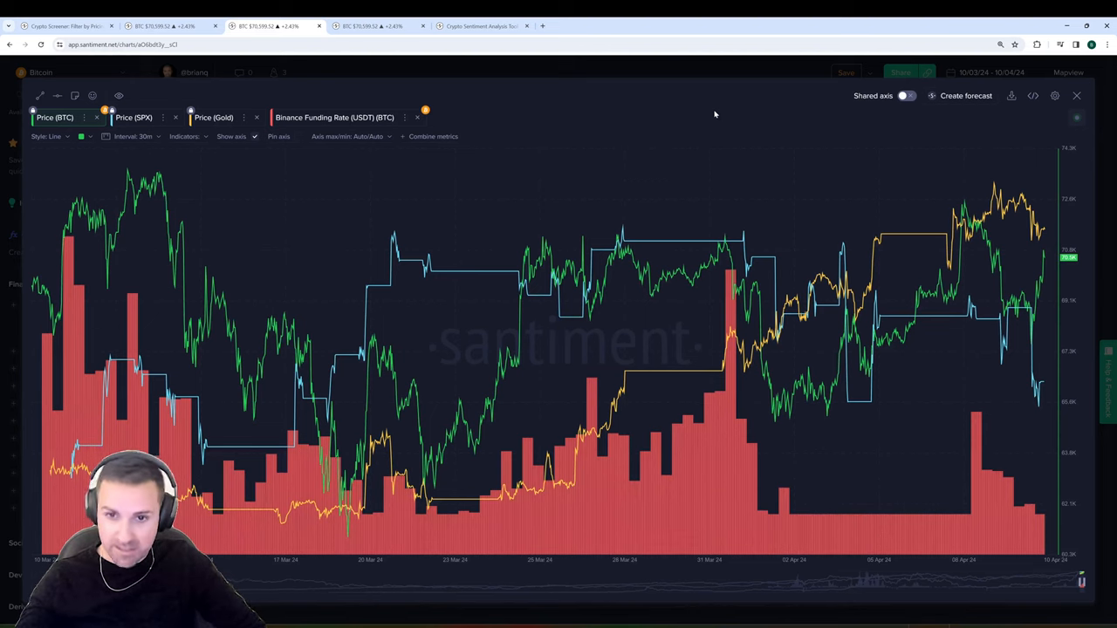
mouse_move(975, 367)
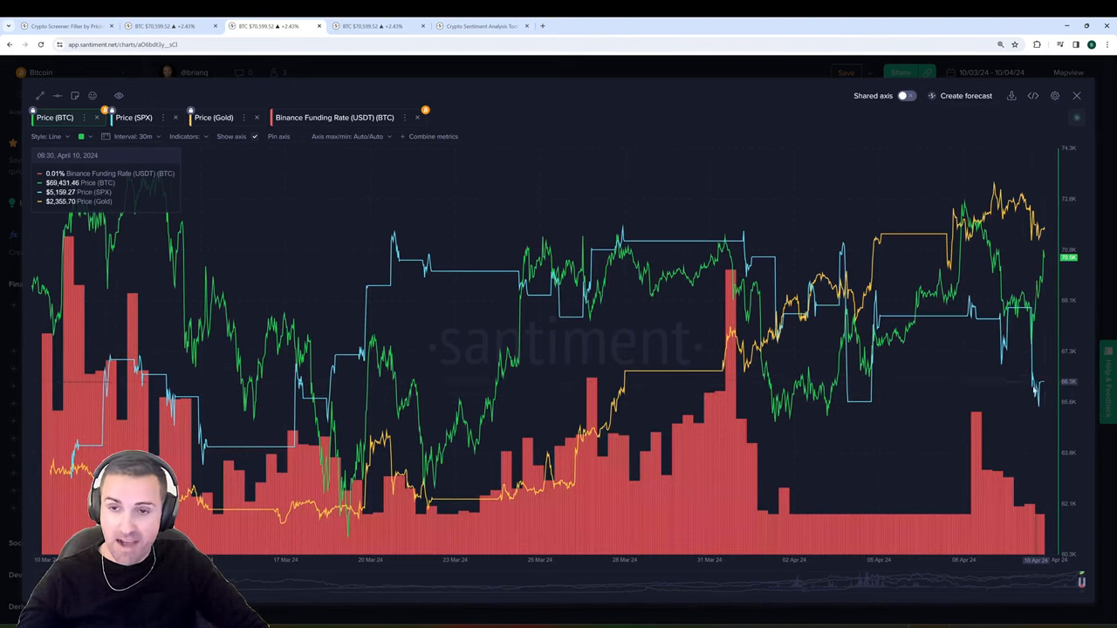
mouse_move(1039, 377)
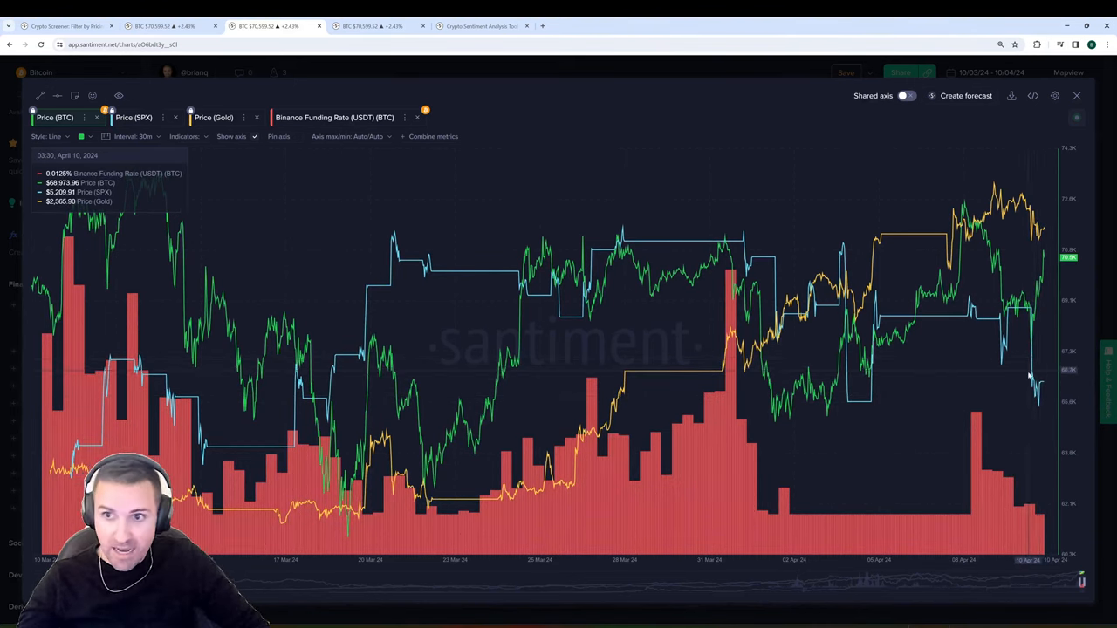
mouse_move(1034, 375)
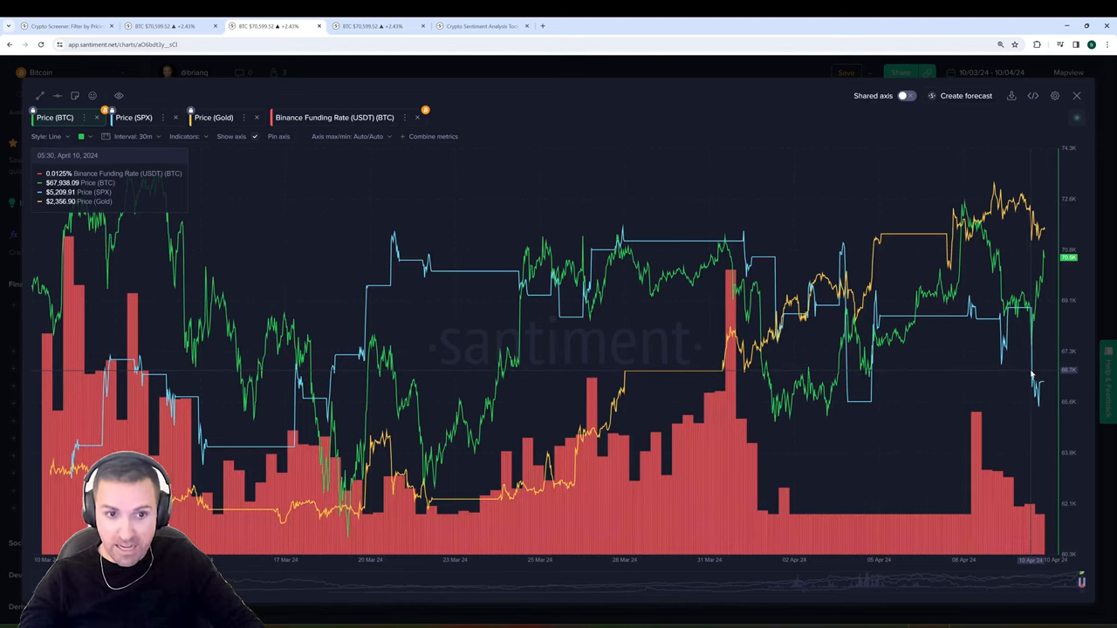
mouse_move(1044, 391)
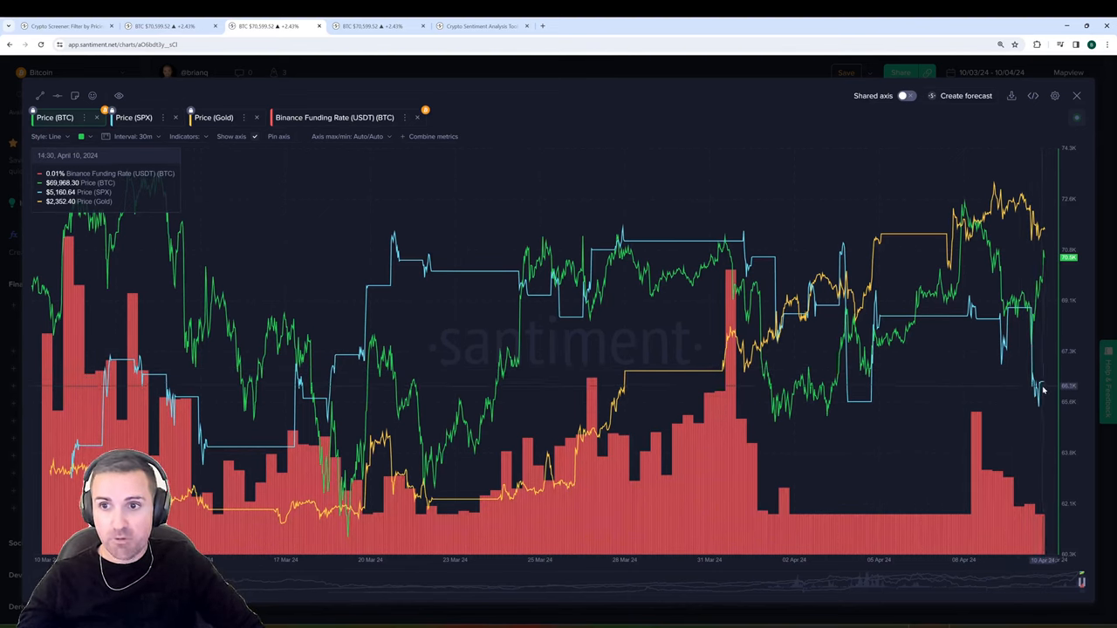
mouse_move(1038, 293)
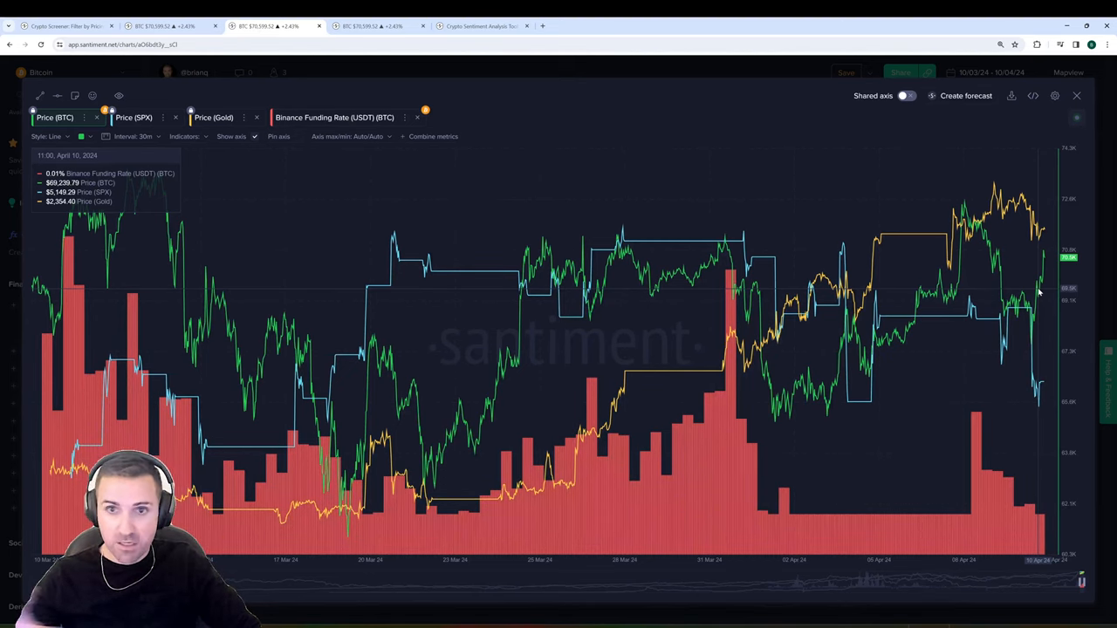
mouse_move(1039, 347)
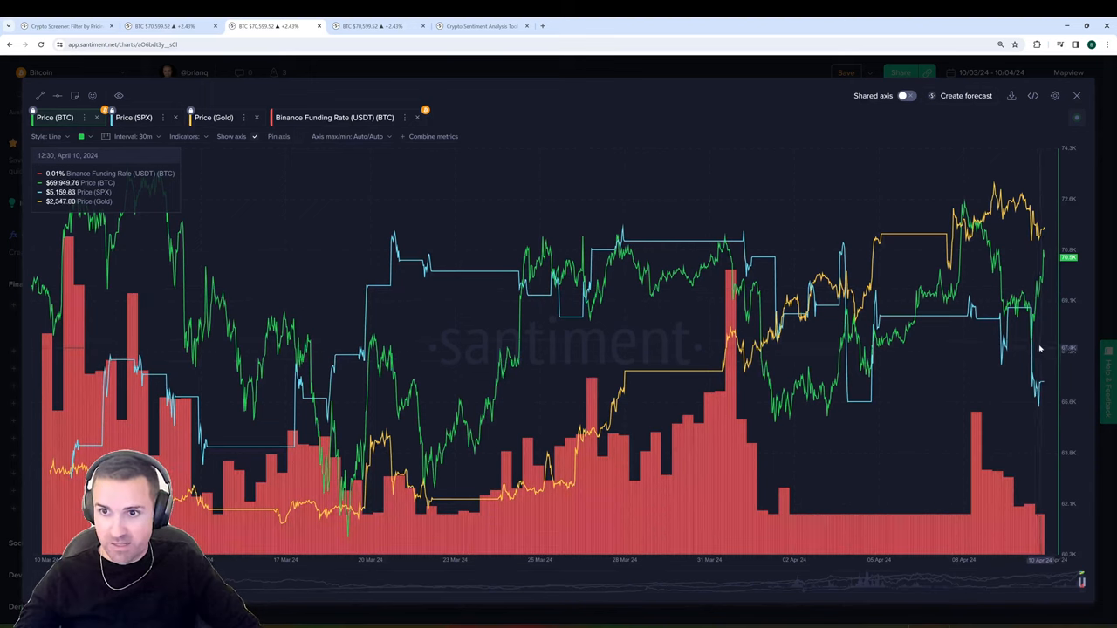
mouse_move(1044, 288)
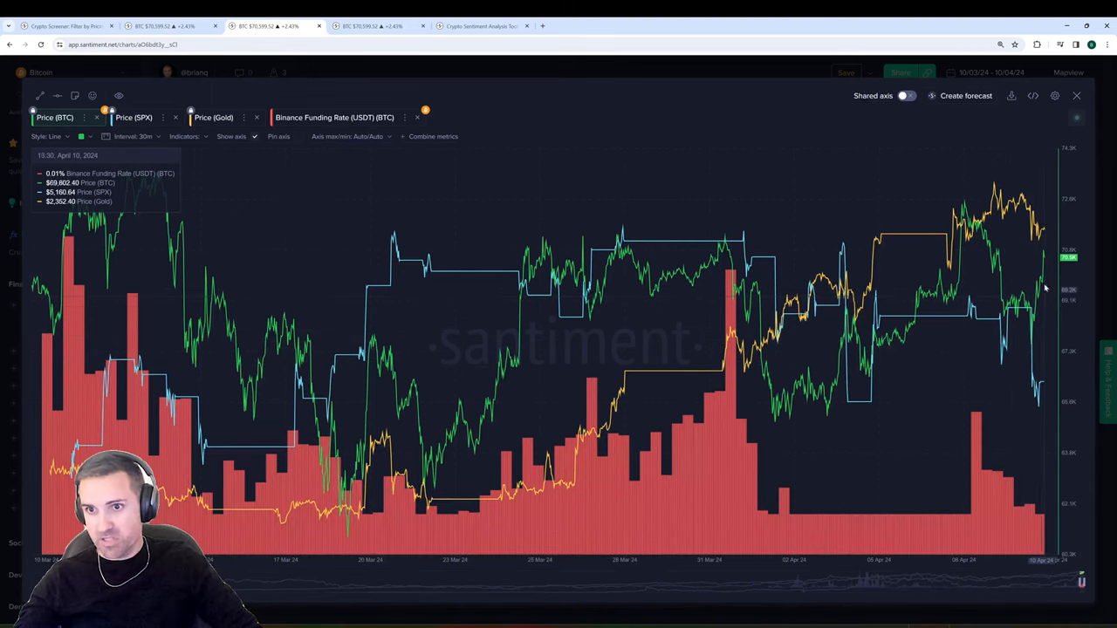
mouse_move(1054, 363)
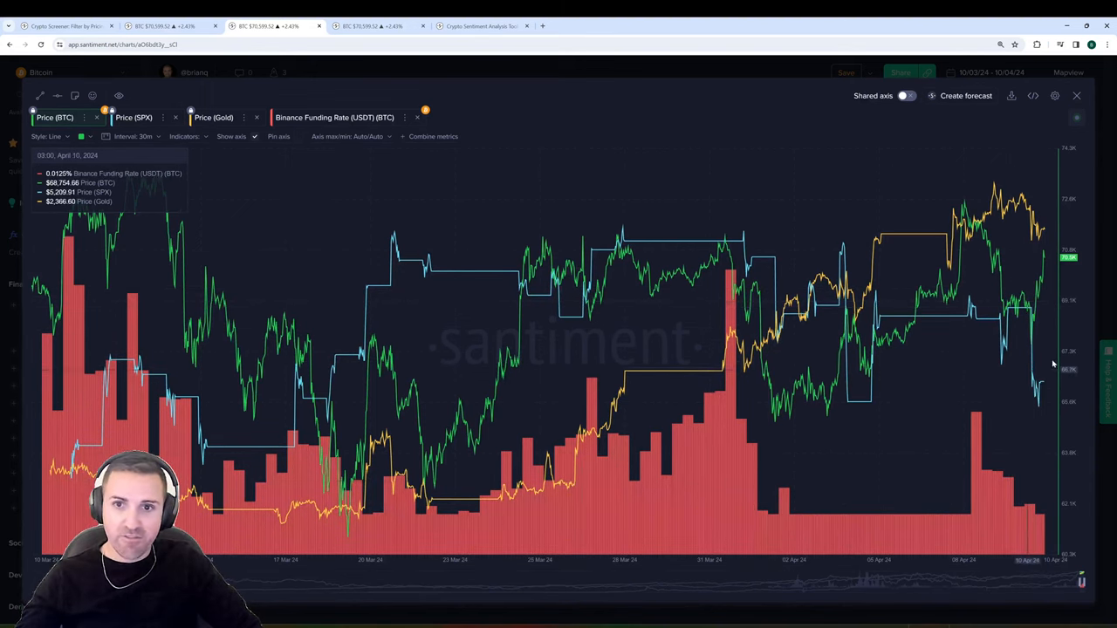
mouse_move(611, 119)
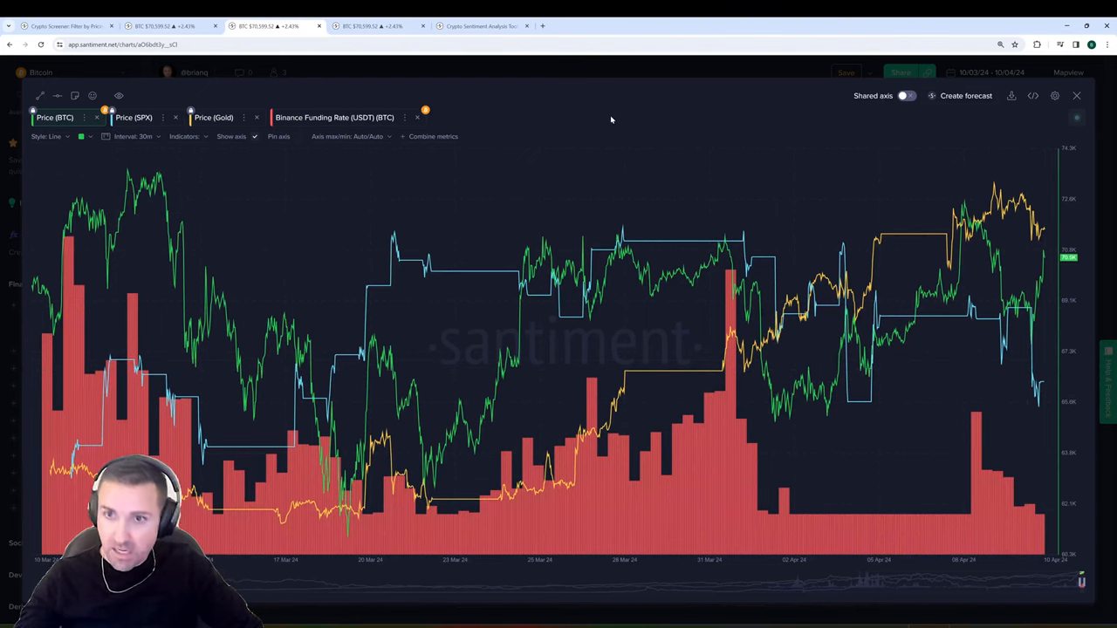
mouse_move(581, 115)
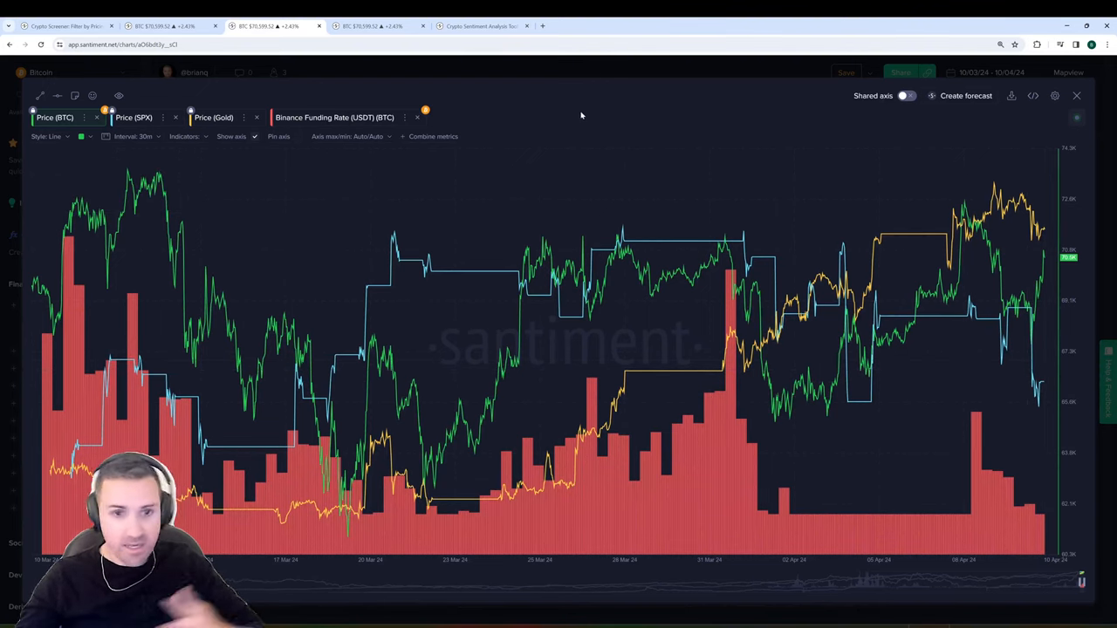
mouse_move(572, 115)
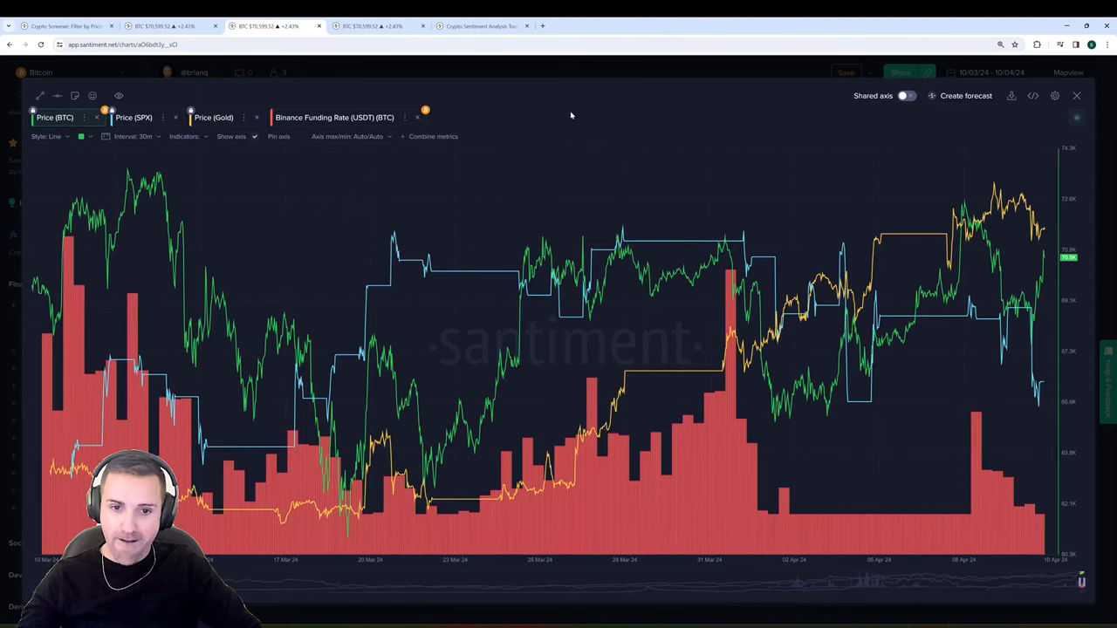
mouse_move(542, 112)
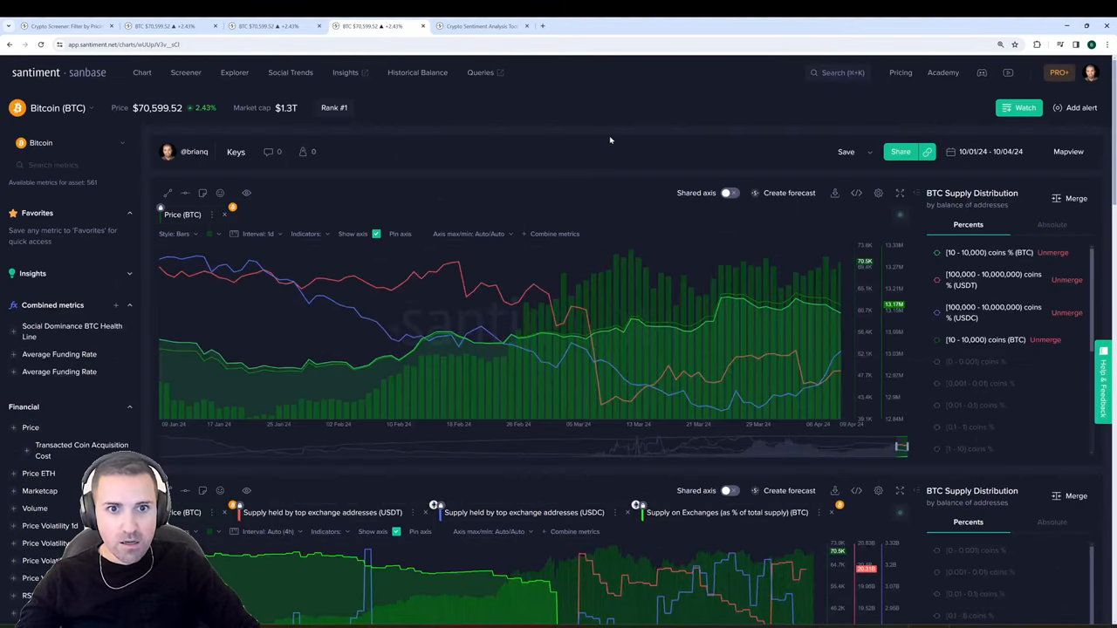
Enlarge the BTC Supply Distribution chart to compare price with holder-band percentages.
left_click(901, 192)
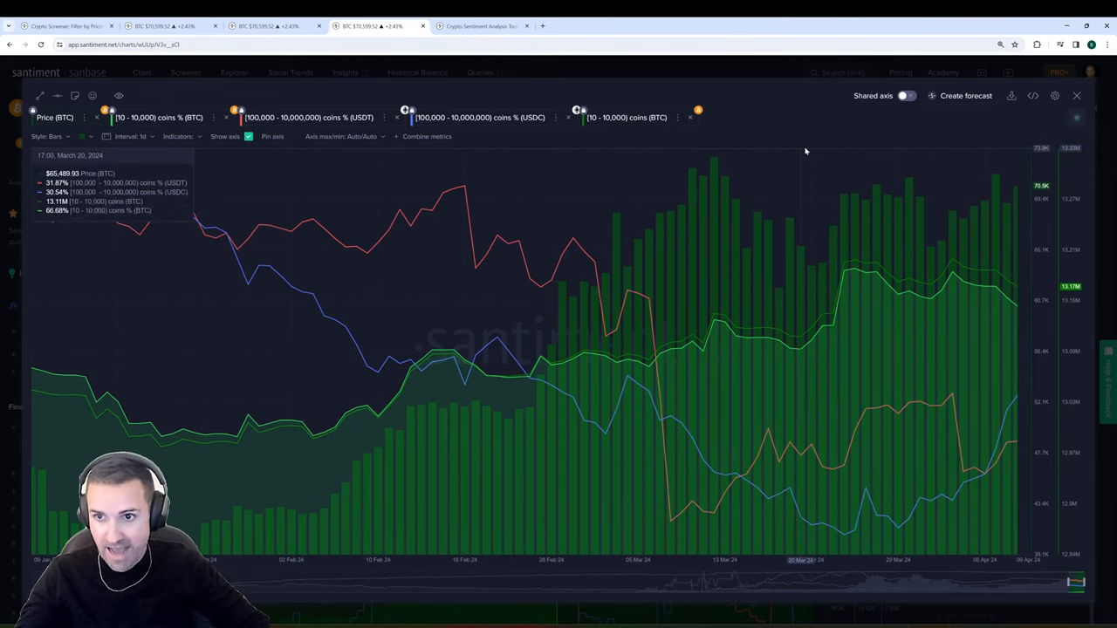
mouse_move(956, 286)
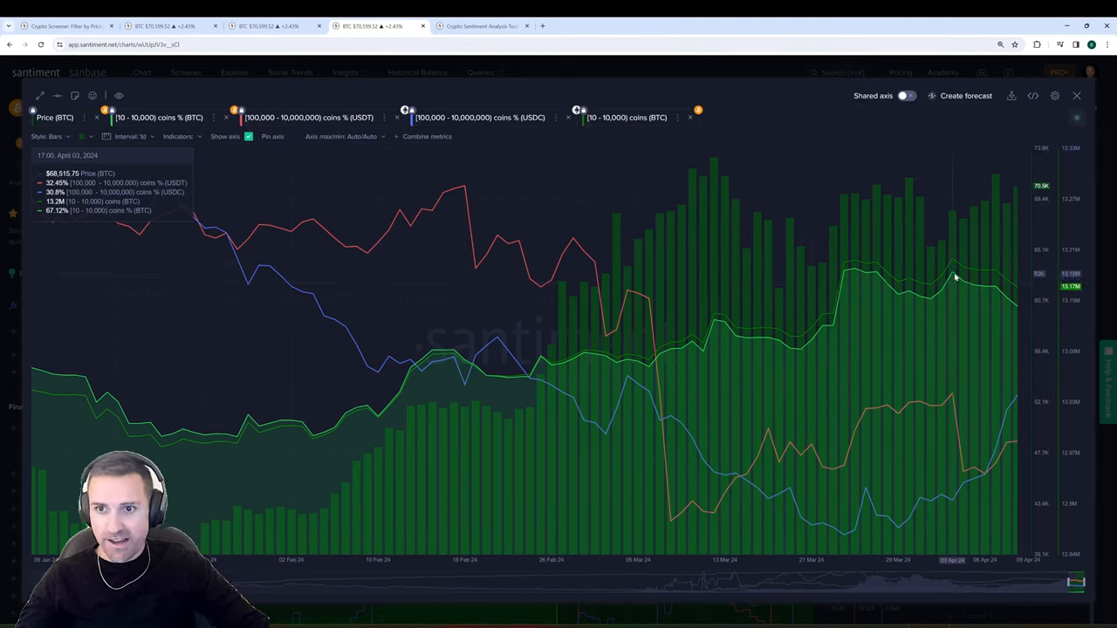
mouse_move(956, 272)
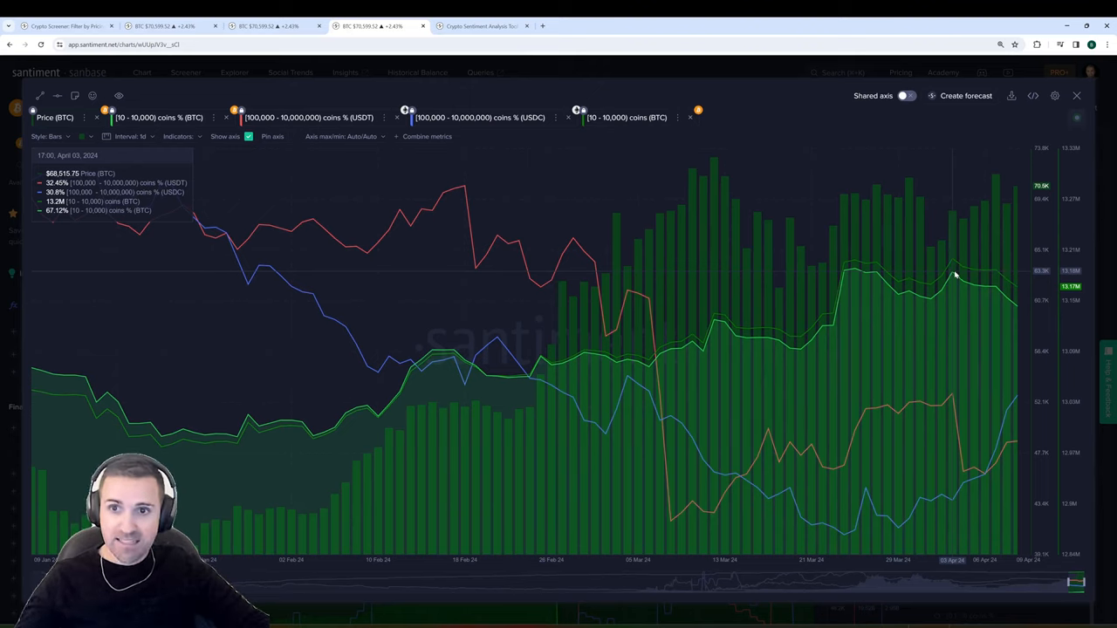
mouse_move(897, 299)
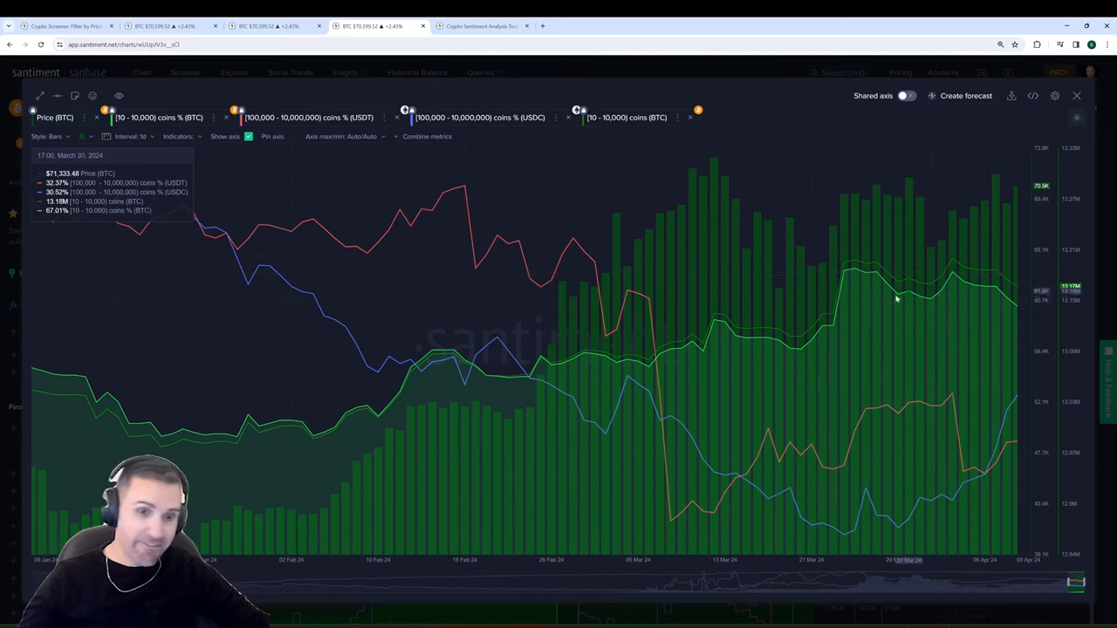
mouse_move(754, 328)
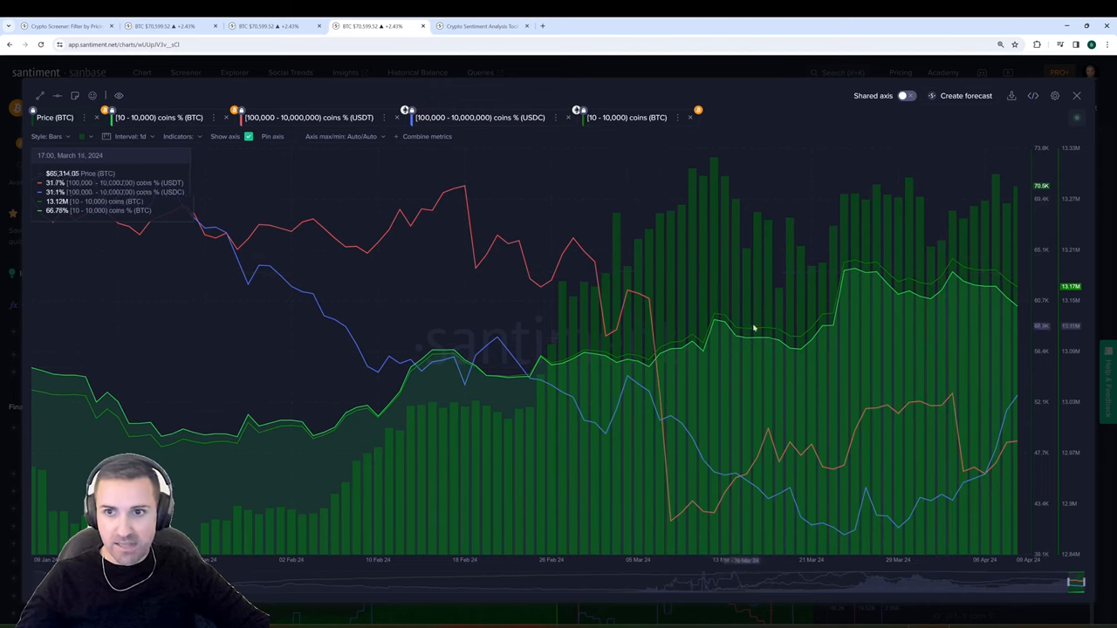
mouse_move(953, 258)
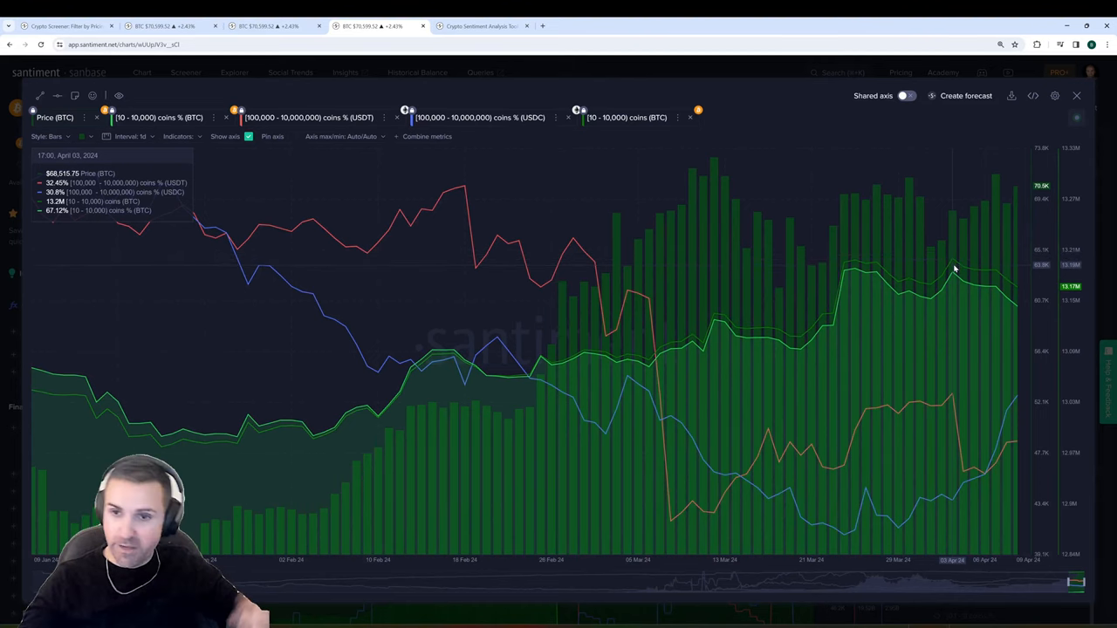
mouse_move(960, 281)
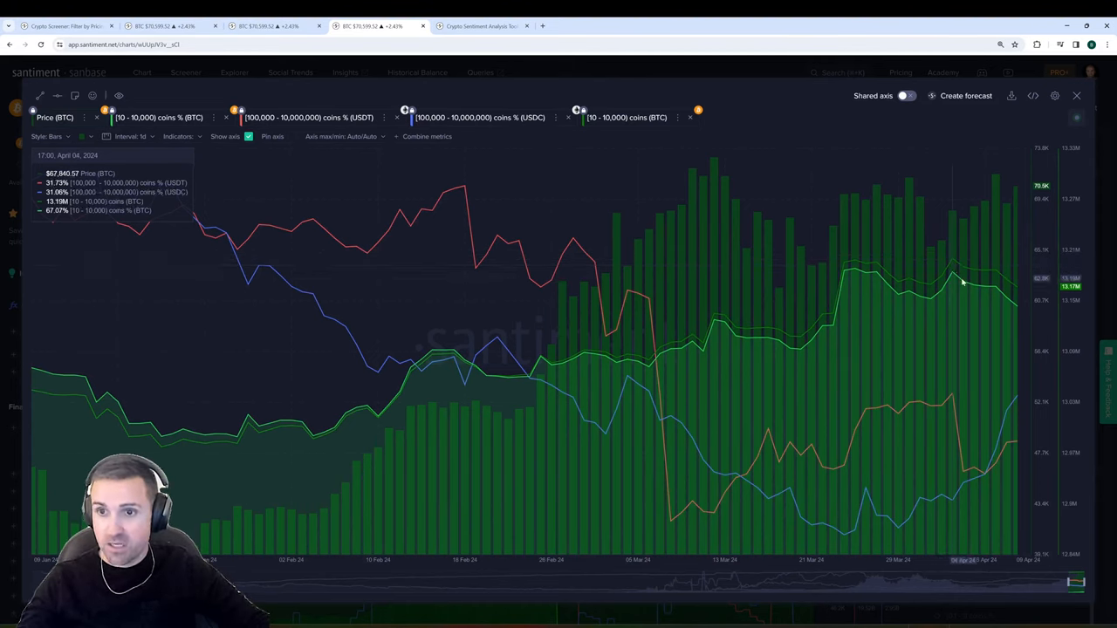
mouse_move(955, 287)
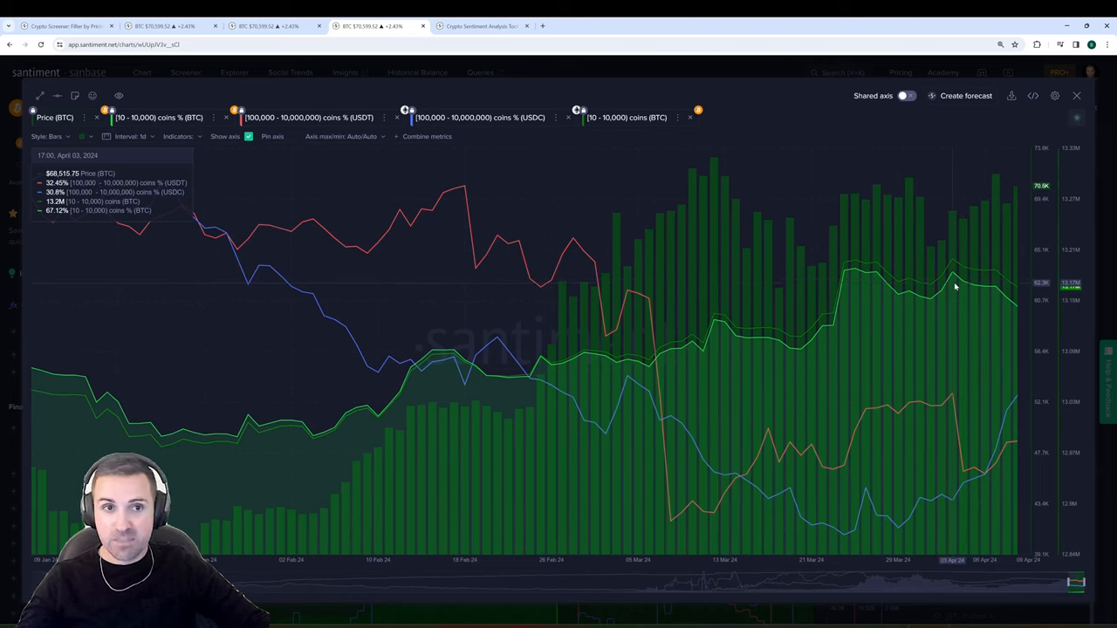
mouse_move(960, 286)
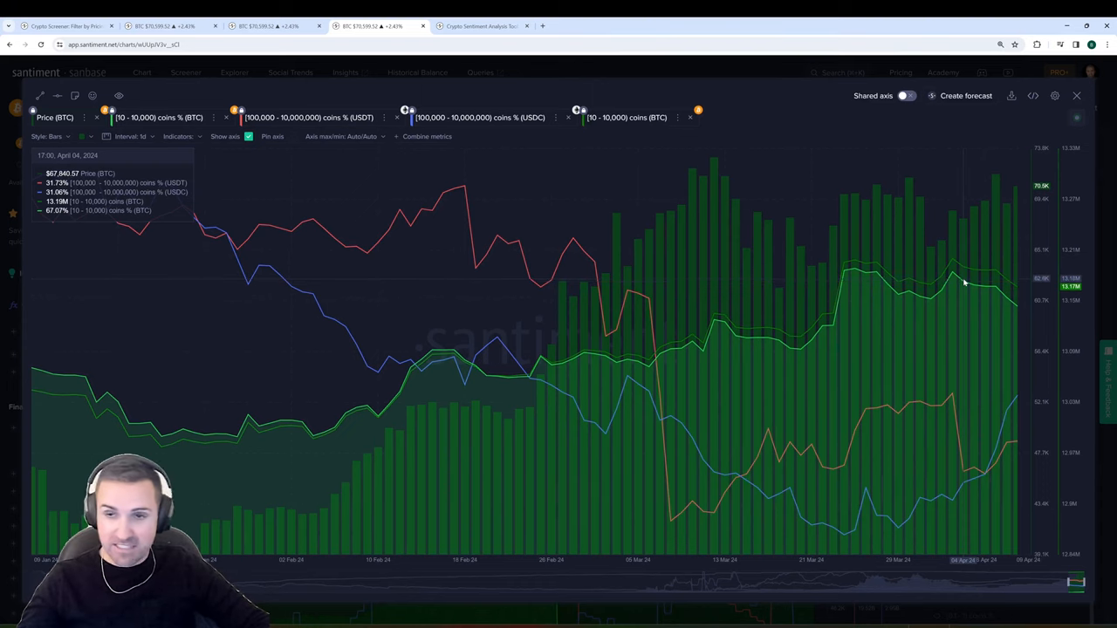
mouse_move(992, 278)
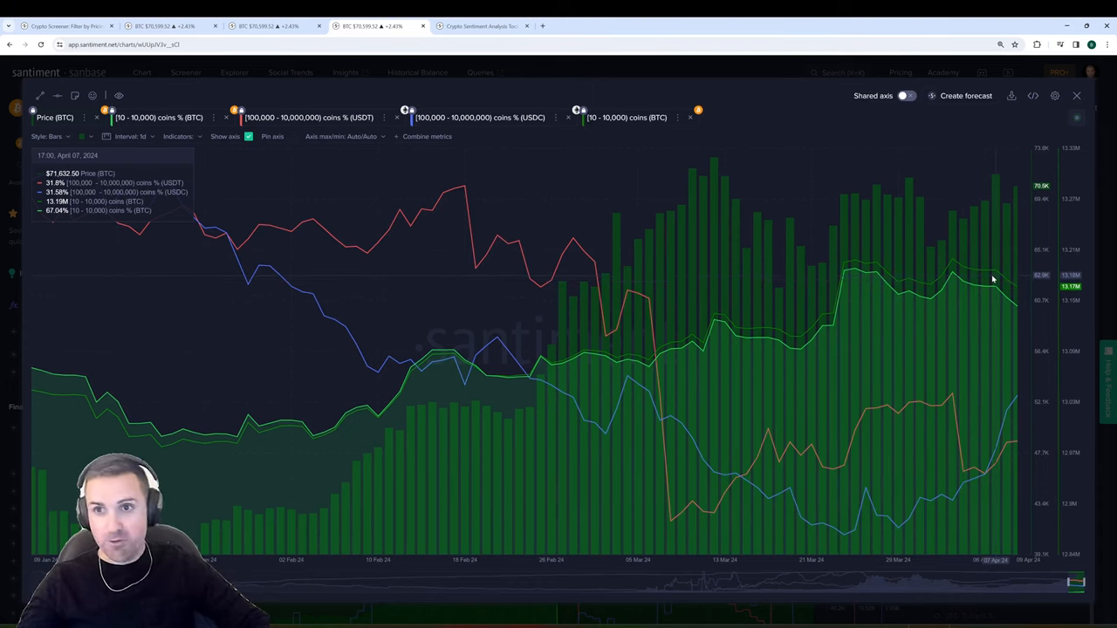
mouse_move(1016, 293)
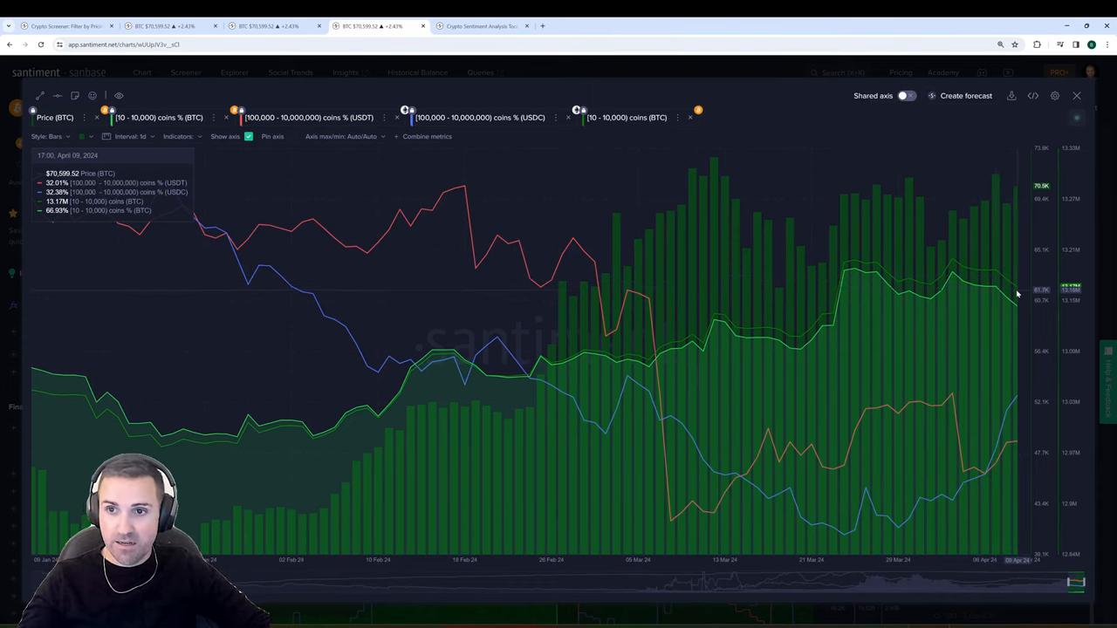
mouse_move(953, 269)
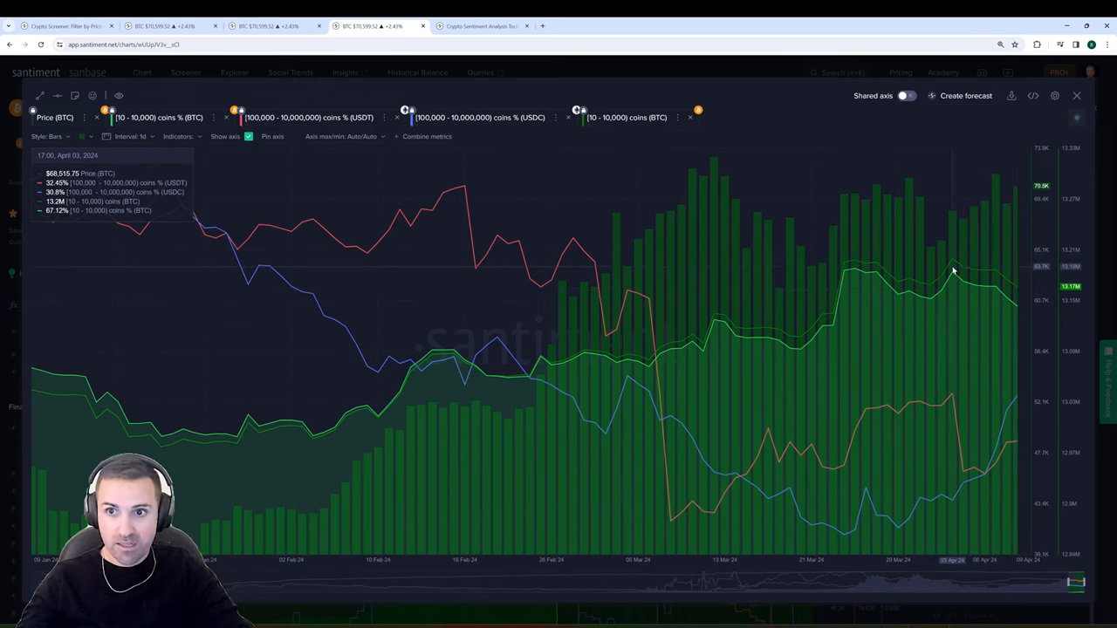
mouse_move(1016, 277)
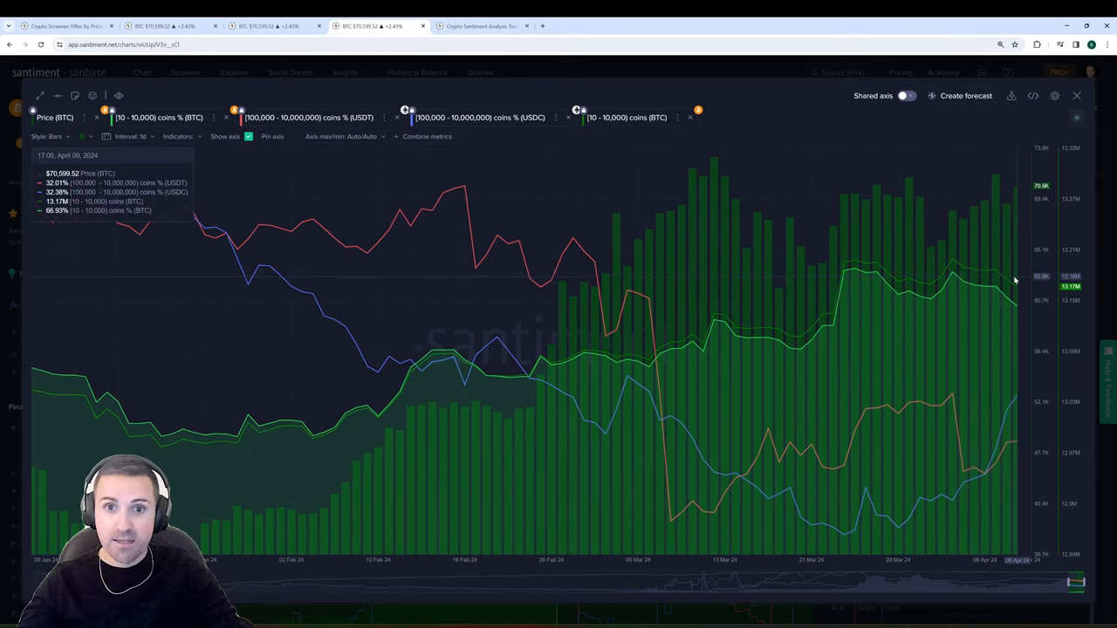
mouse_move(315, 447)
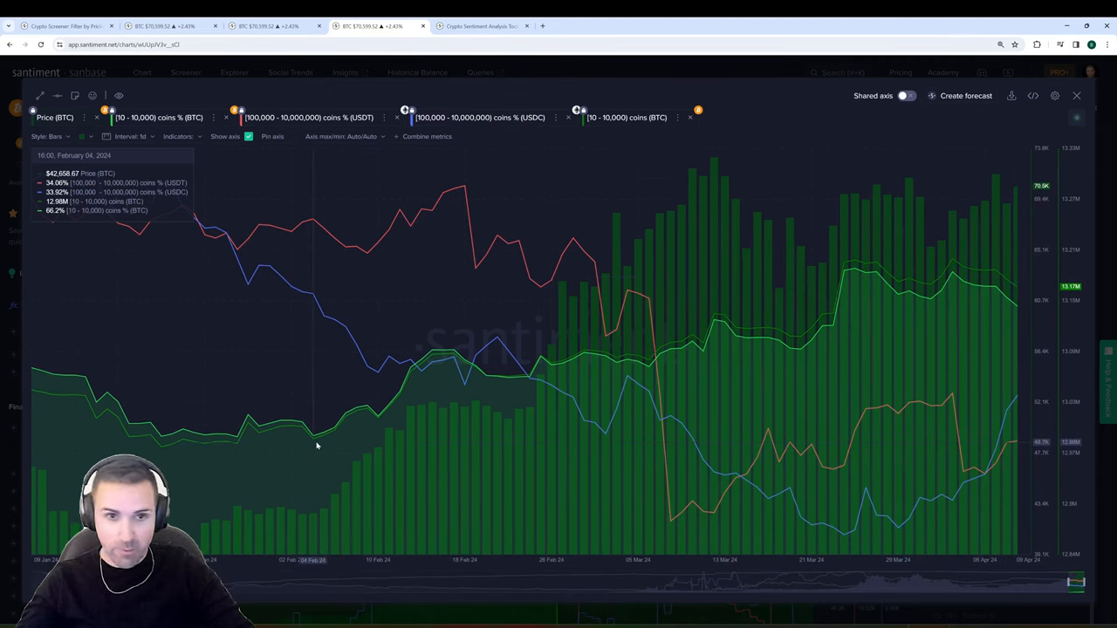
mouse_move(1048, 382)
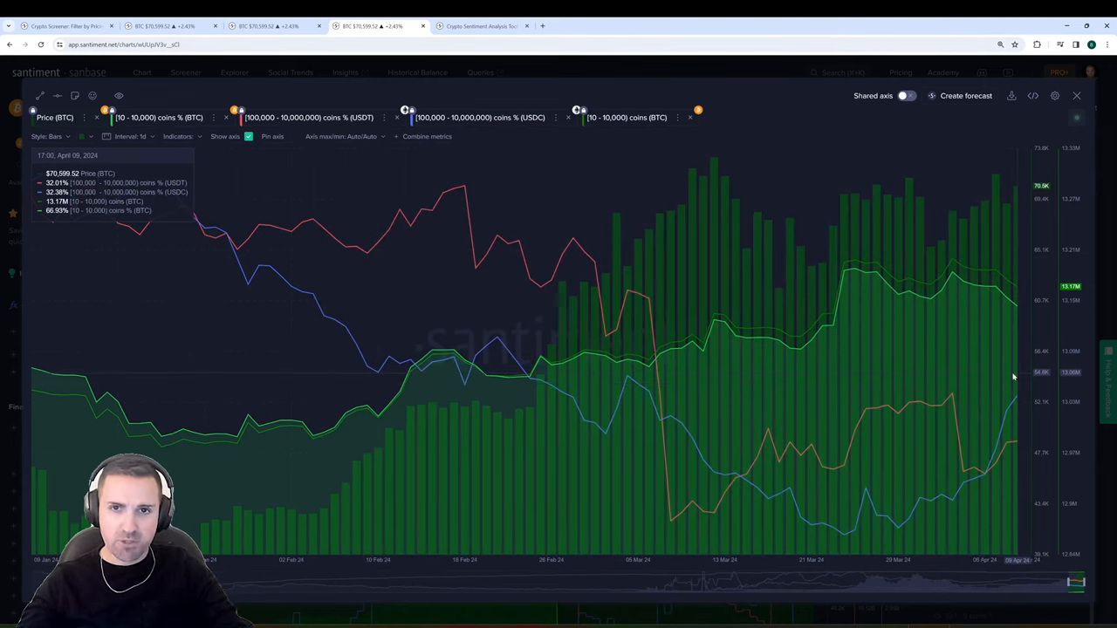
mouse_move(970, 285)
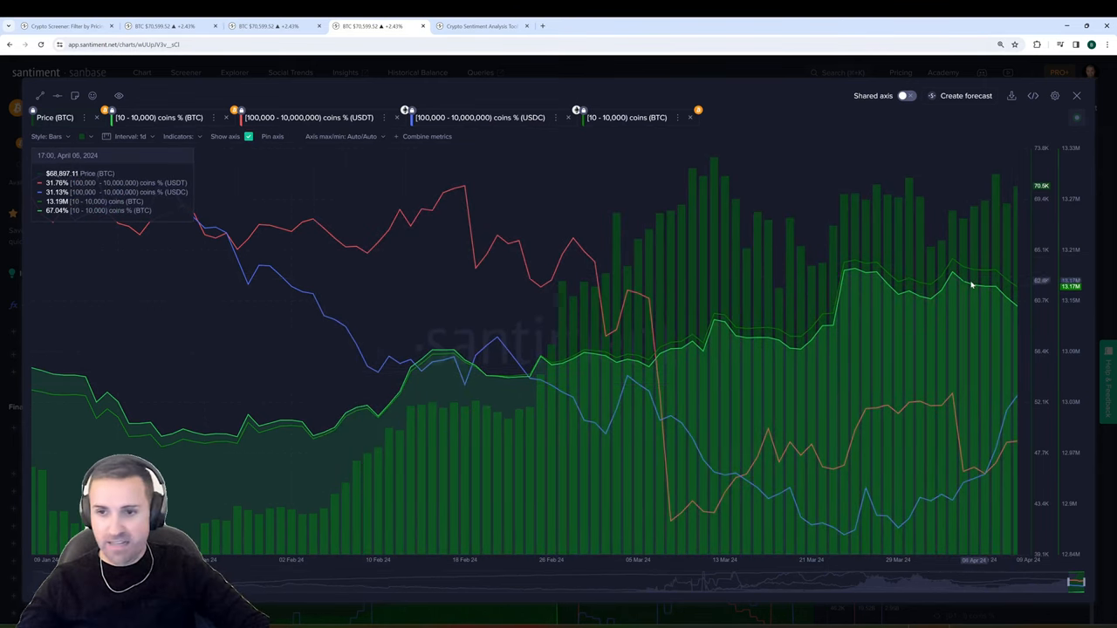
mouse_move(967, 278)
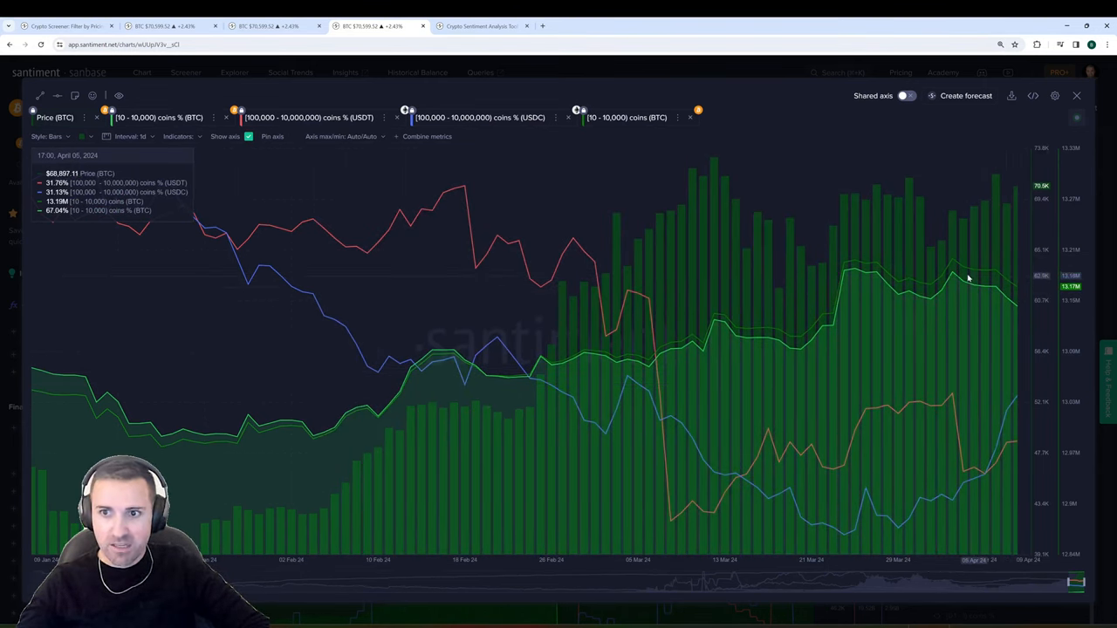
mouse_move(1016, 304)
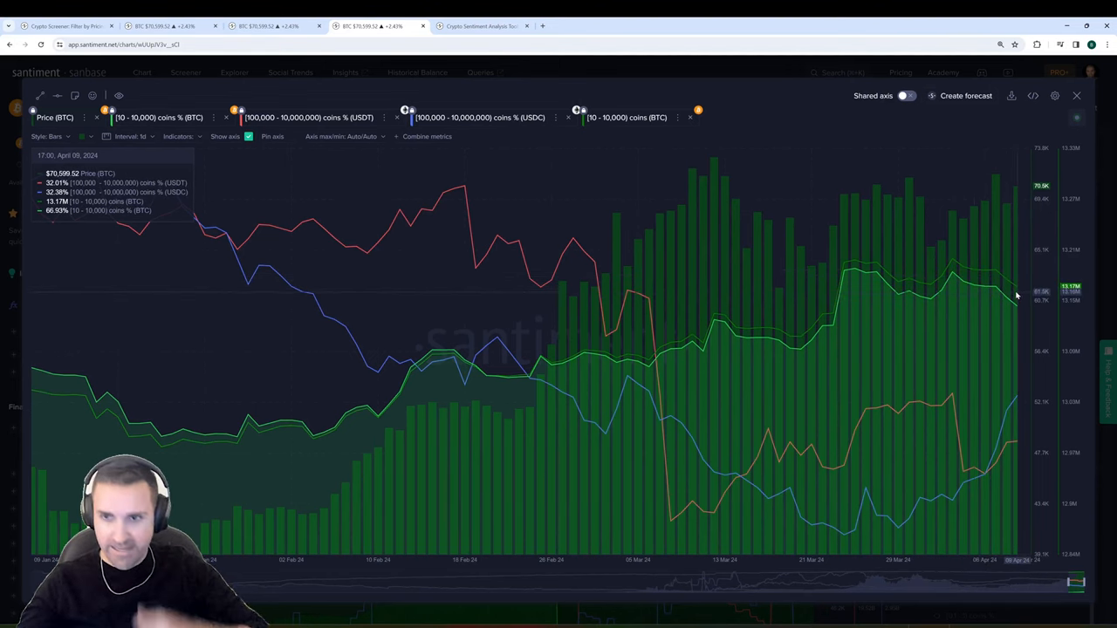
mouse_move(950, 263)
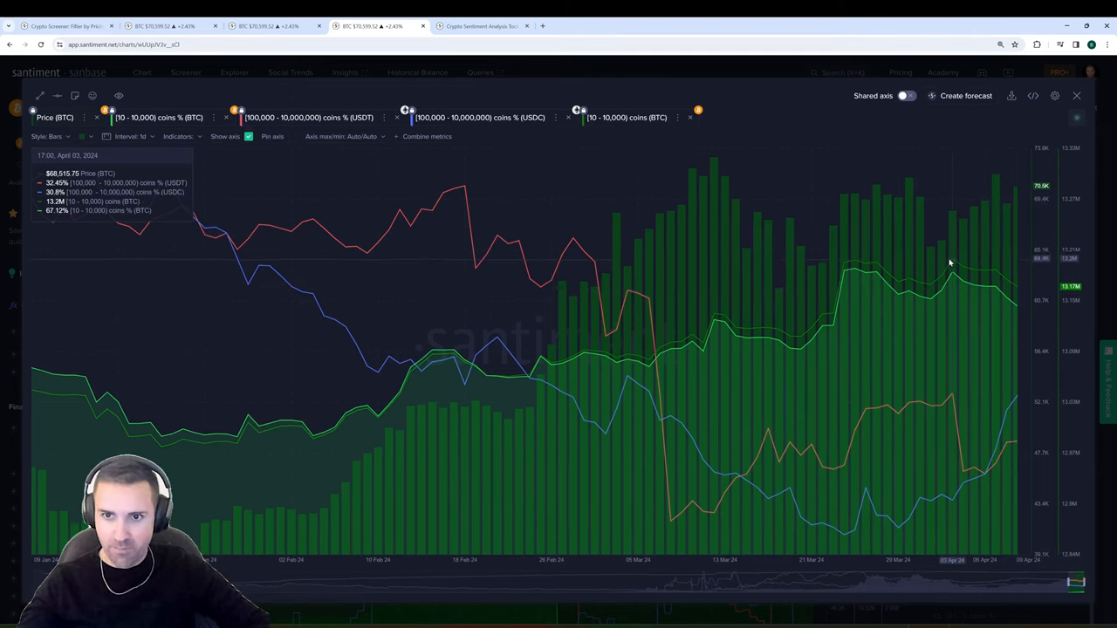
mouse_move(953, 263)
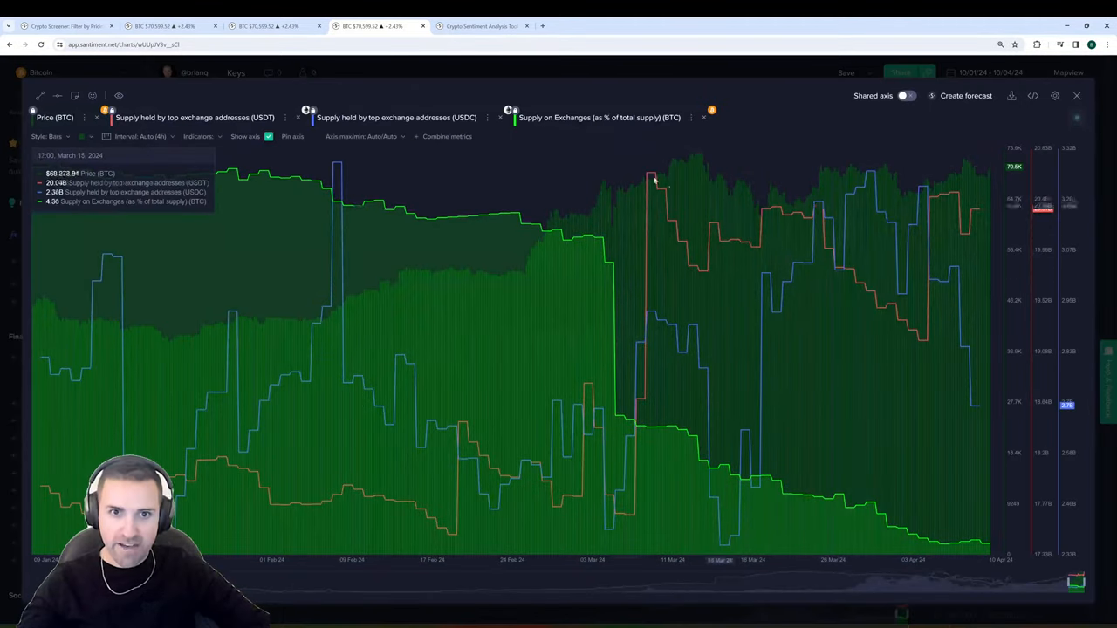
mouse_move(992, 549)
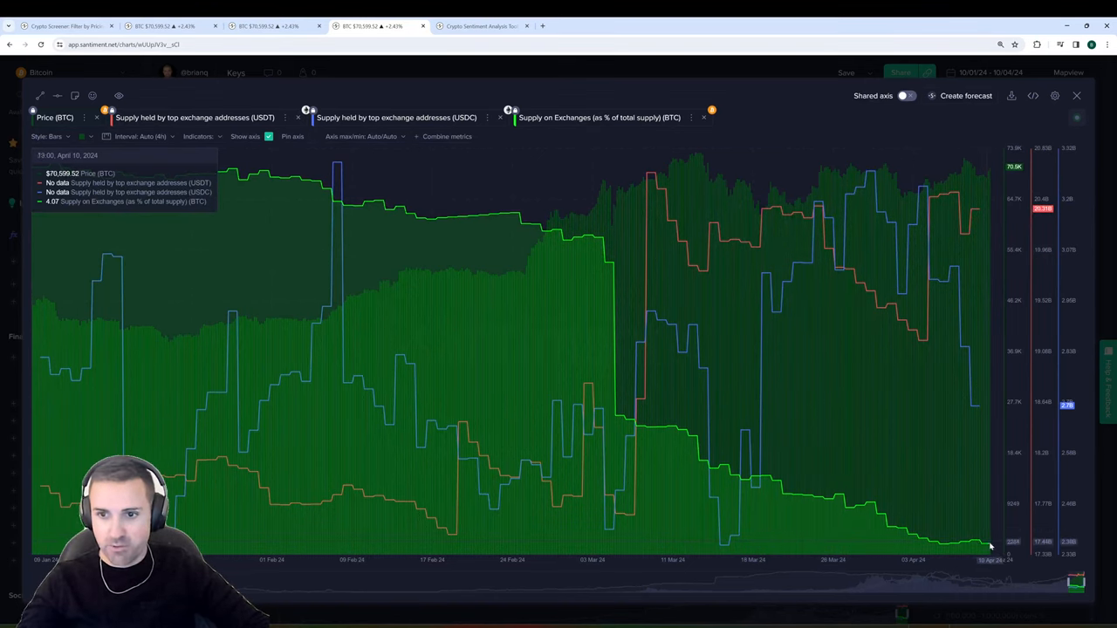
mouse_move(988, 548)
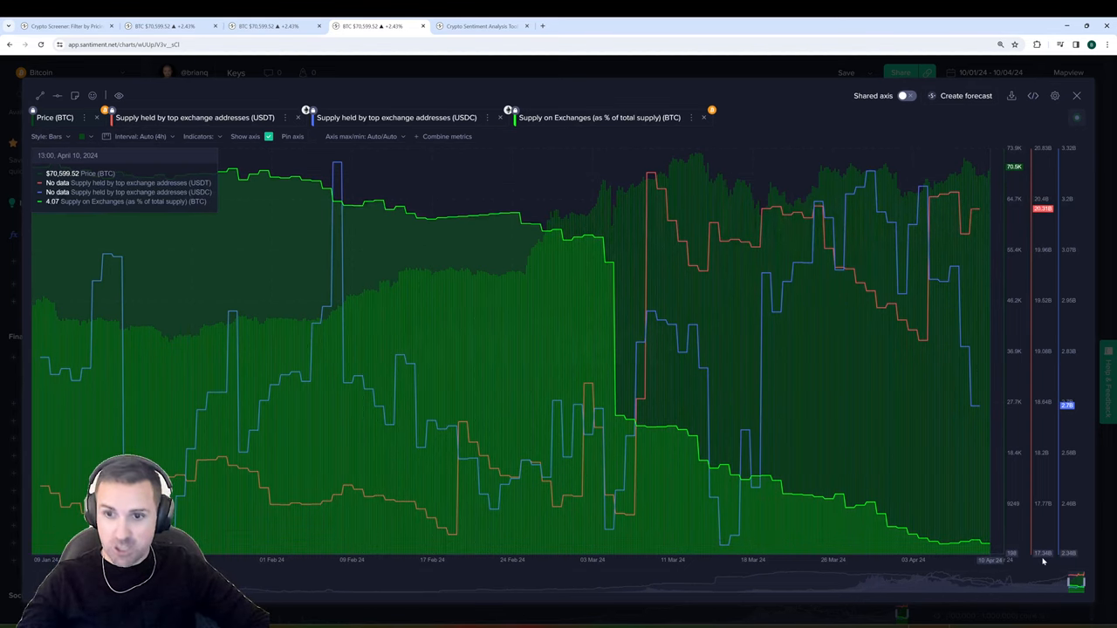
mouse_move(960, 387)
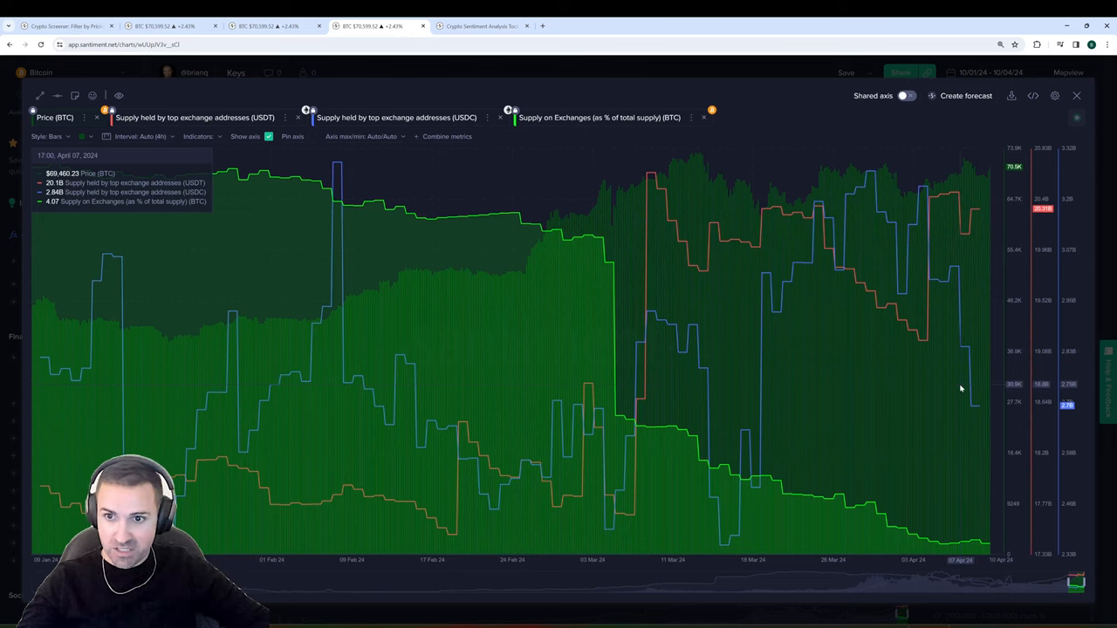
mouse_move(803, 141)
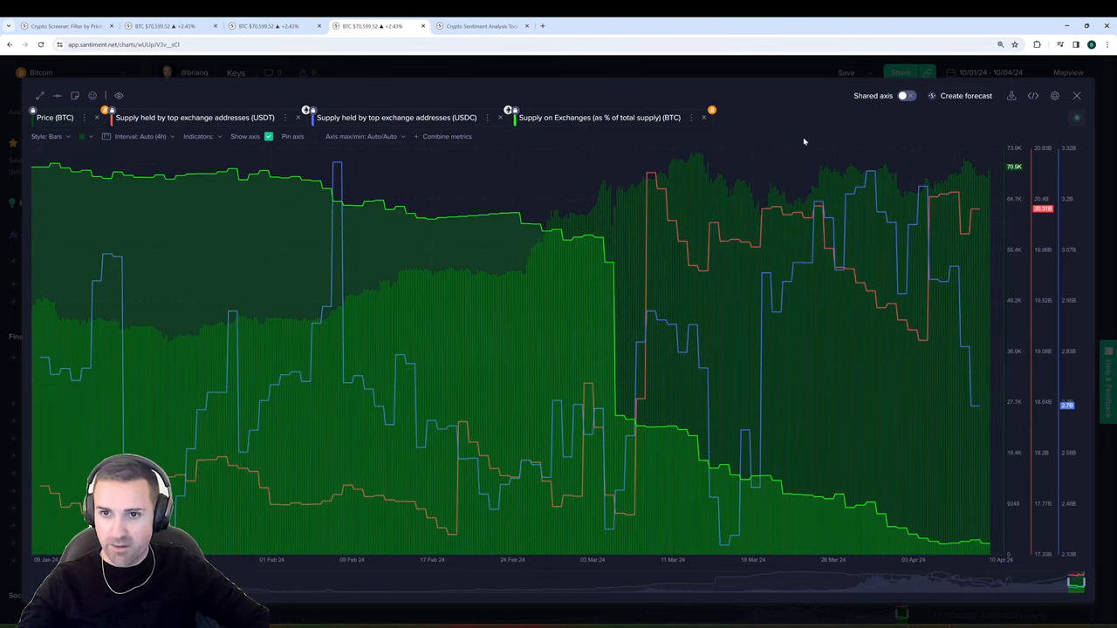
mouse_move(475, 364)
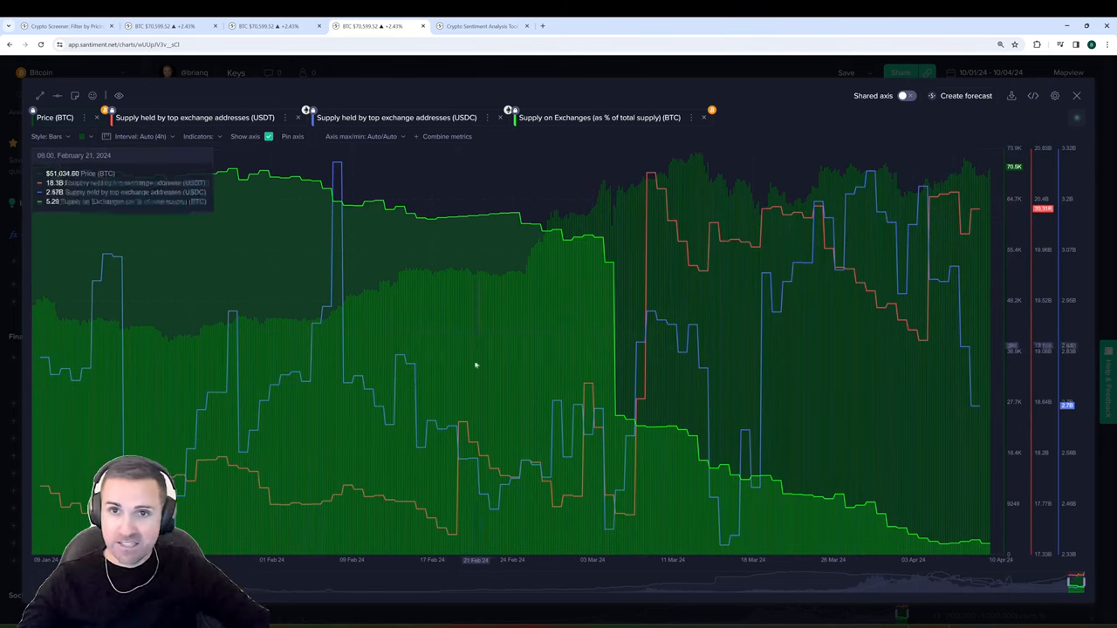
mouse_move(451, 224)
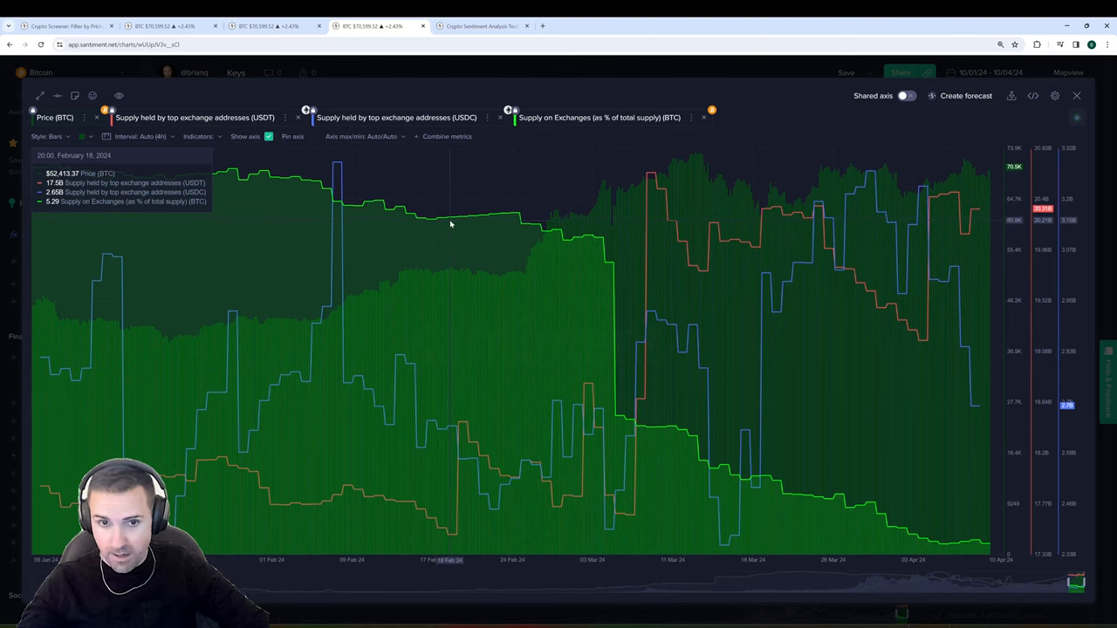
mouse_move(817, 487)
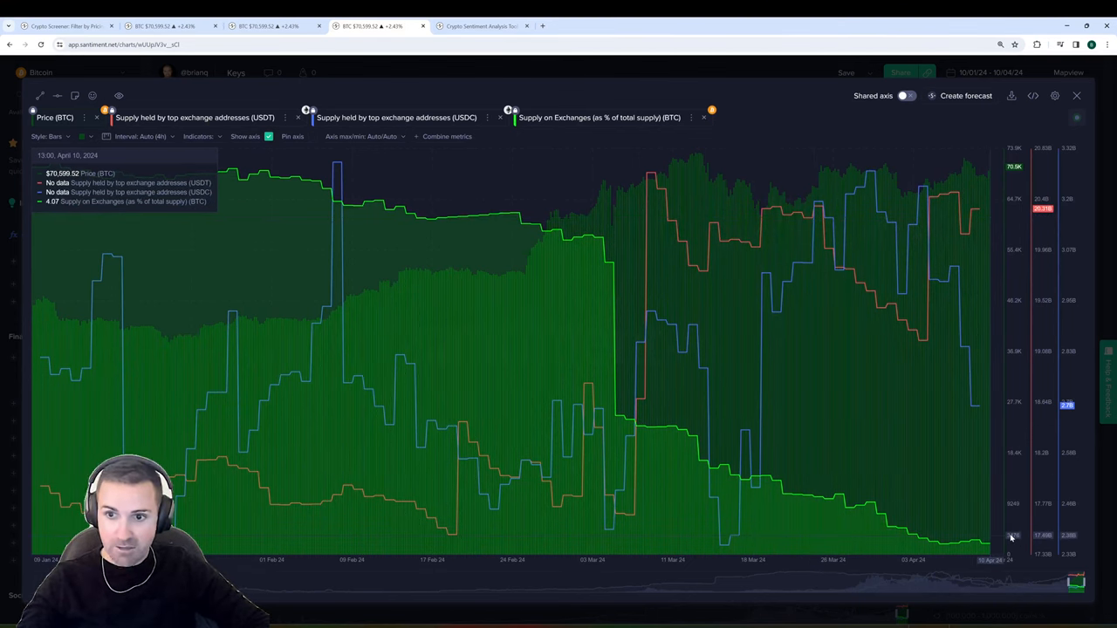
mouse_move(932, 267)
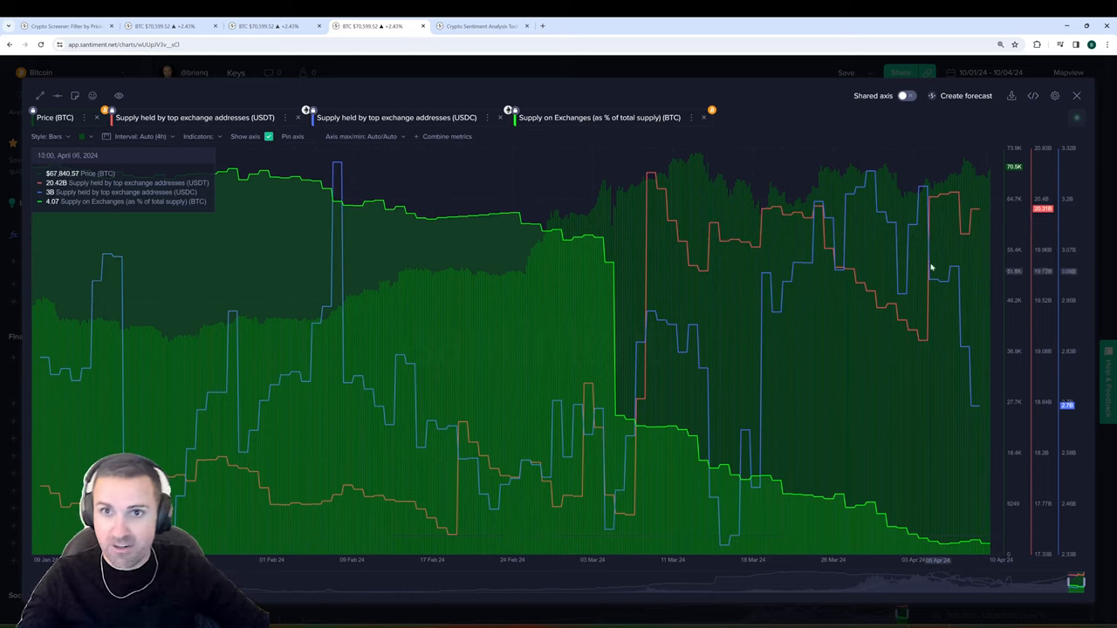
mouse_move(645, 95)
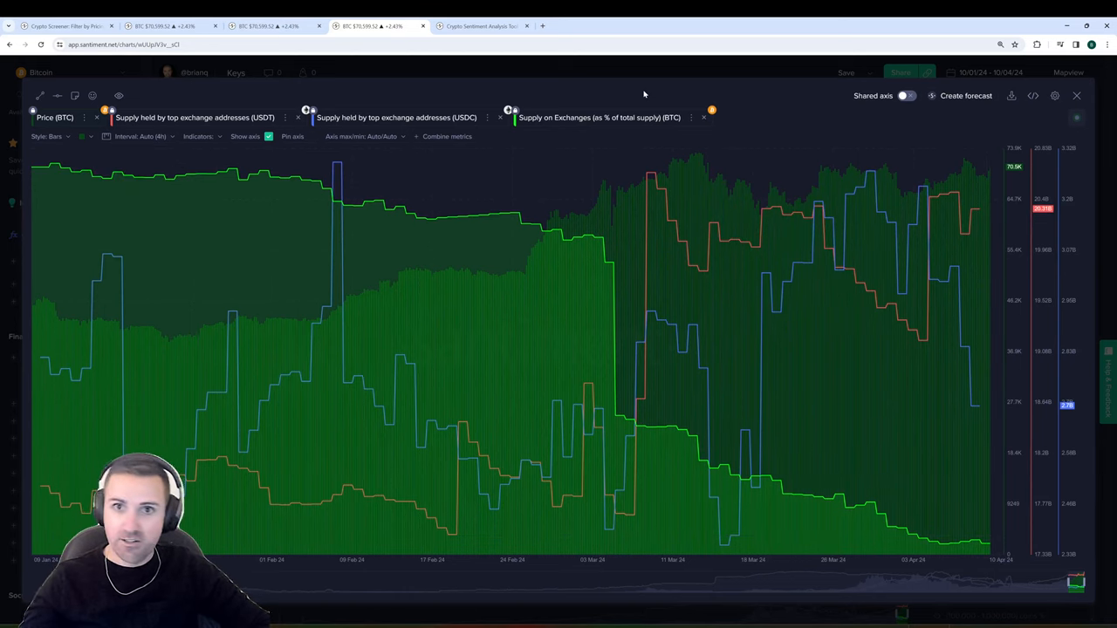
mouse_move(621, 75)
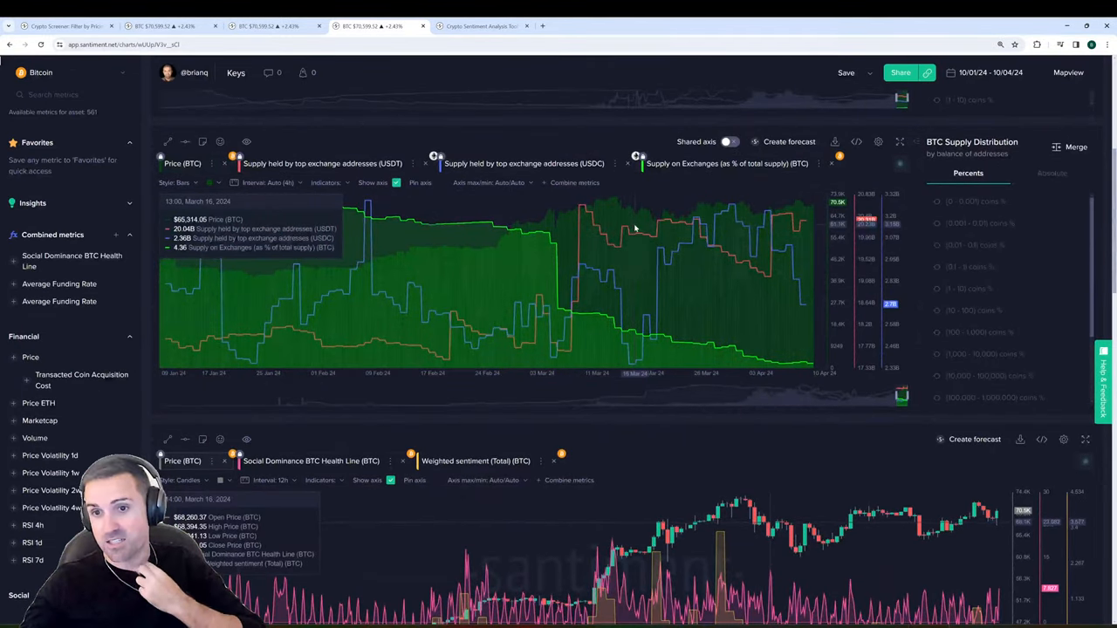
mouse_move(789, 447)
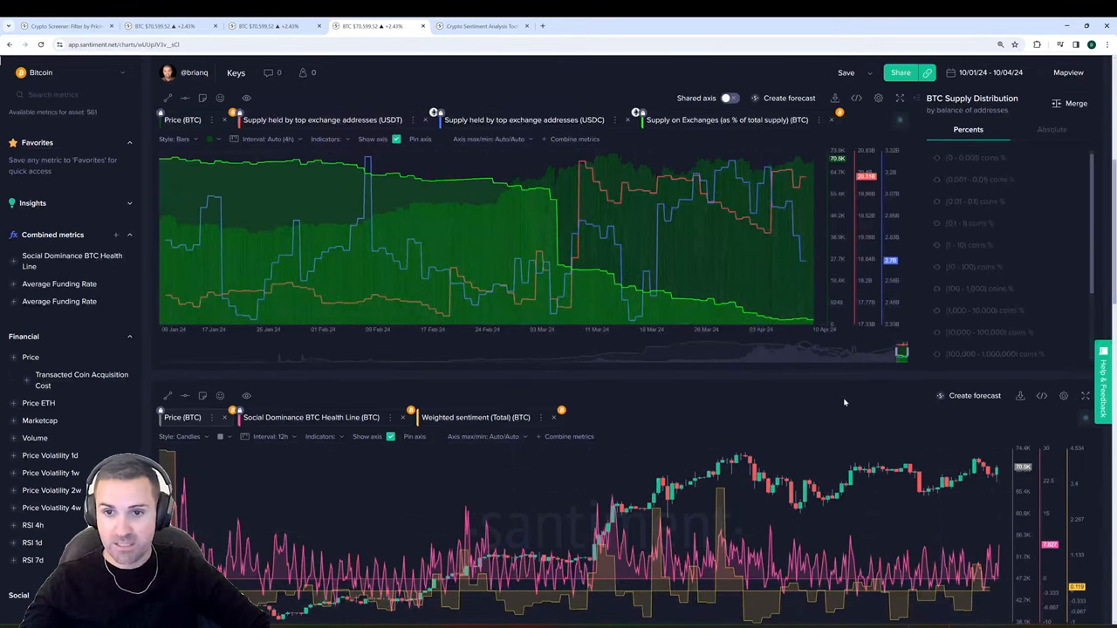
mouse_move(768, 258)
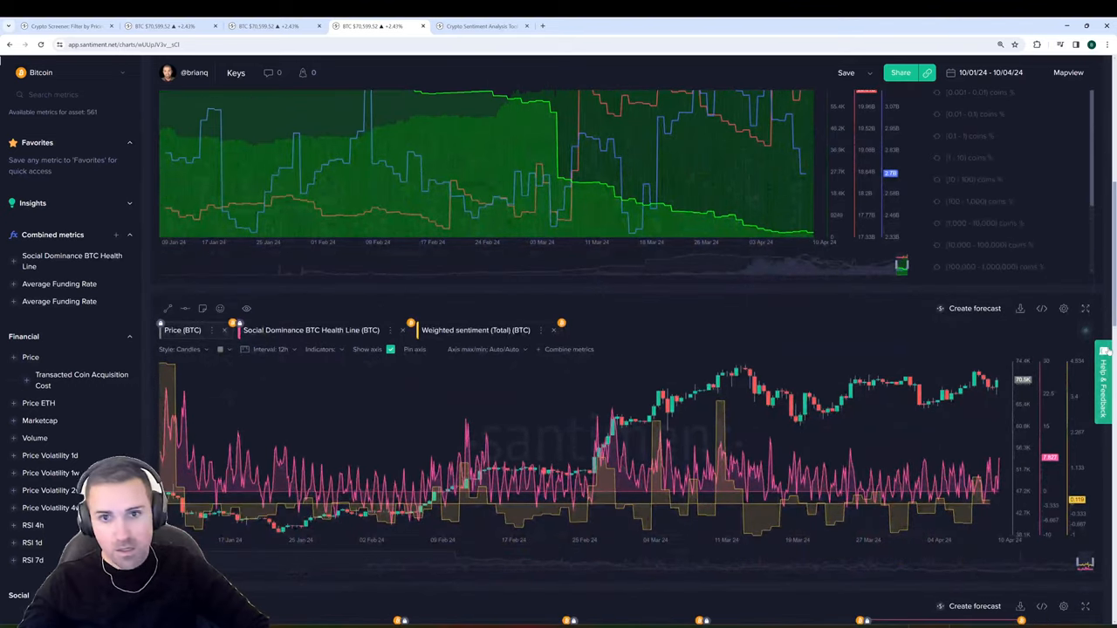
left_click(1086, 308)
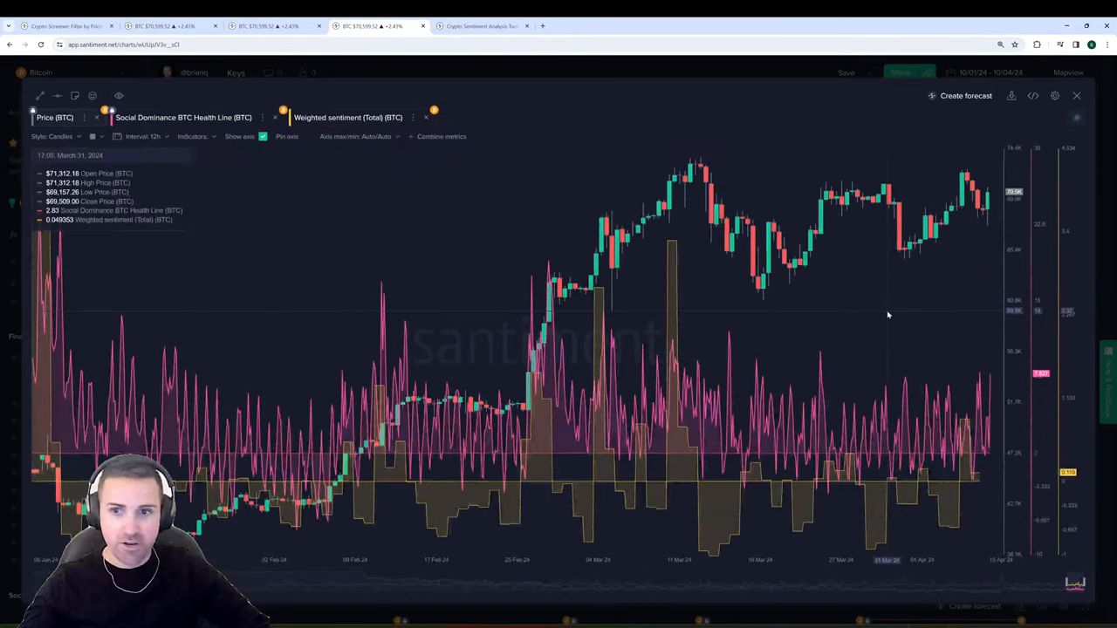
mouse_move(964, 382)
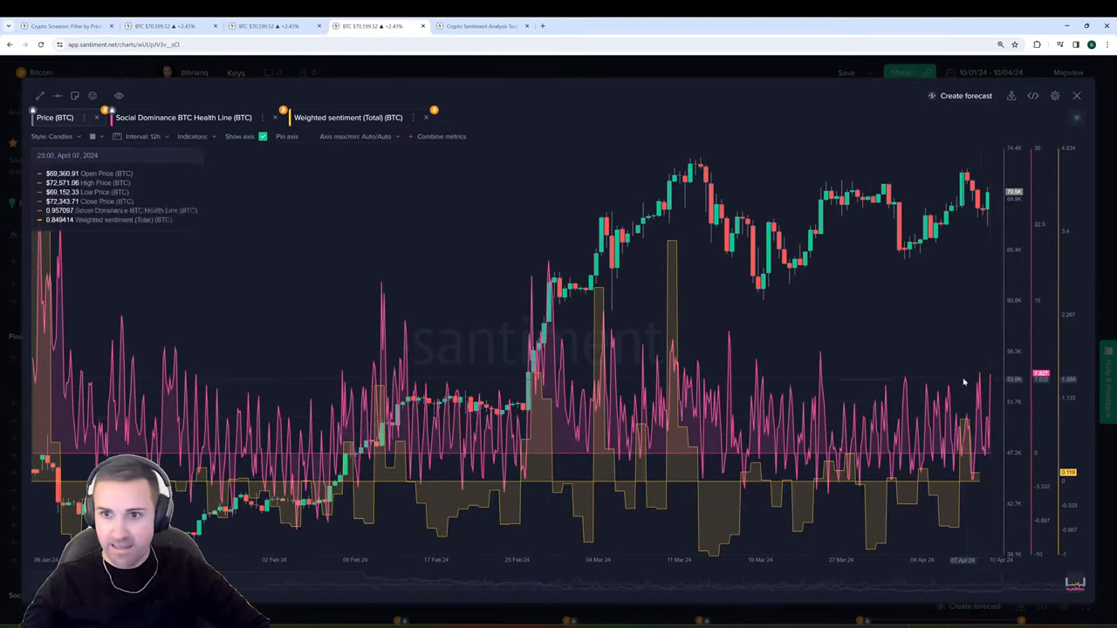
left_click(184, 117)
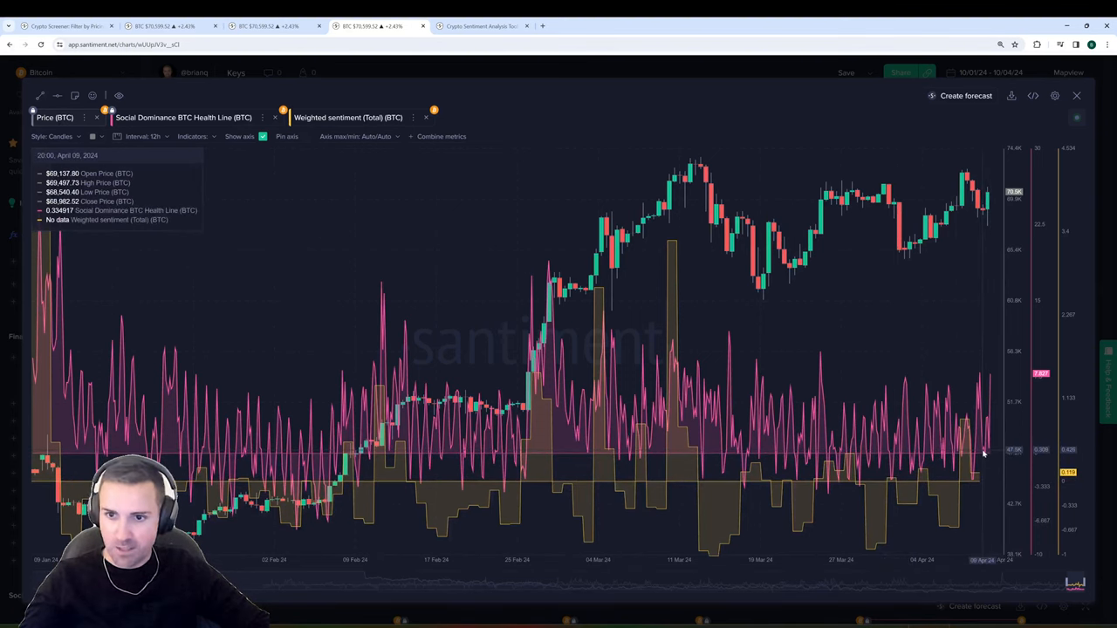
mouse_move(712, 269)
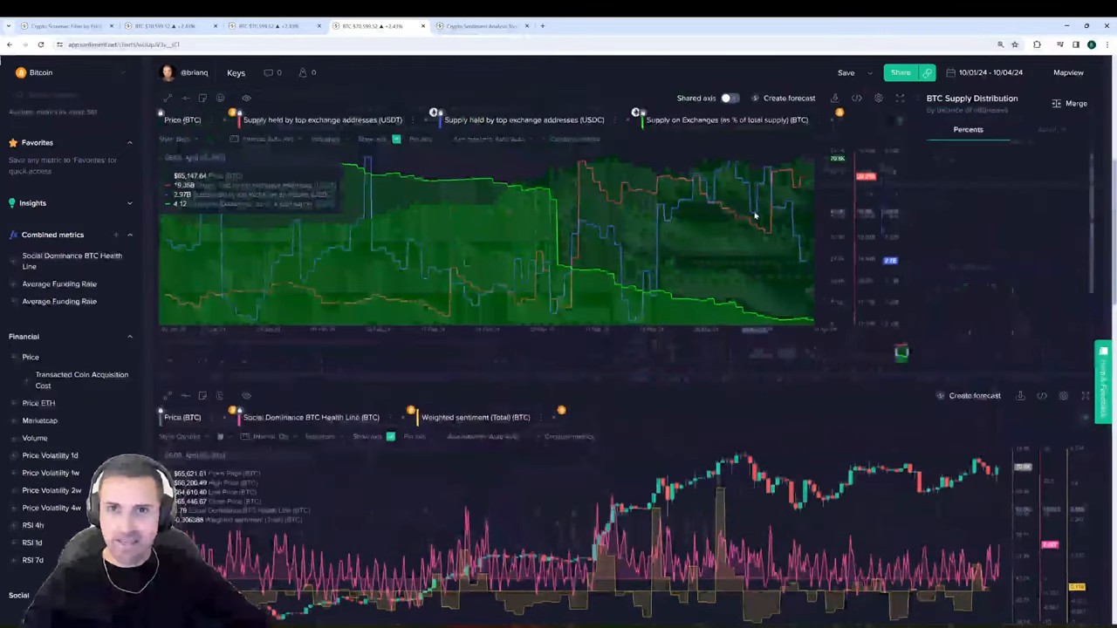
Scroll the dashboard to the BTC price versus dYdX, Deribit, BitMEX and Binance funding rates chart.
scroll("down", 3)
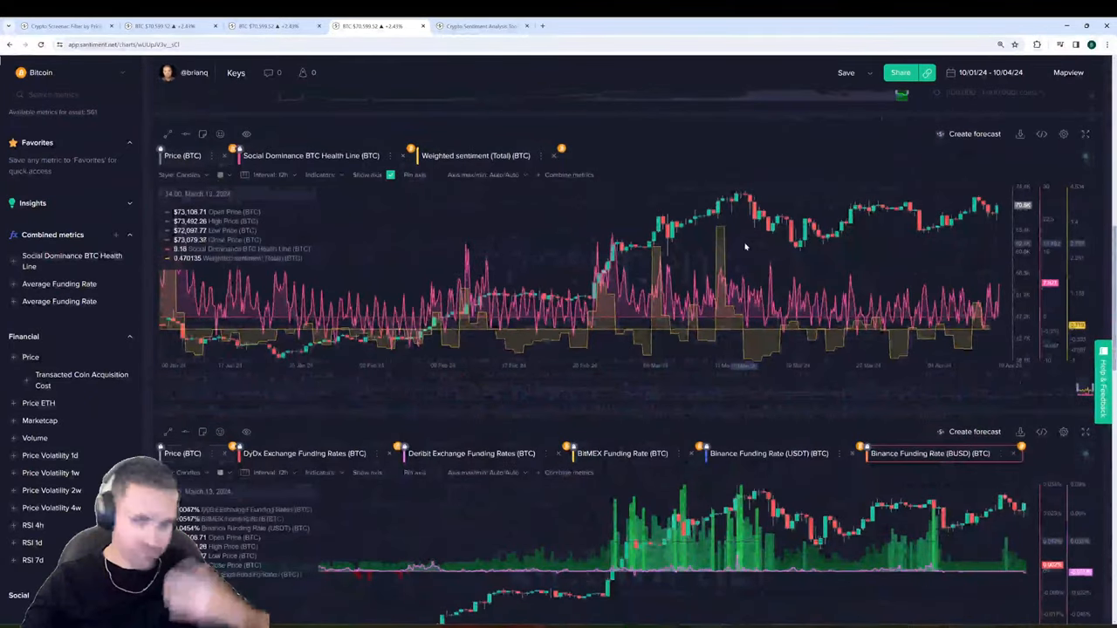
scroll("down", 3)
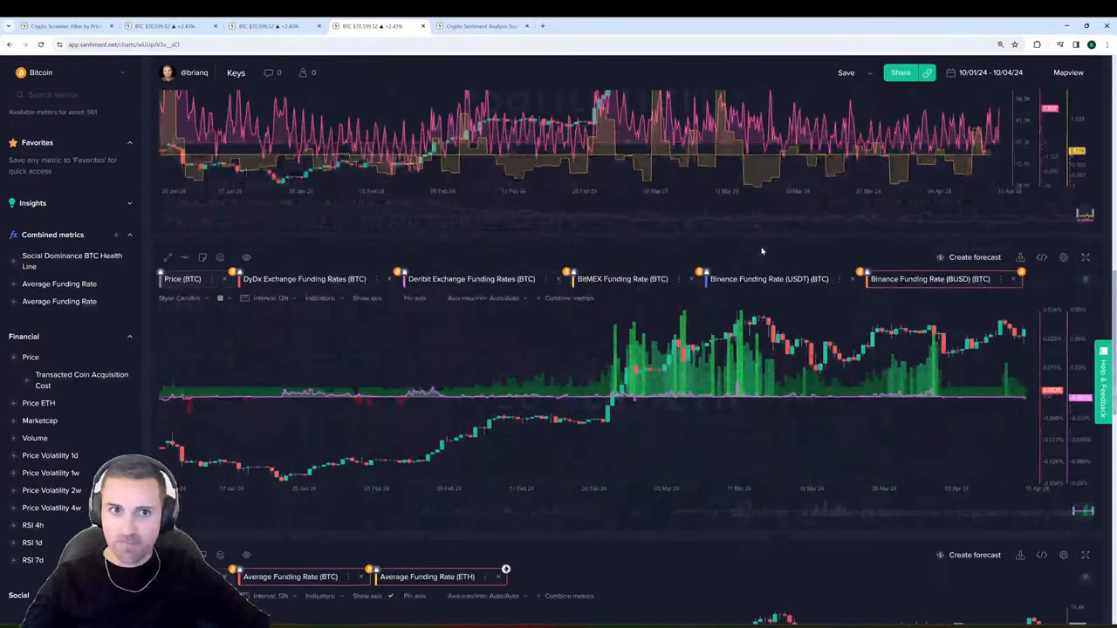
scroll("down", 3)
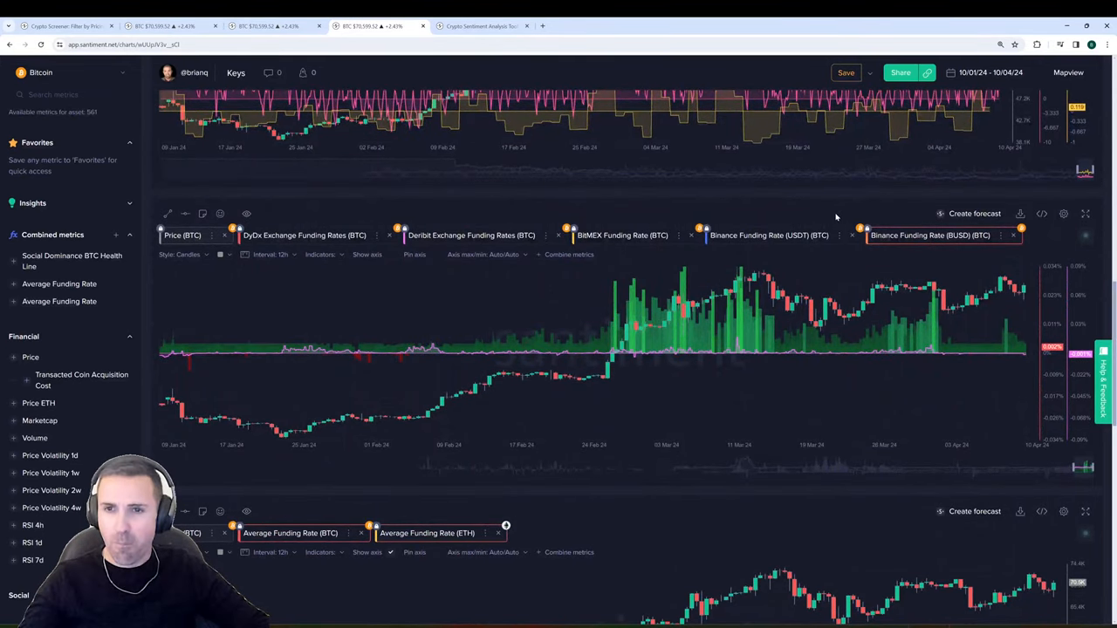
left_click(1086, 213)
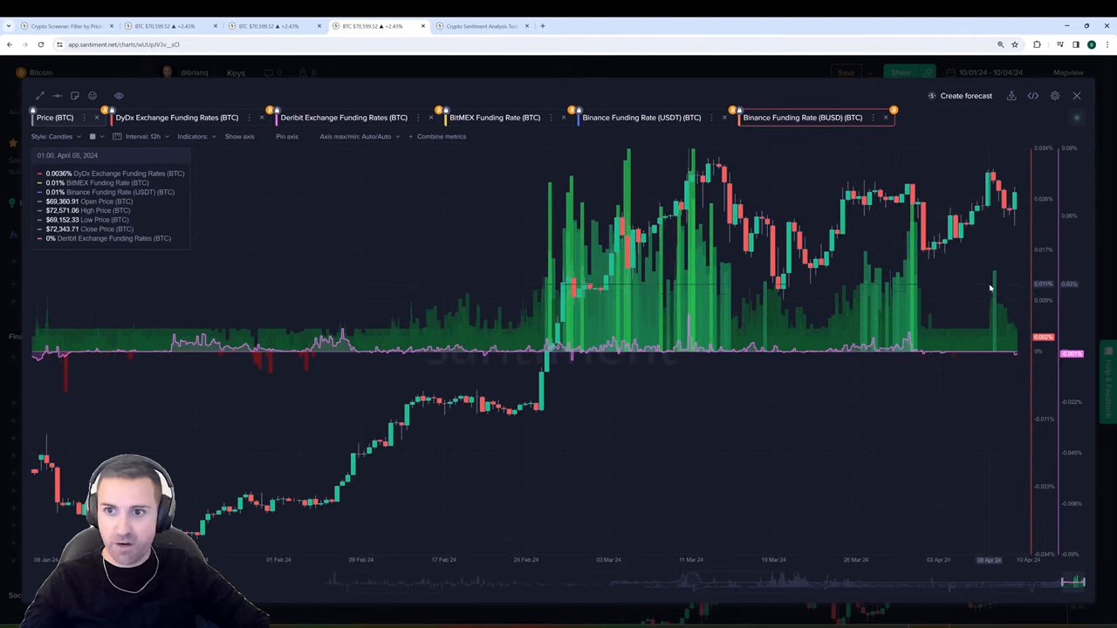
mouse_move(1019, 325)
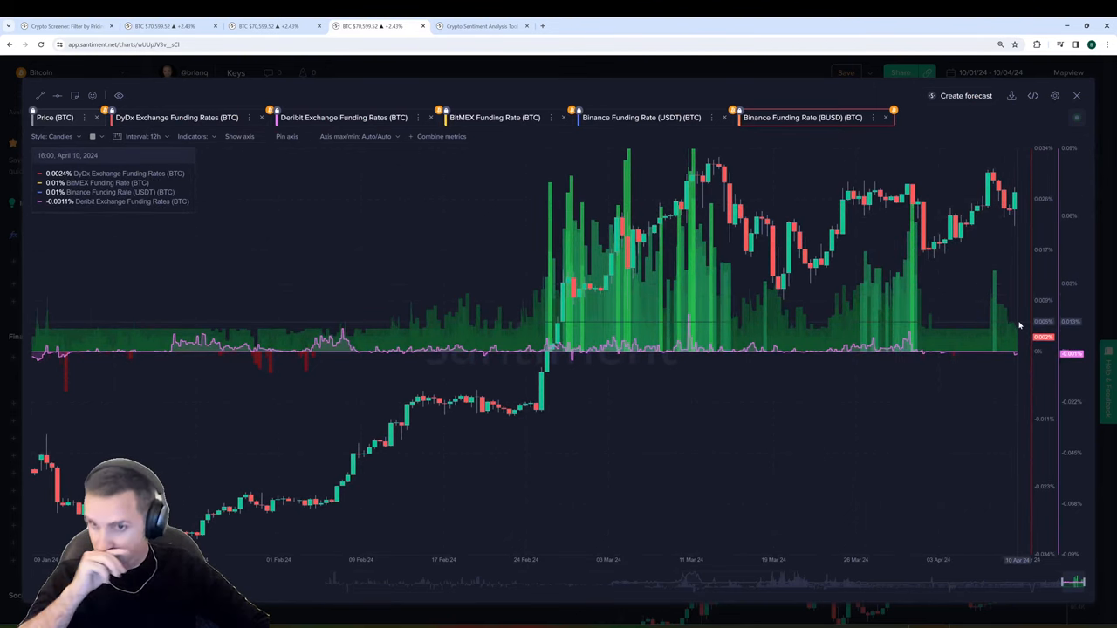
mouse_move(914, 223)
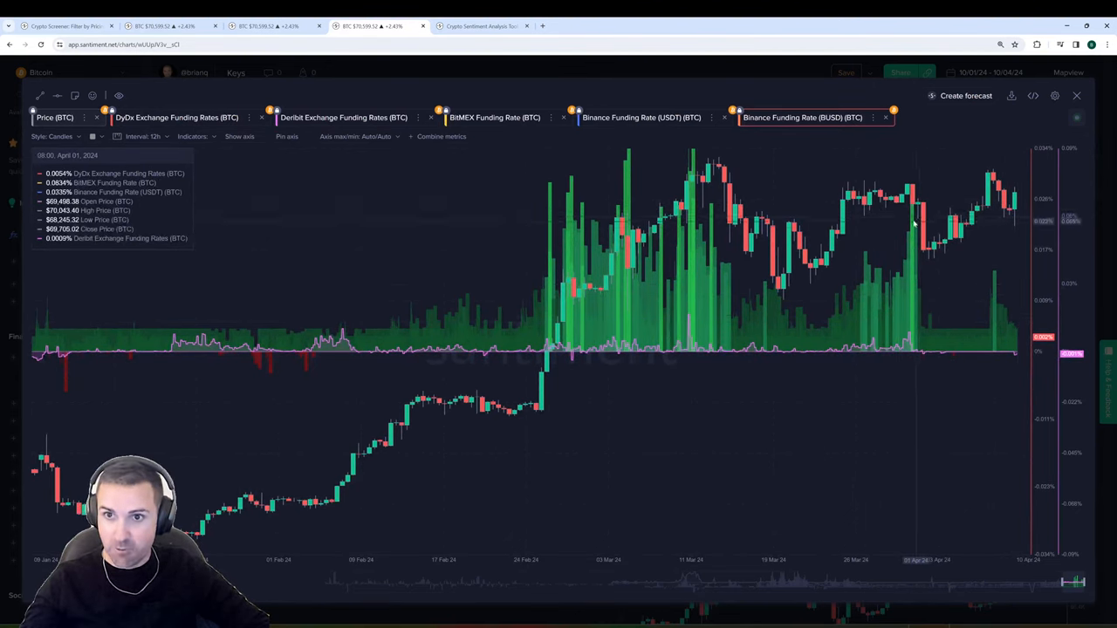
mouse_move(911, 225)
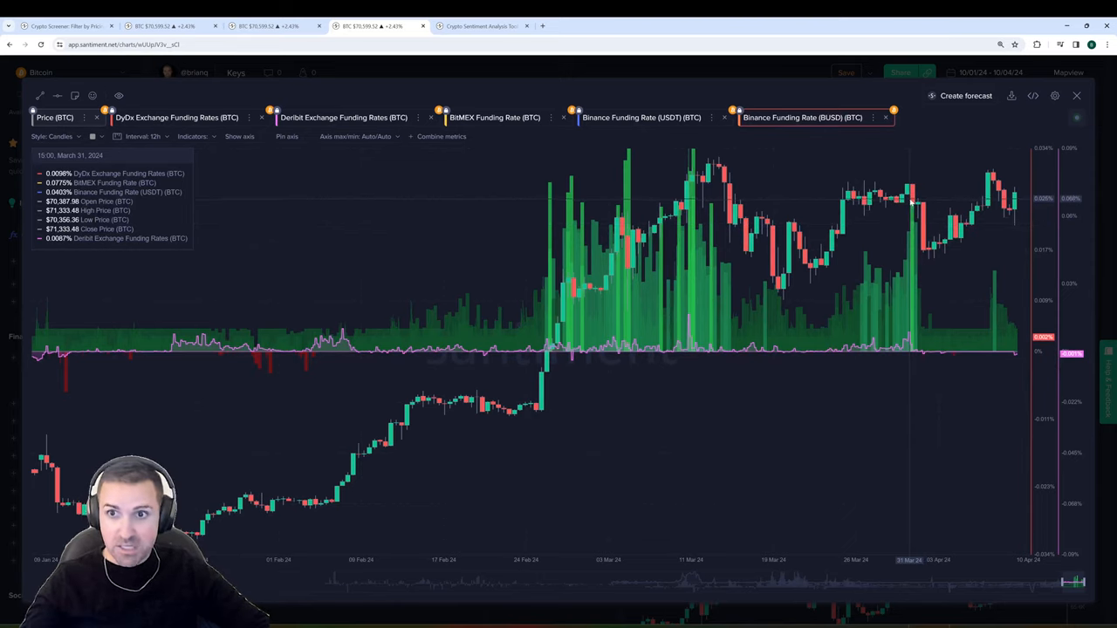
mouse_move(924, 270)
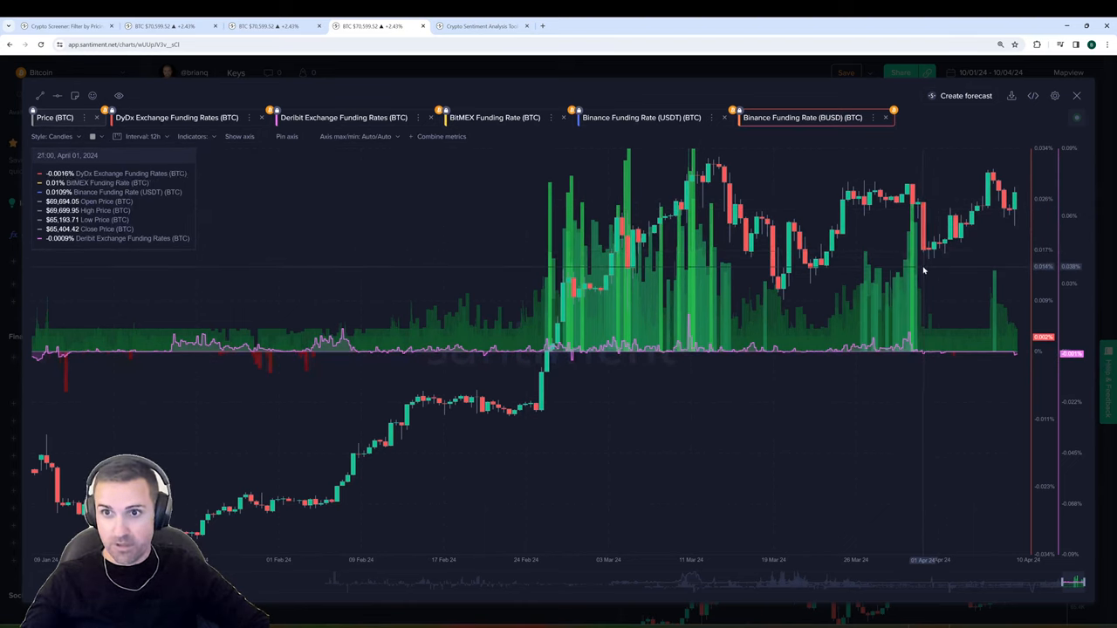
mouse_move(929, 335)
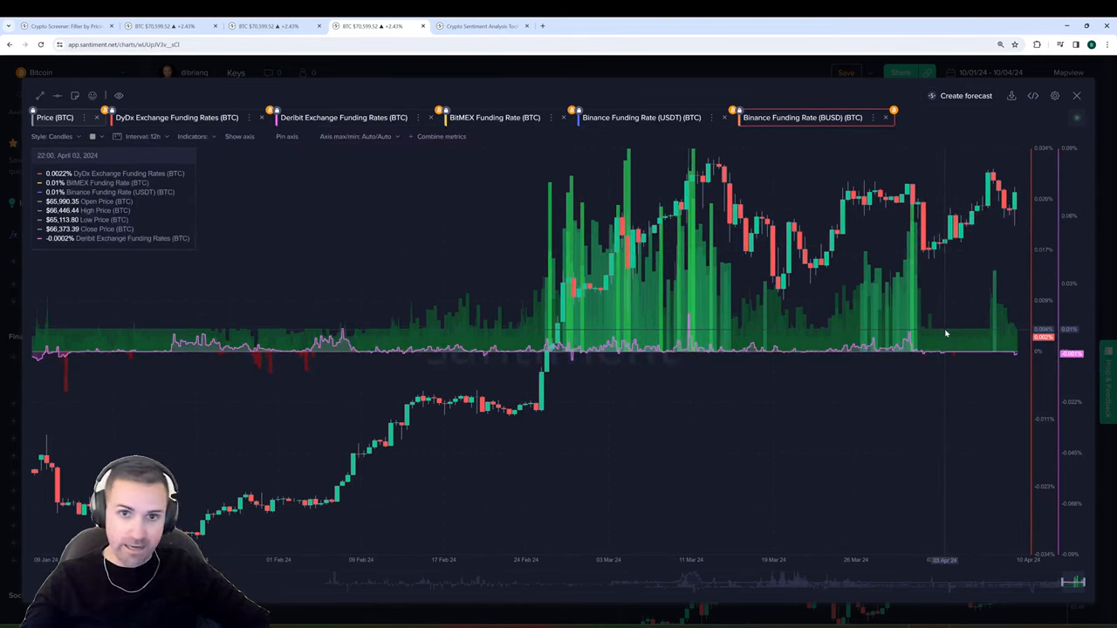
mouse_move(922, 261)
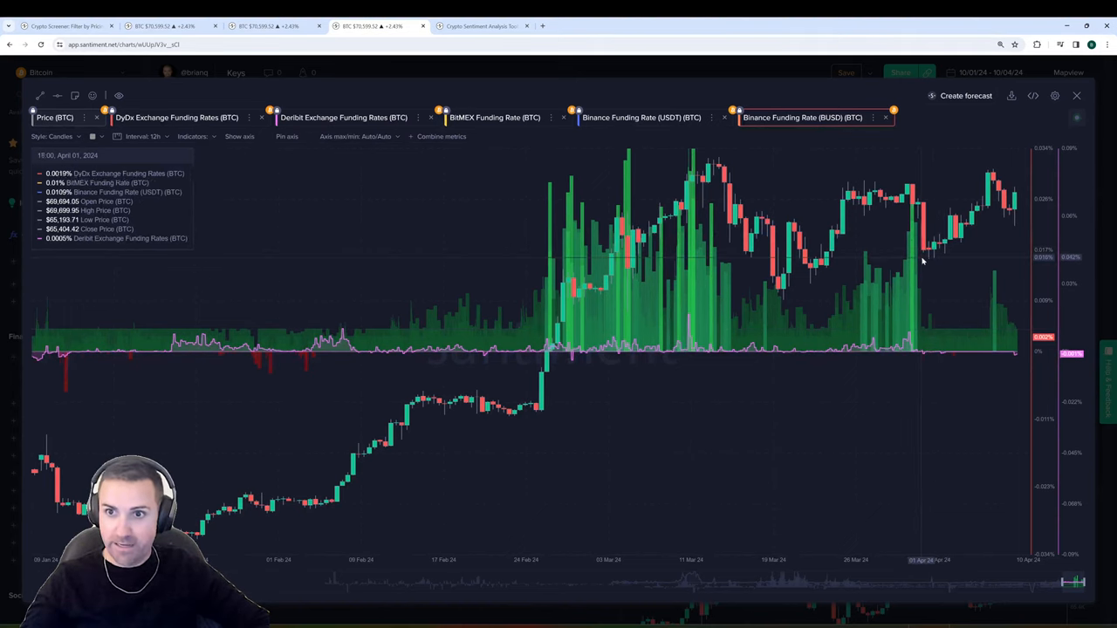
mouse_move(995, 283)
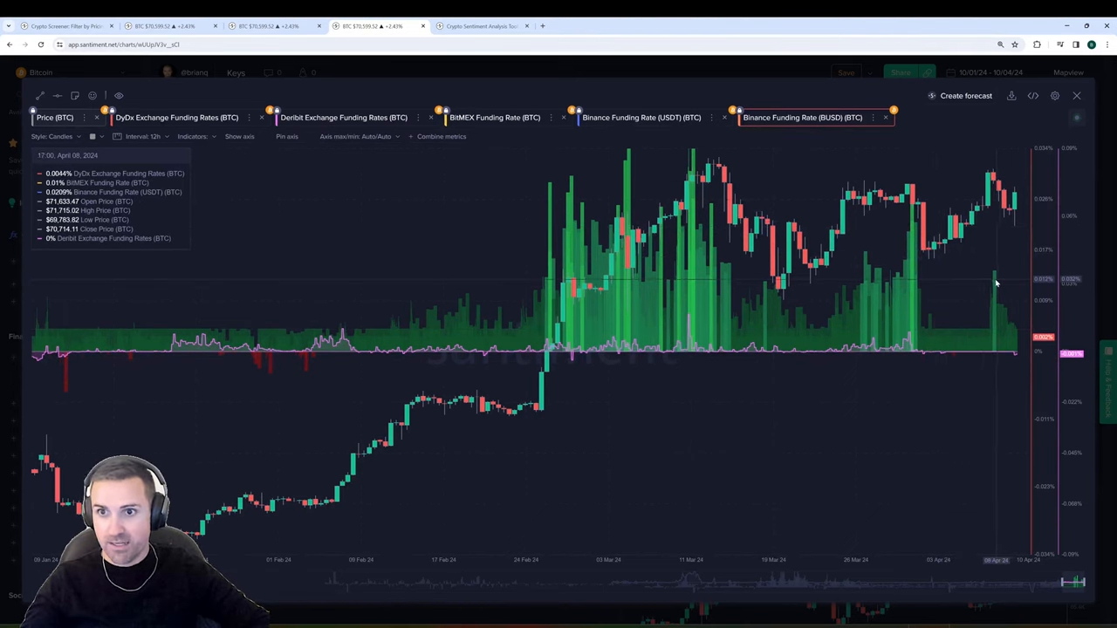
mouse_move(1009, 217)
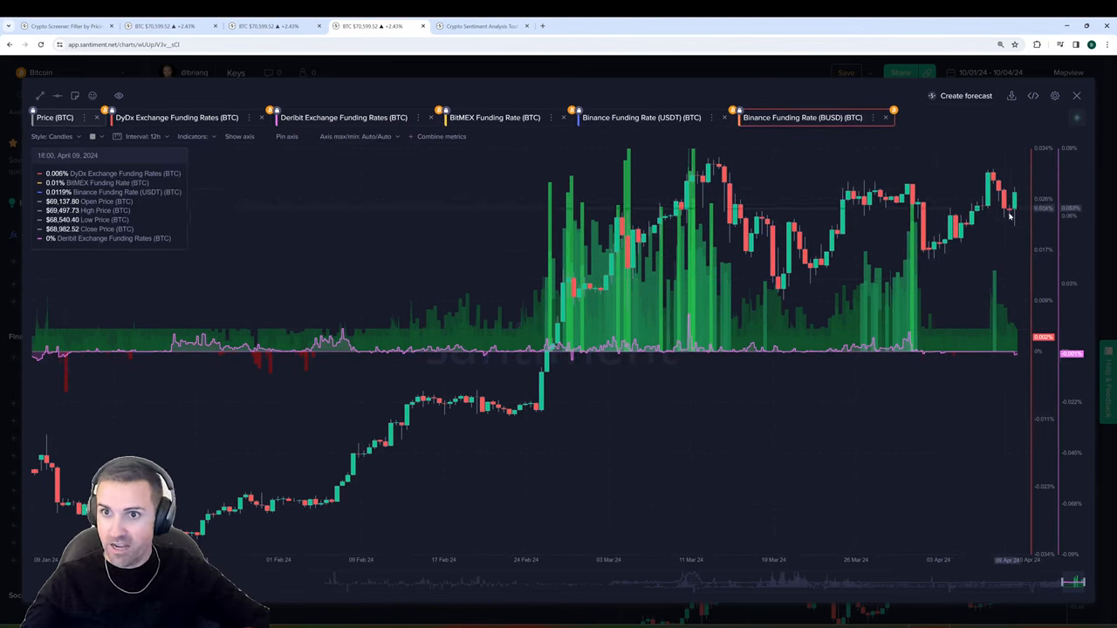
mouse_move(1009, 220)
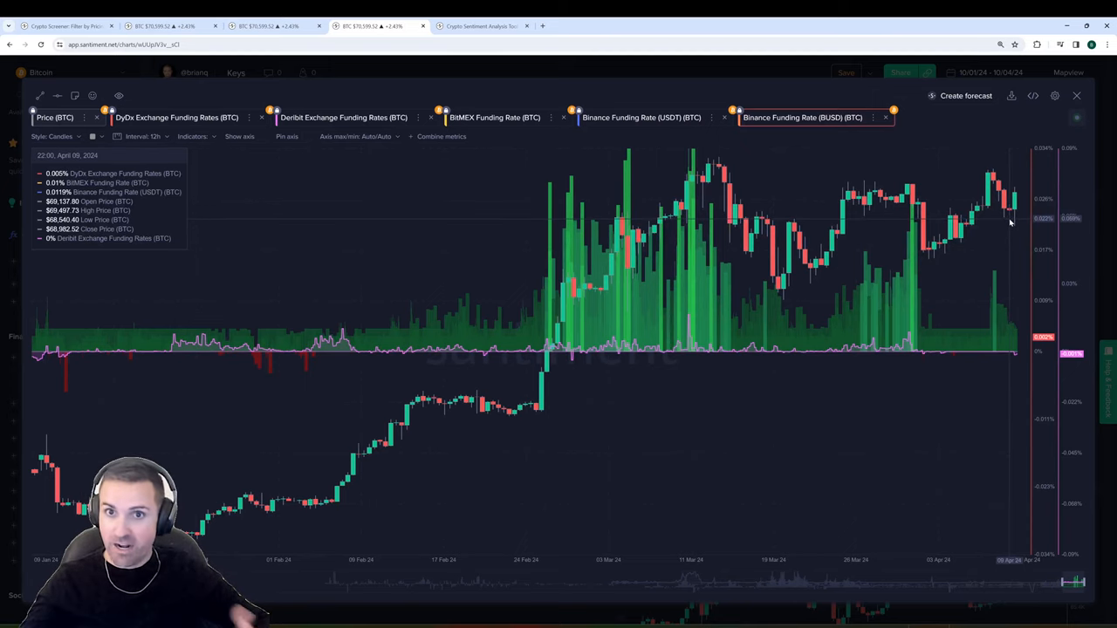
mouse_move(726, 219)
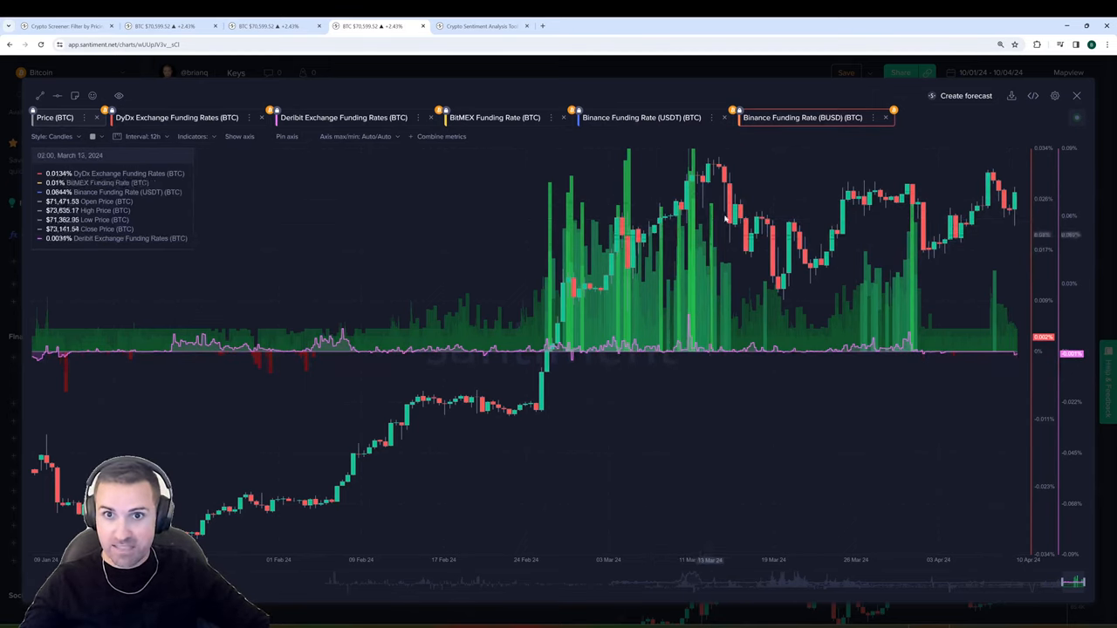
mouse_move(608, 265)
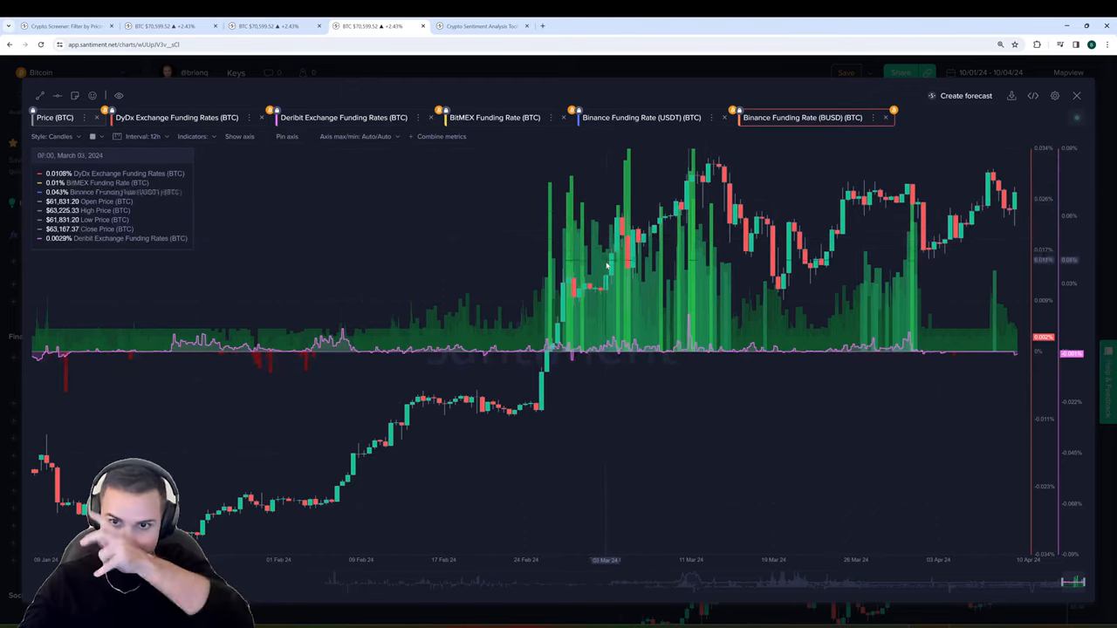
mouse_move(915, 253)
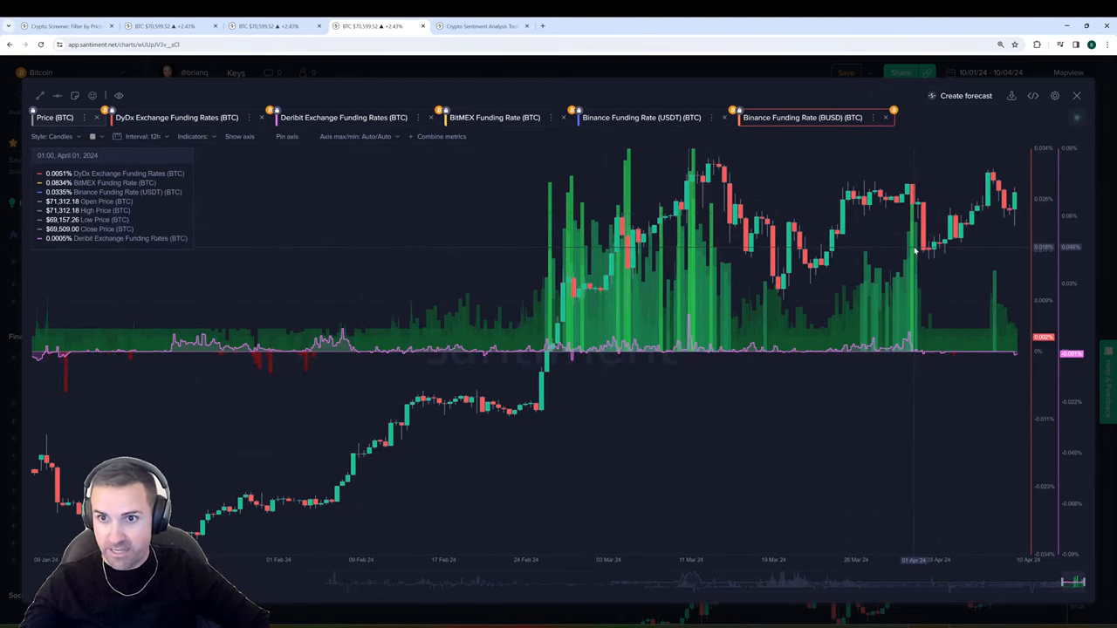
mouse_move(272, 366)
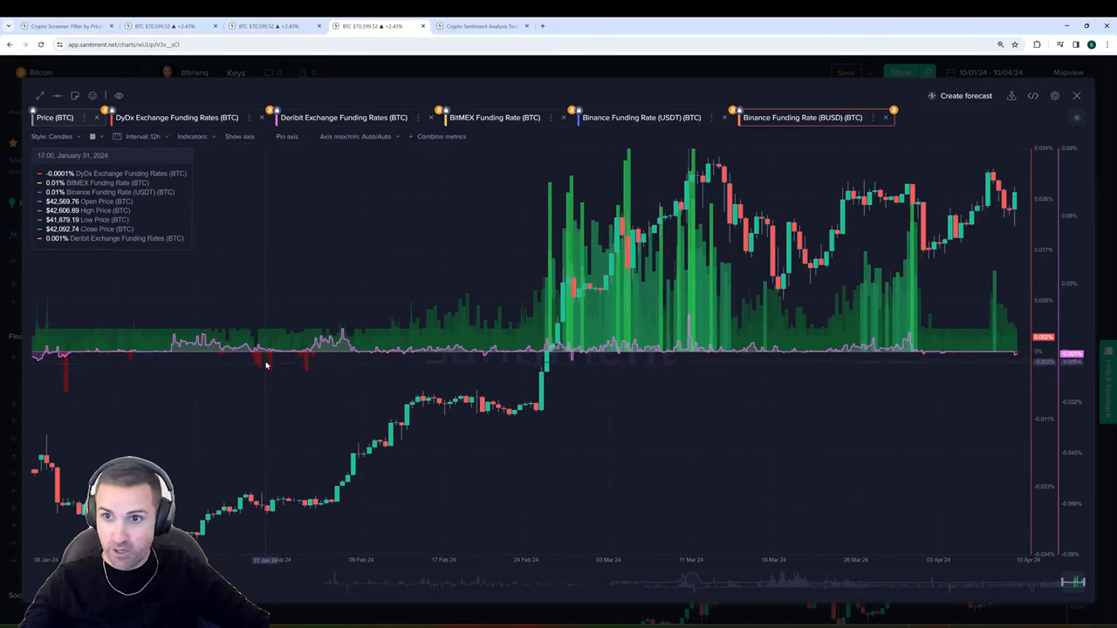
mouse_move(248, 376)
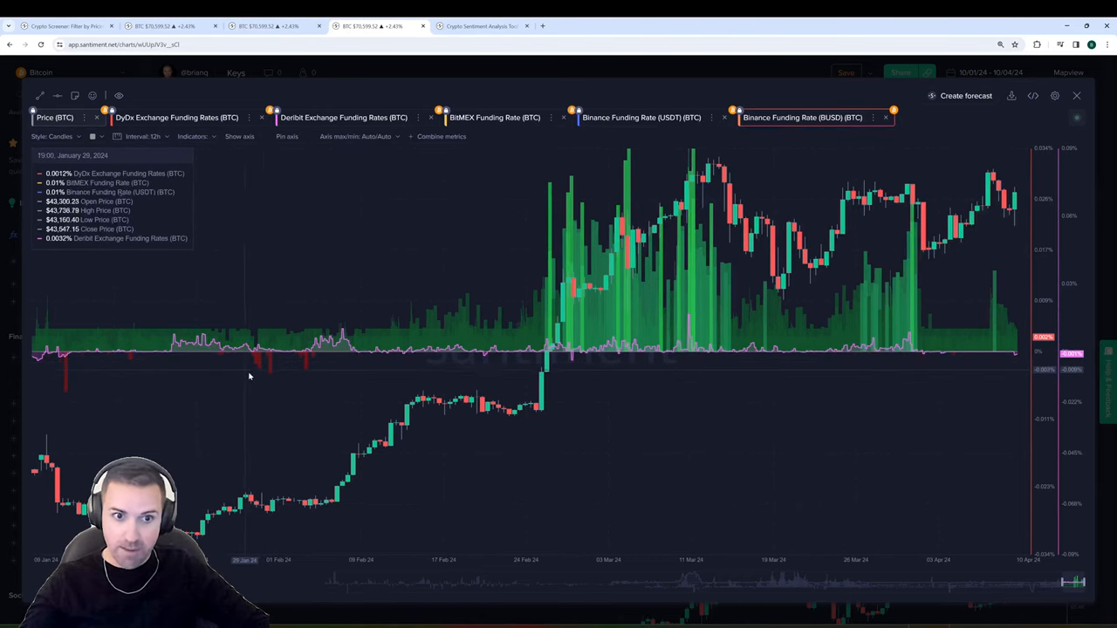
mouse_move(262, 365)
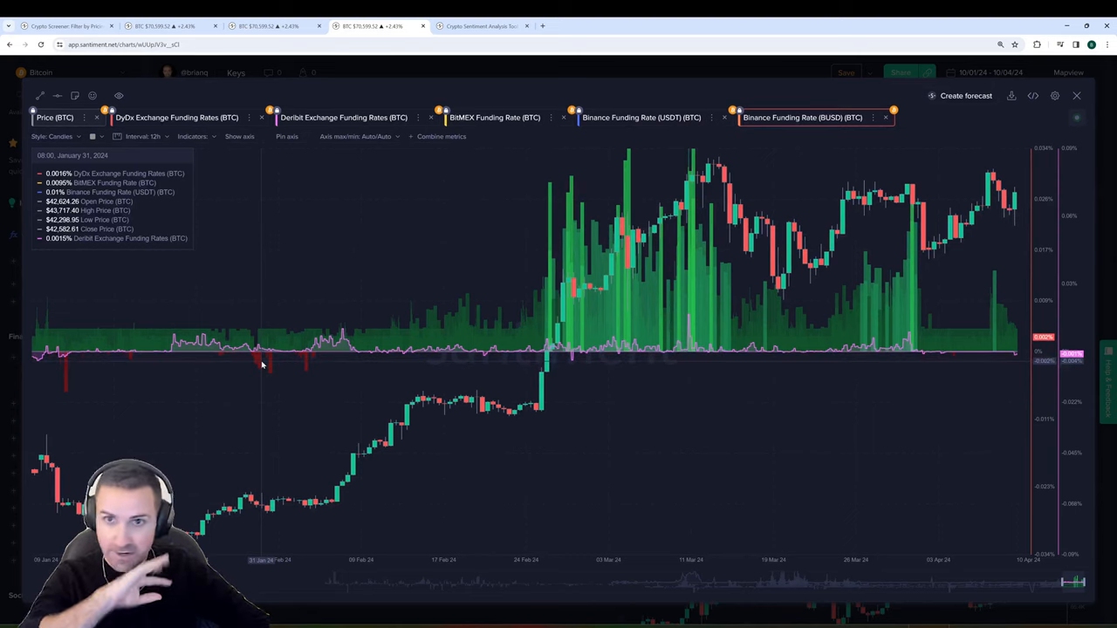
mouse_move(272, 357)
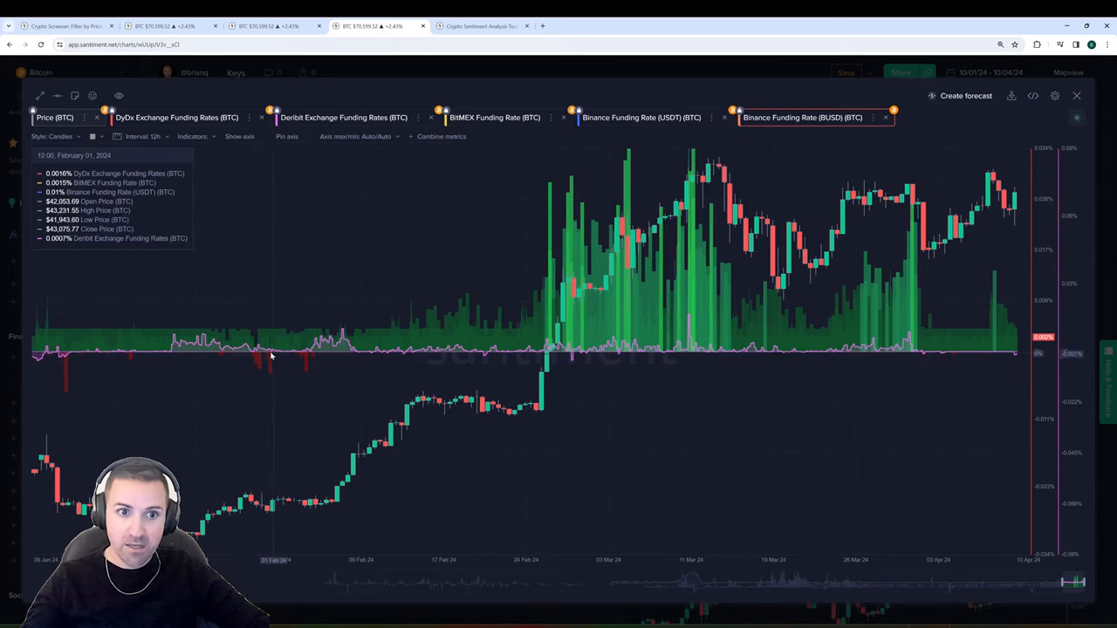
mouse_move(281, 379)
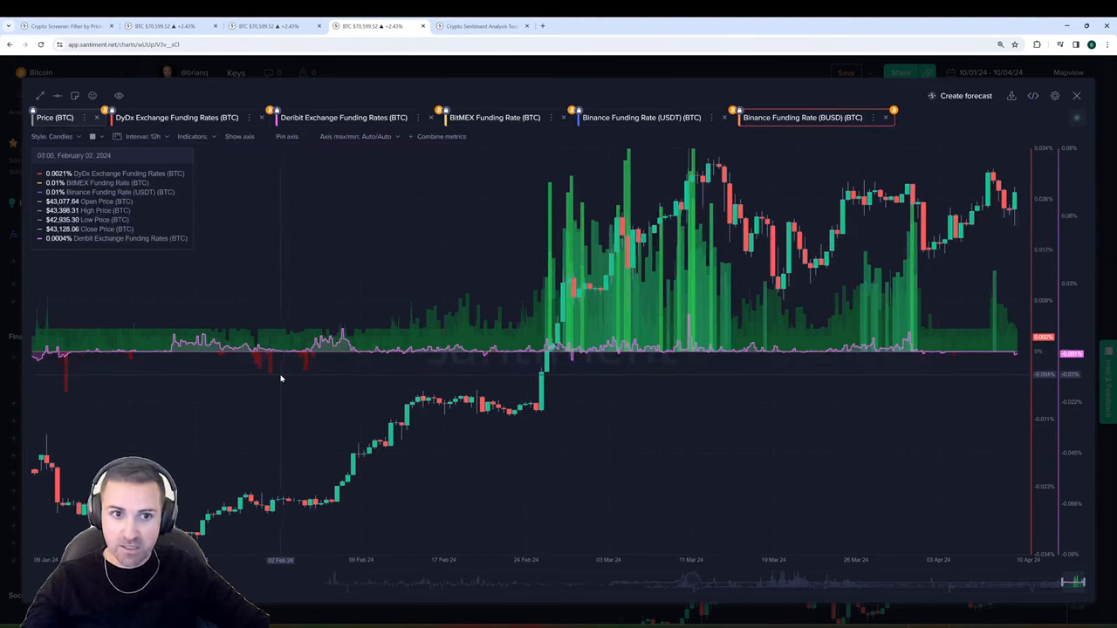
mouse_move(259, 367)
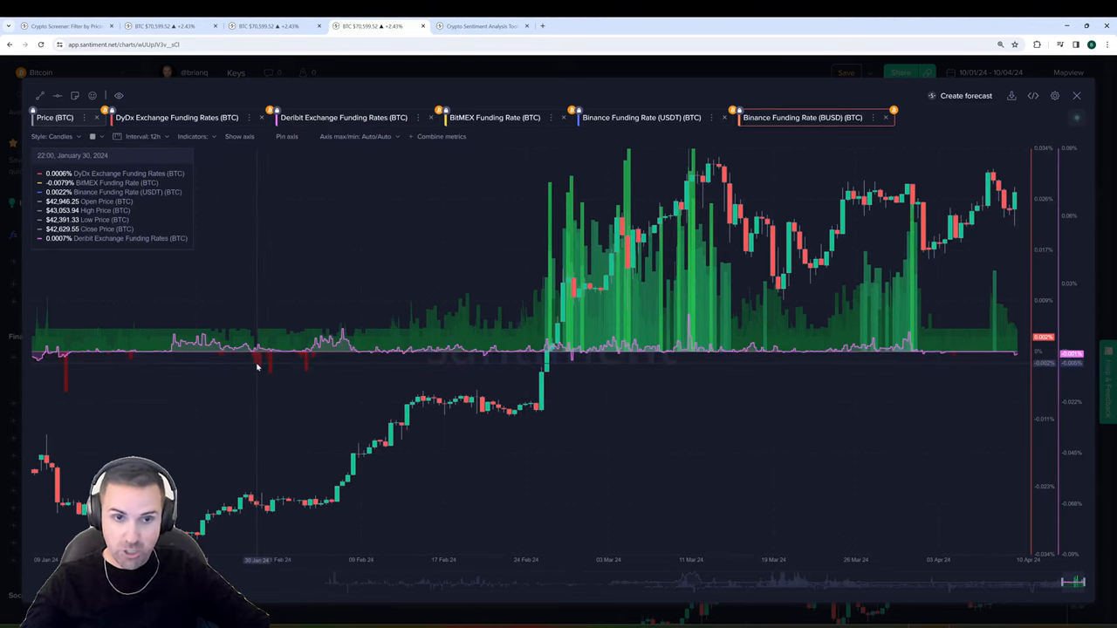
mouse_move(258, 367)
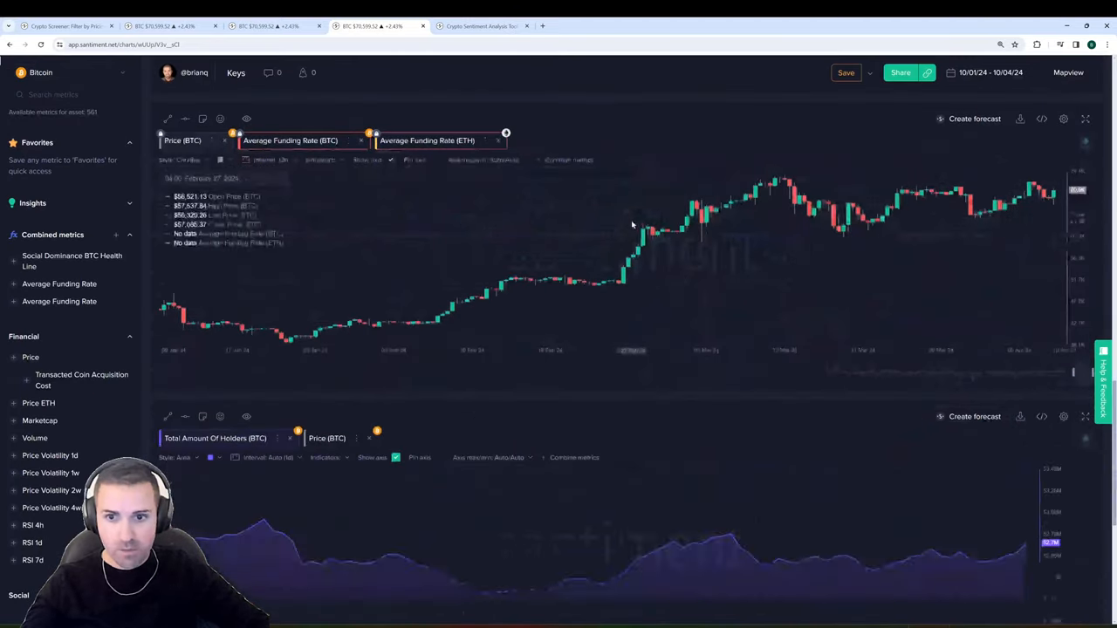
Enlarge the Total Amount Of Holders versus BTC price chart.
scroll("down", 3)
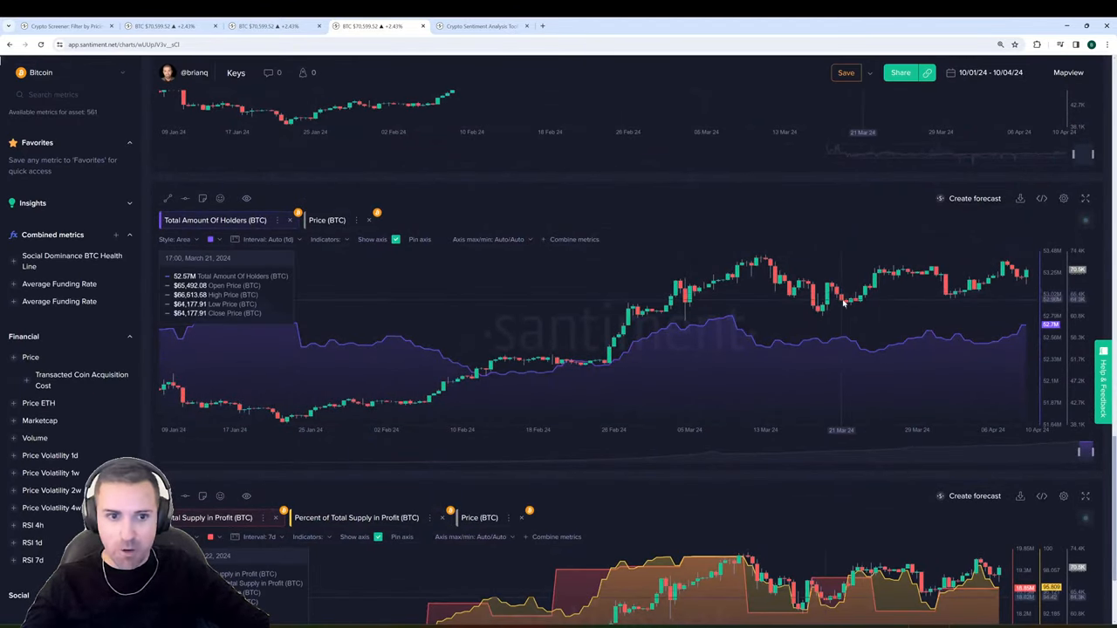
left_click(1086, 199)
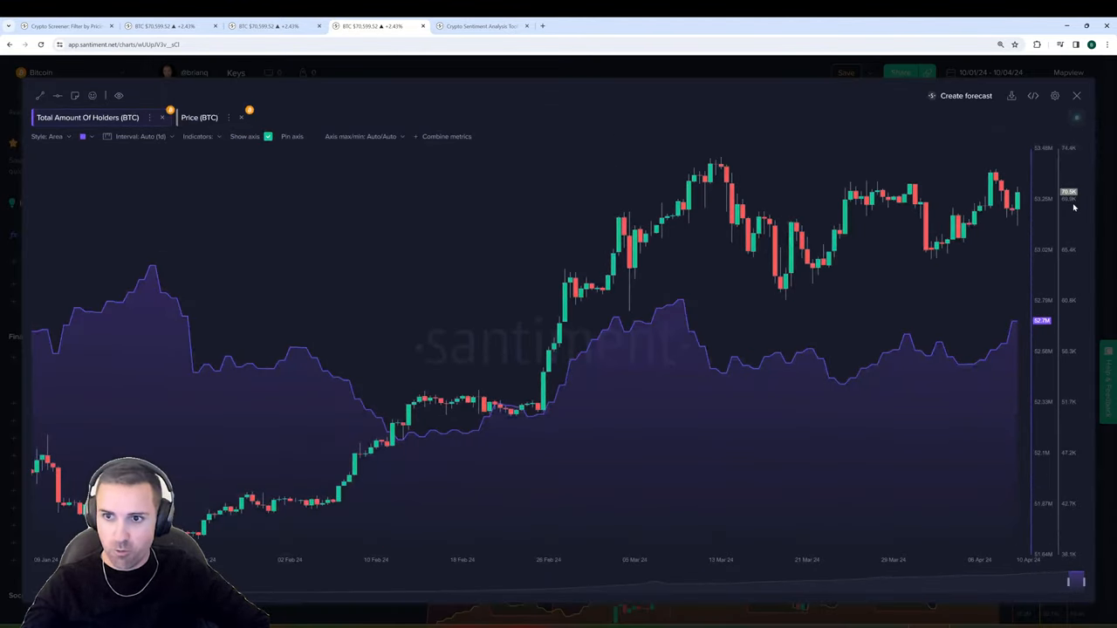
mouse_move(976, 376)
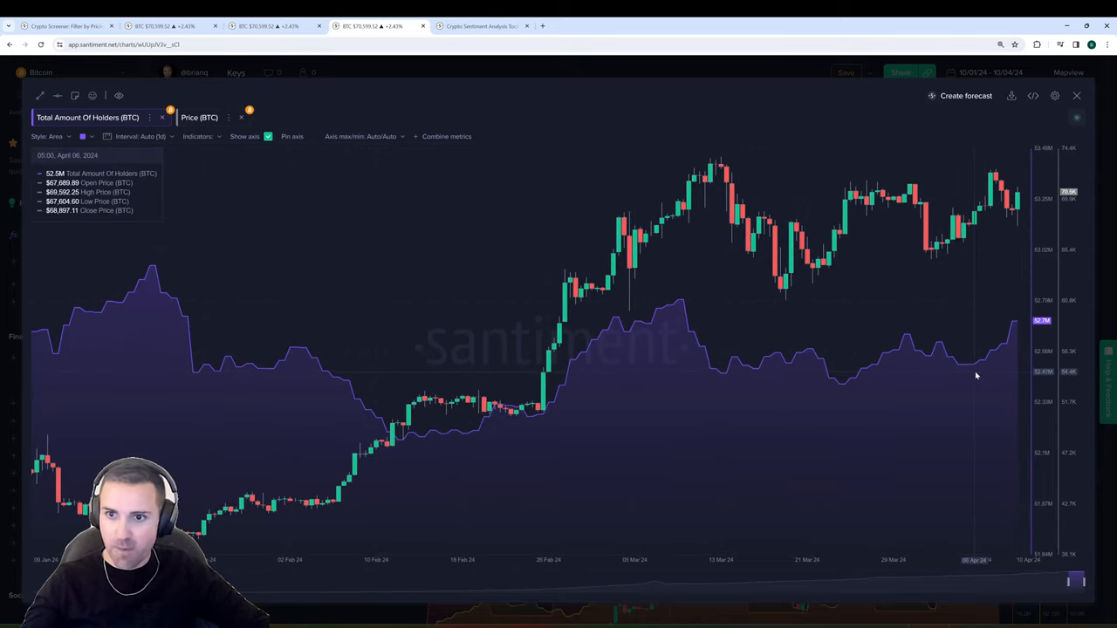
mouse_move(681, 304)
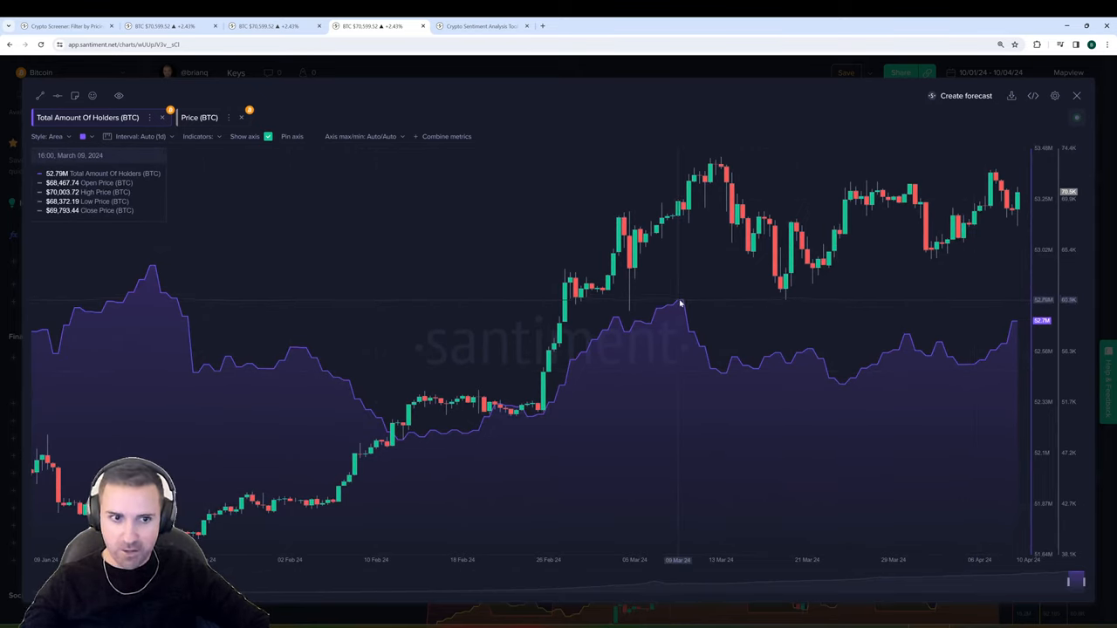
mouse_move(336, 410)
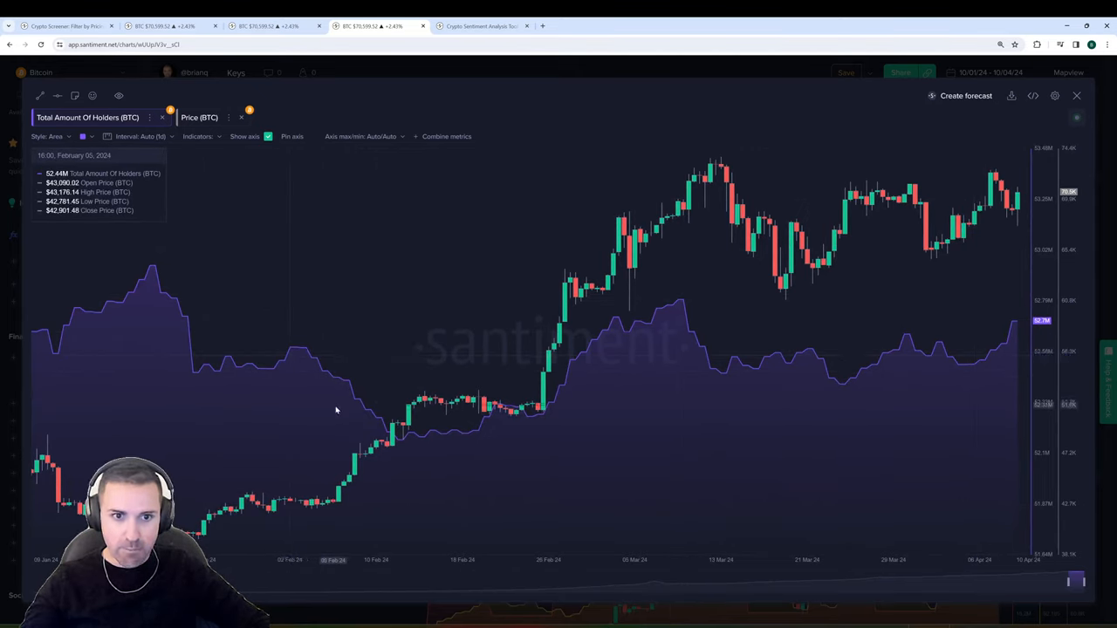
mouse_move(458, 447)
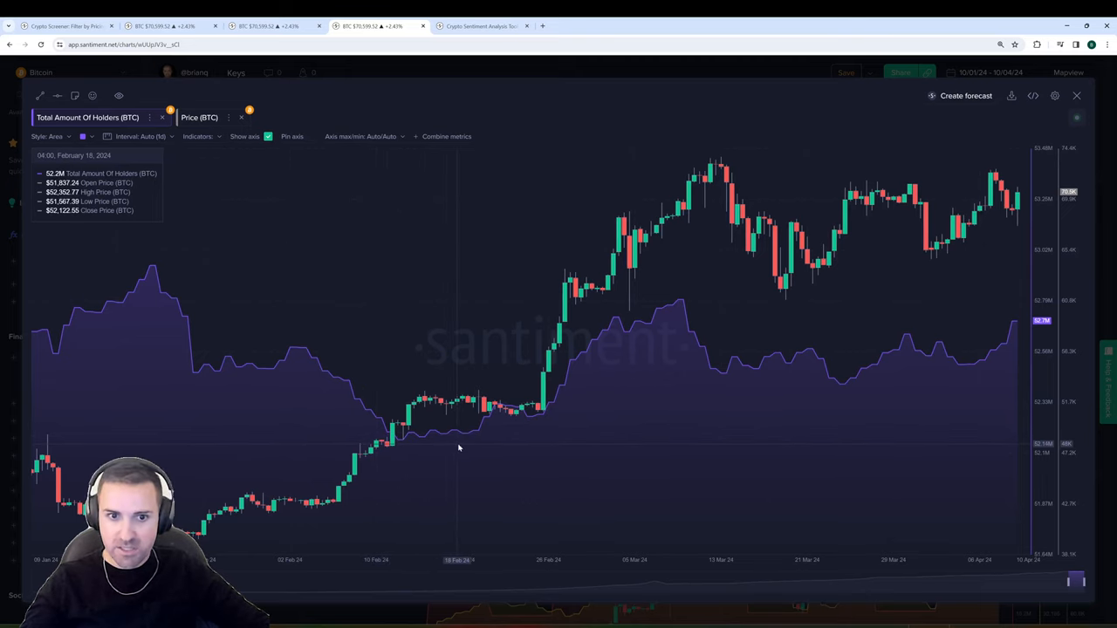
mouse_move(393, 451)
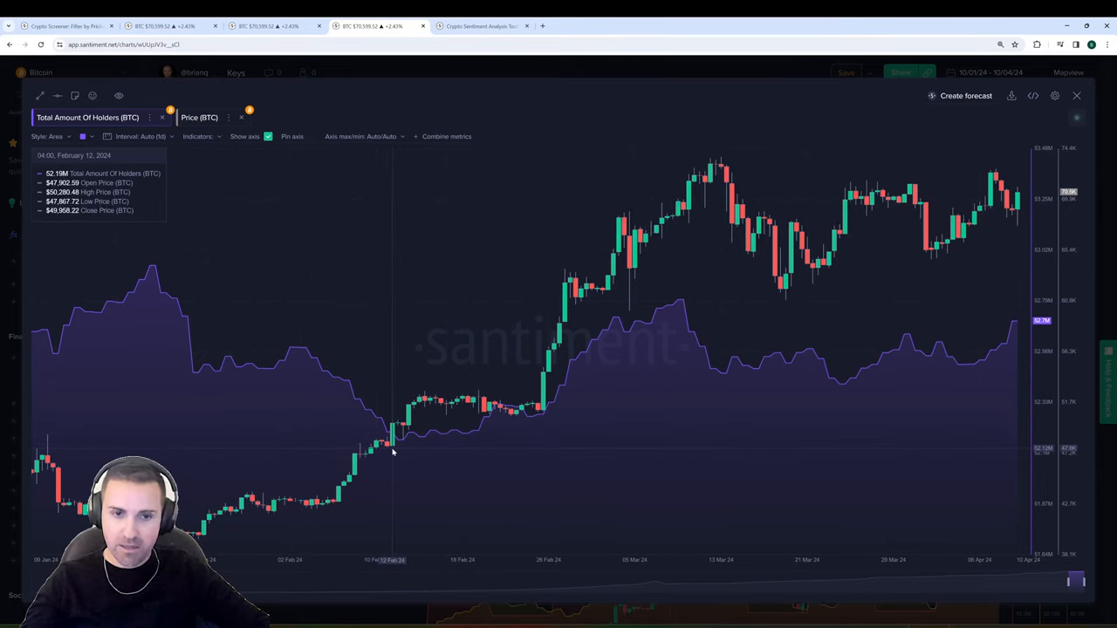
mouse_move(398, 445)
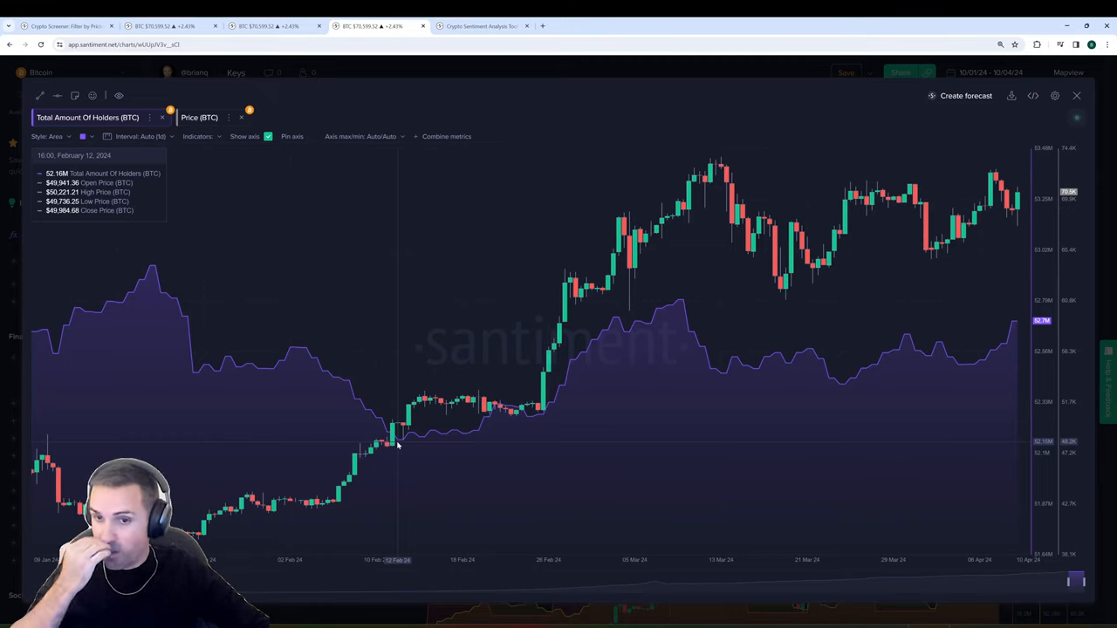
mouse_move(323, 392)
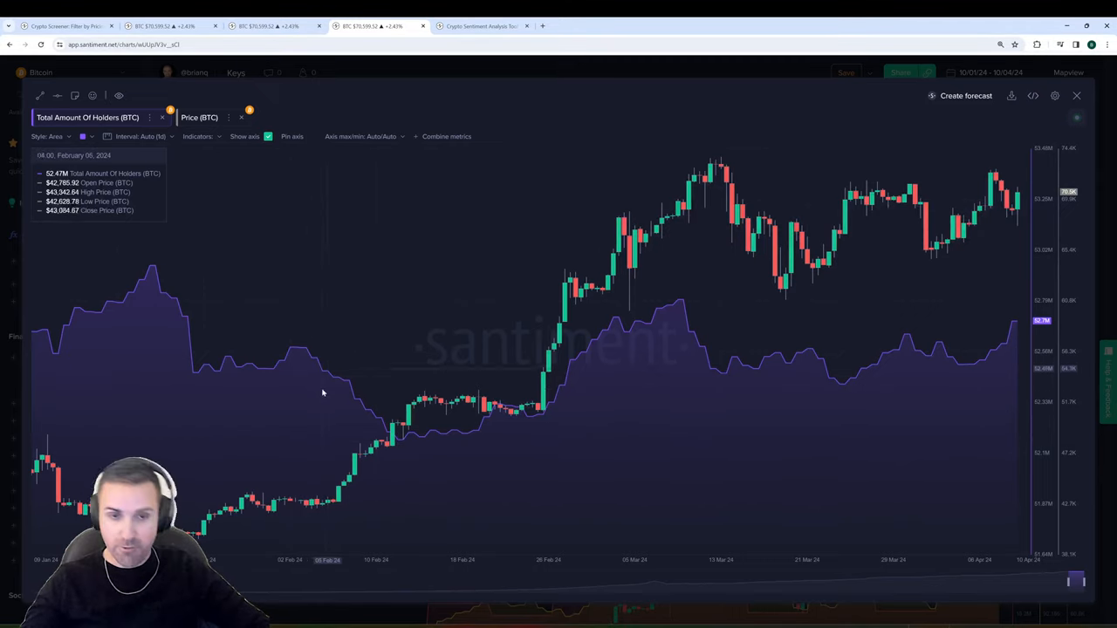
mouse_move(360, 408)
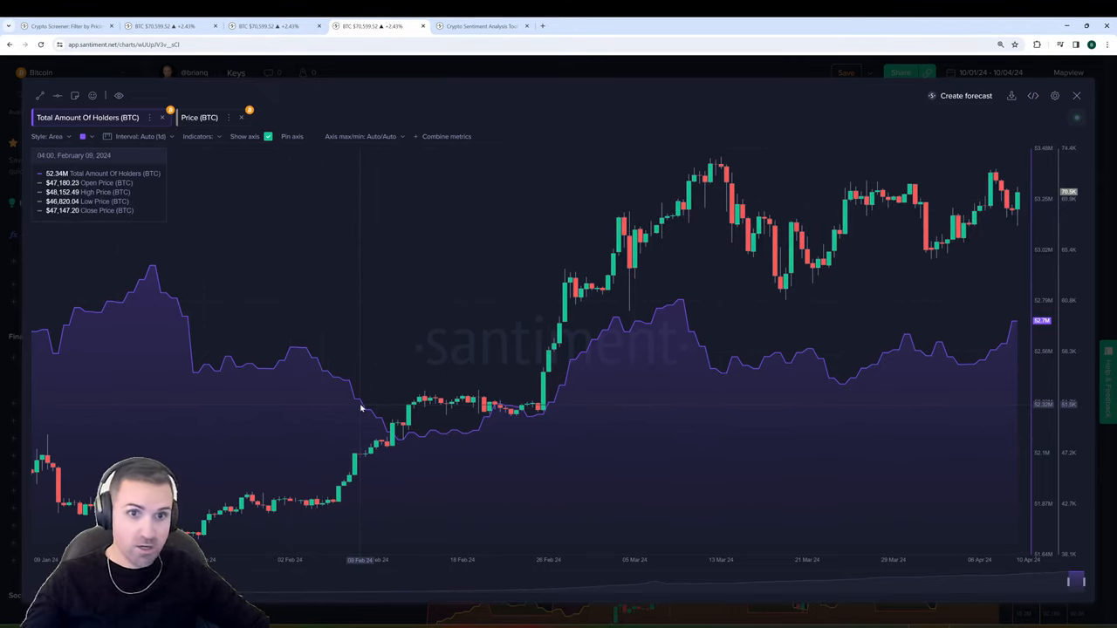
mouse_move(269, 352)
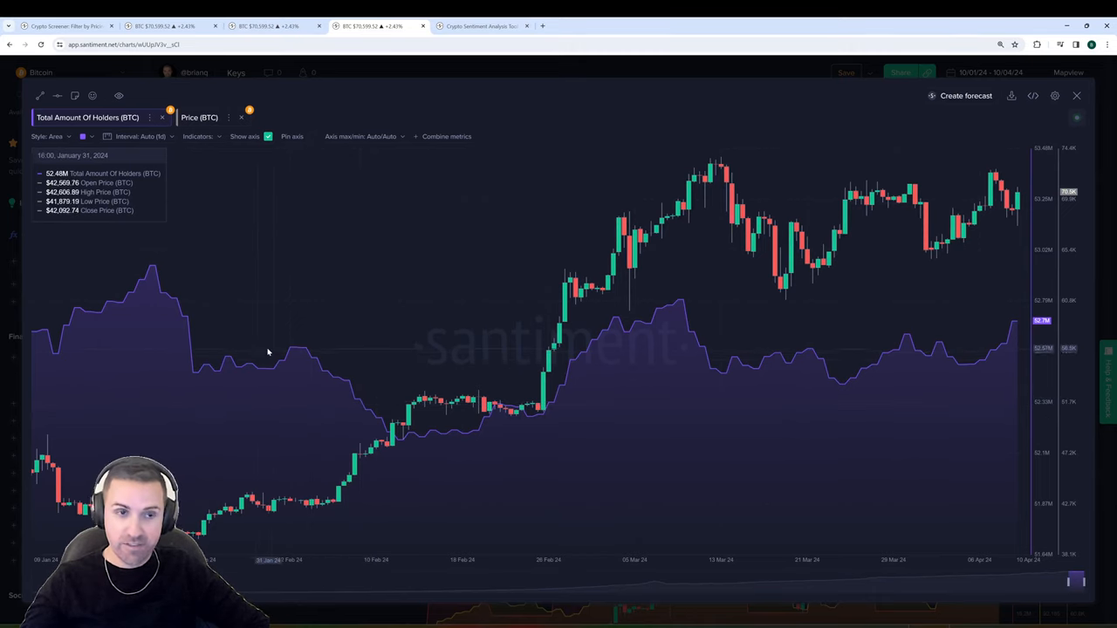
mouse_move(1065, 374)
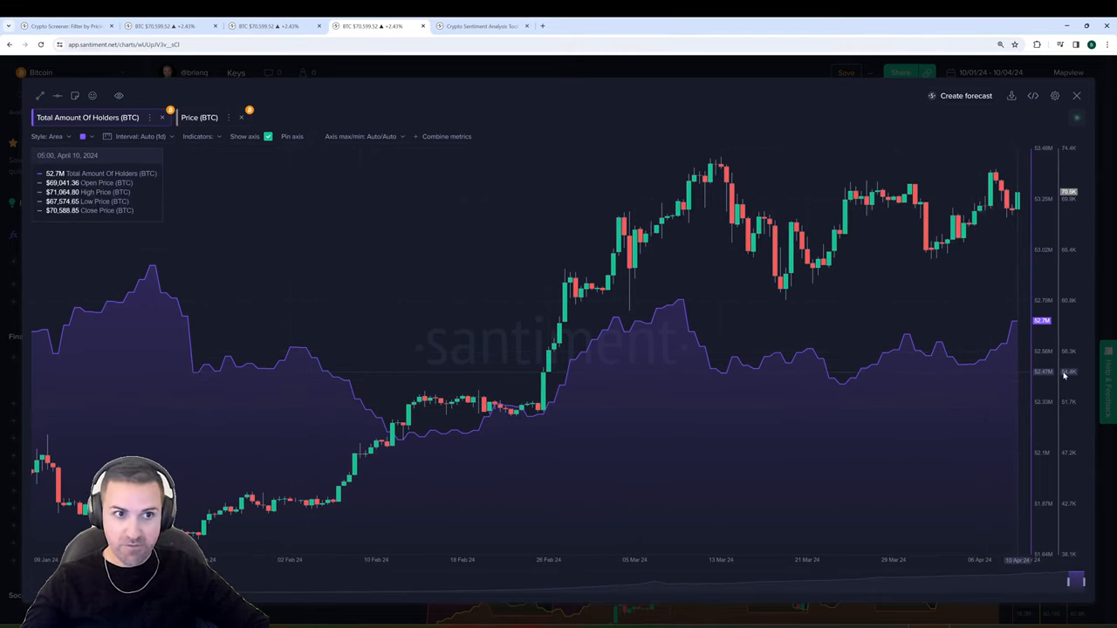
mouse_move(1016, 329)
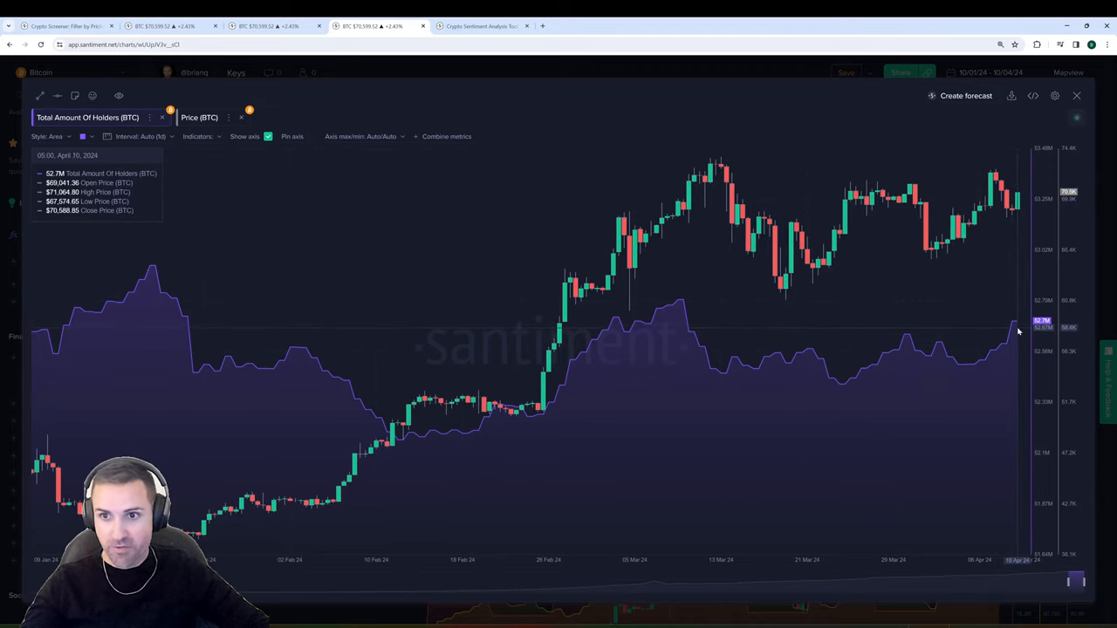
mouse_move(696, 345)
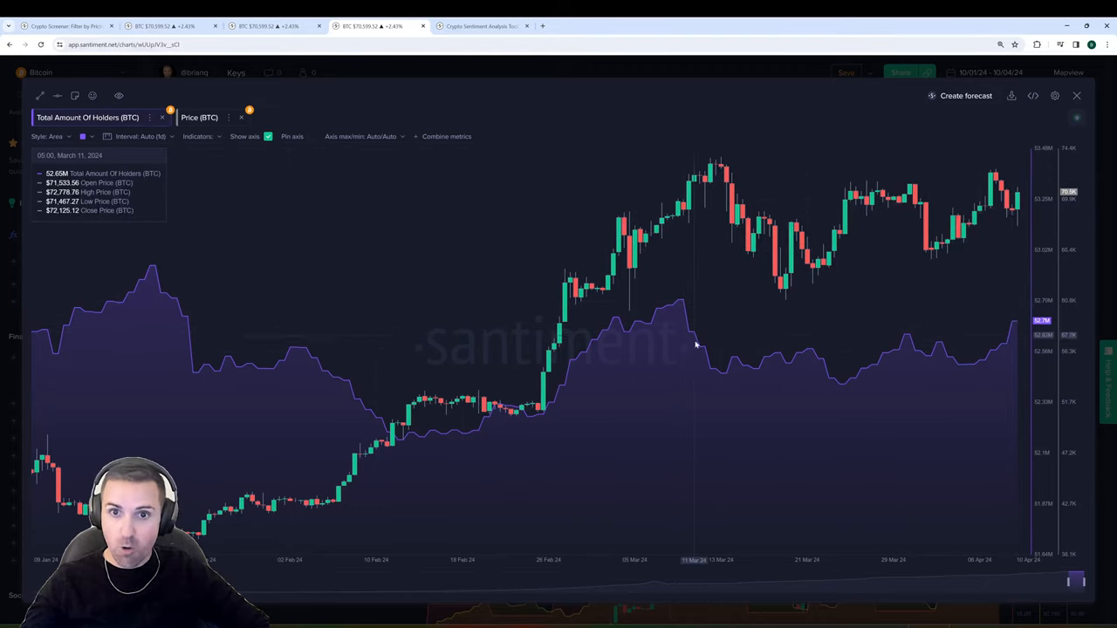
mouse_move(681, 311)
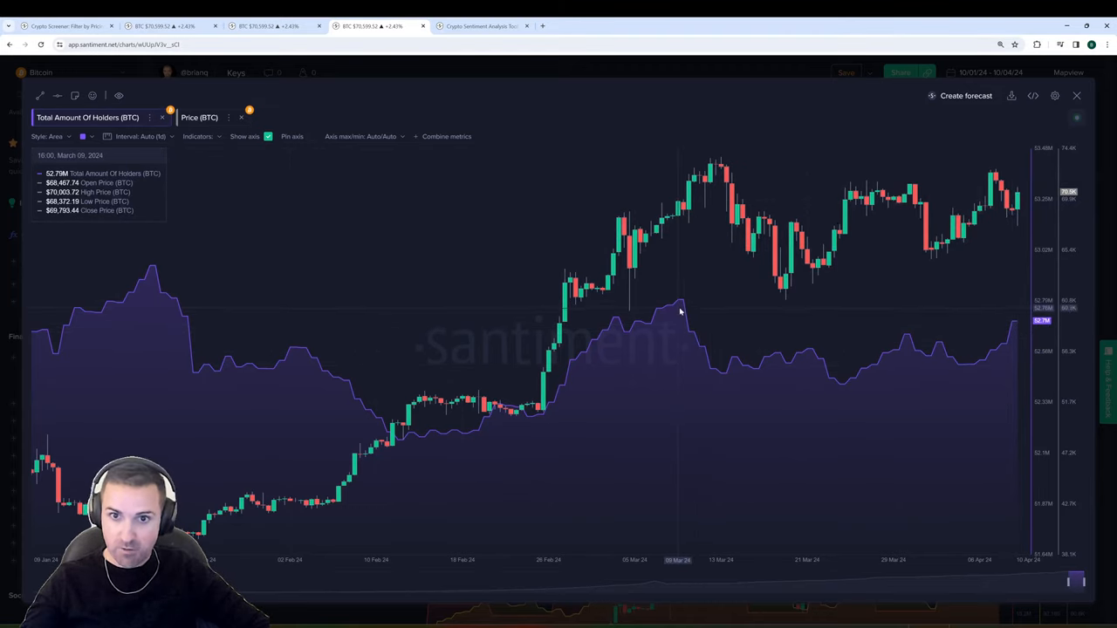
mouse_move(705, 374)
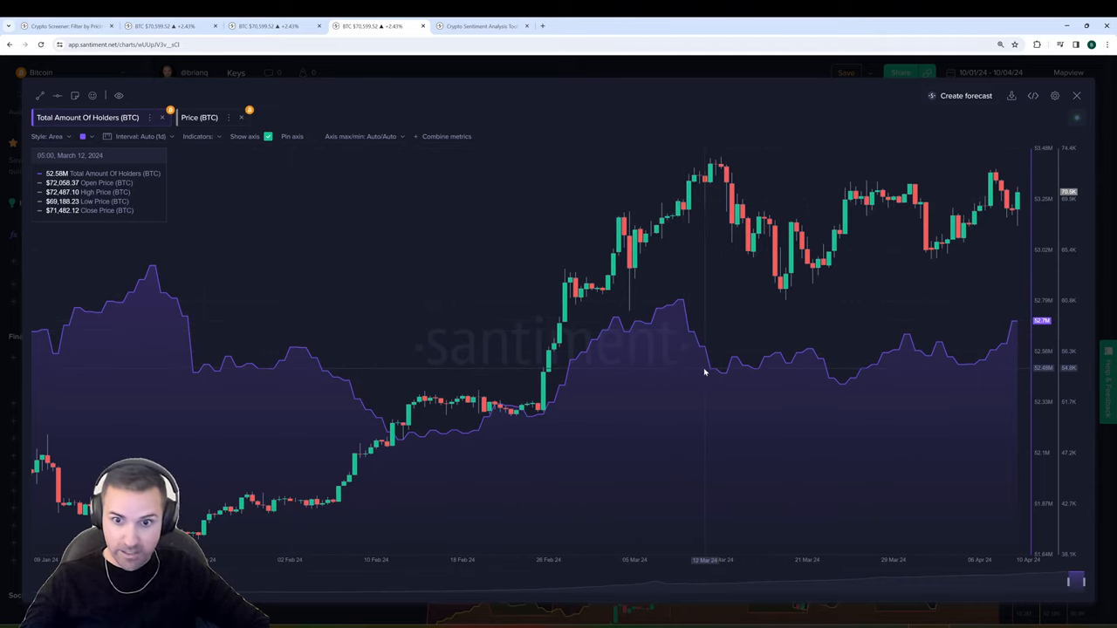
mouse_move(915, 359)
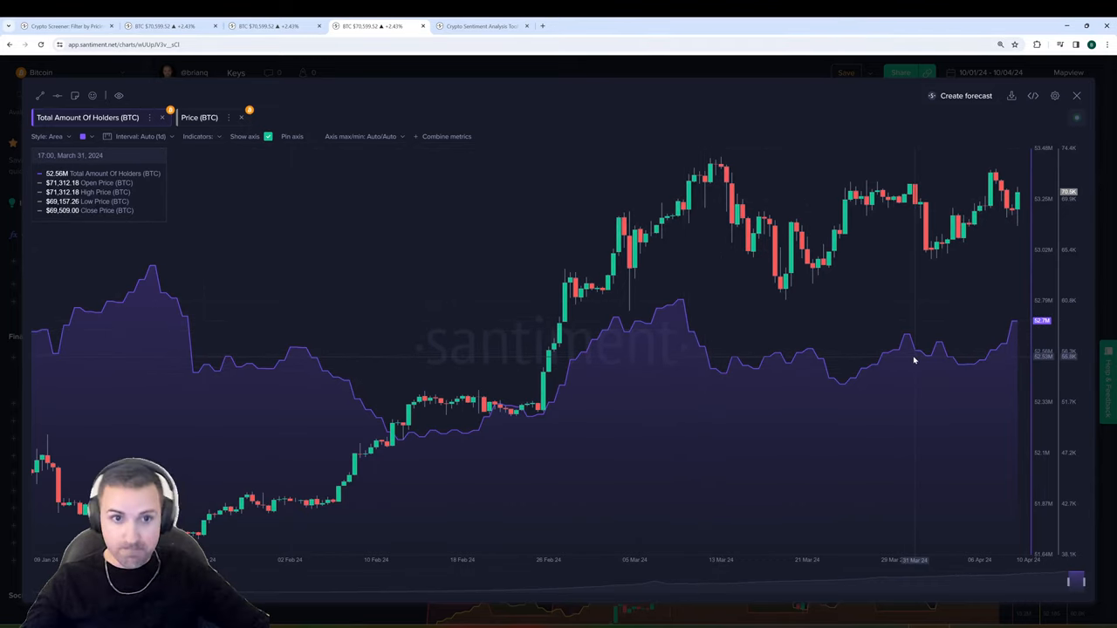
mouse_move(858, 379)
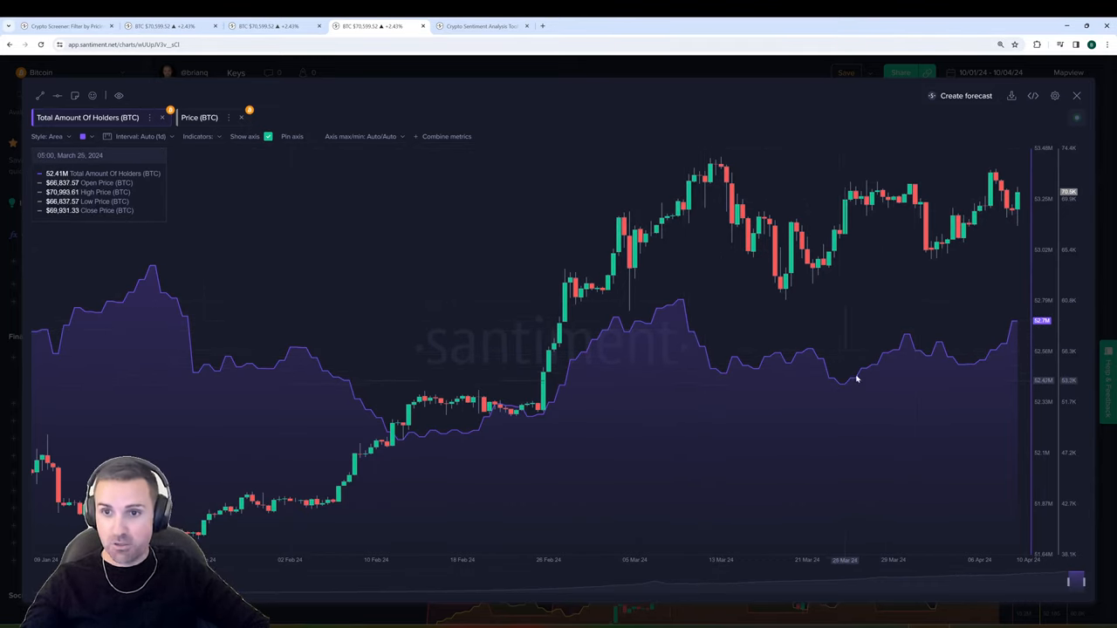
mouse_move(904, 346)
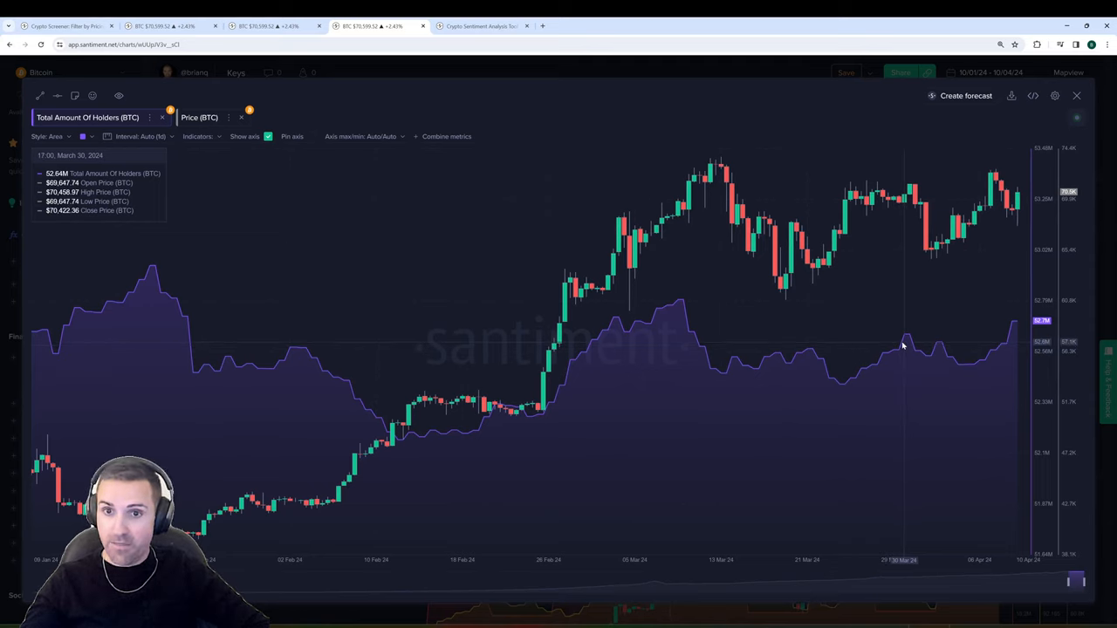
mouse_move(905, 349)
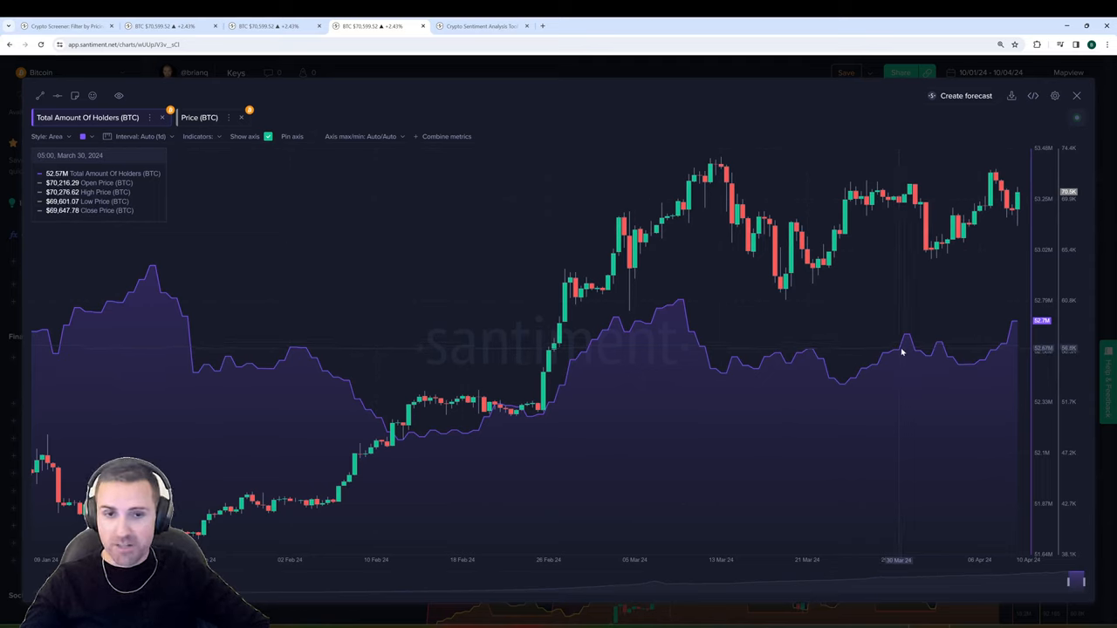
mouse_move(908, 339)
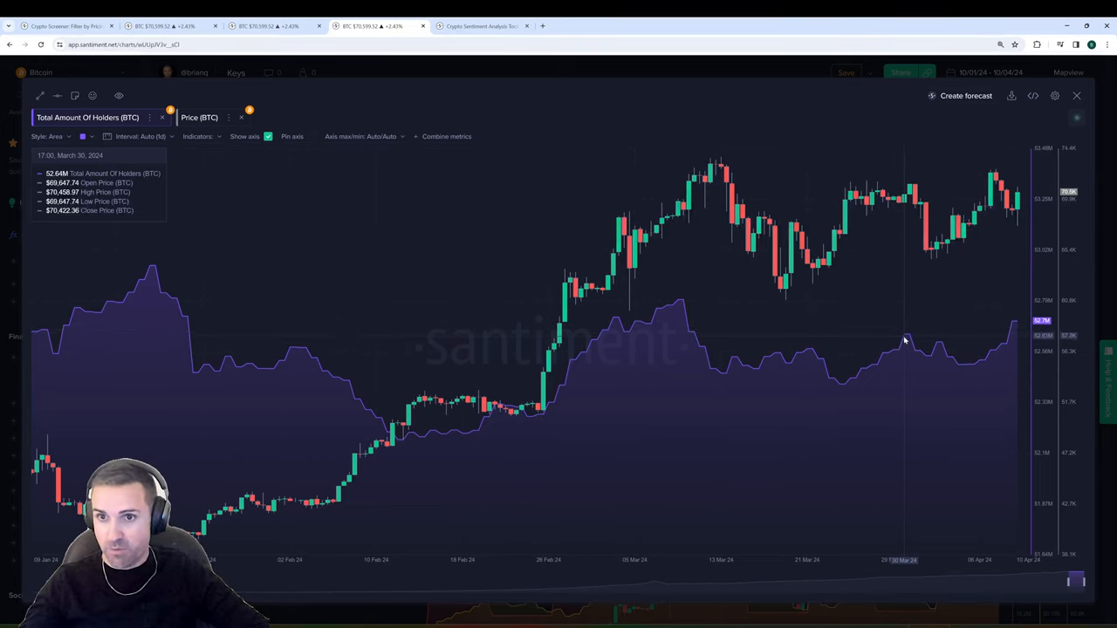
mouse_move(905, 341)
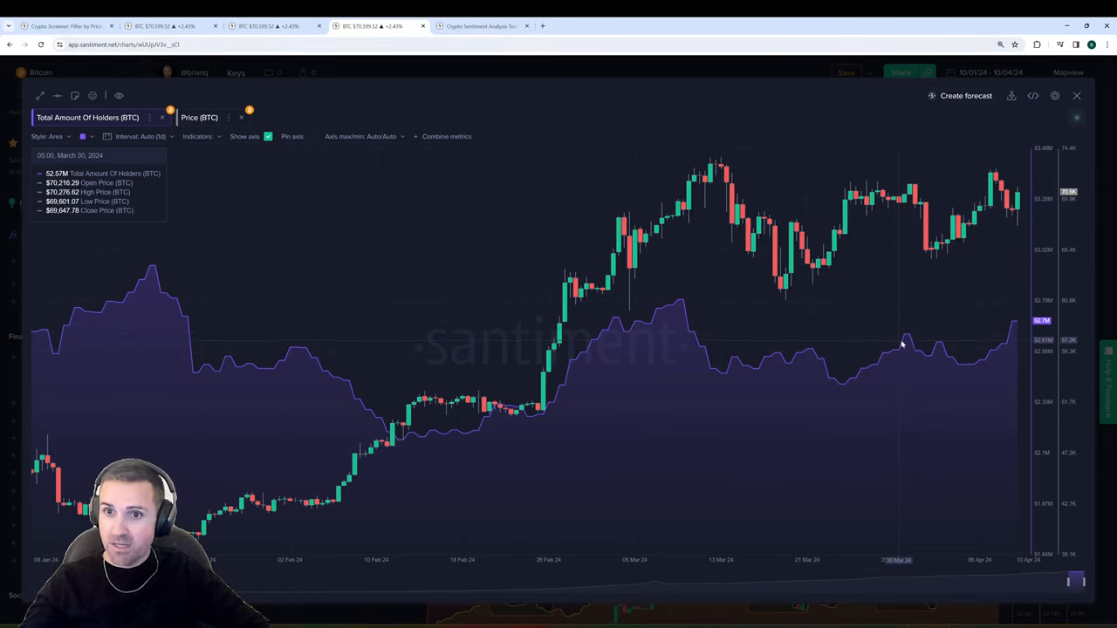
mouse_move(922, 345)
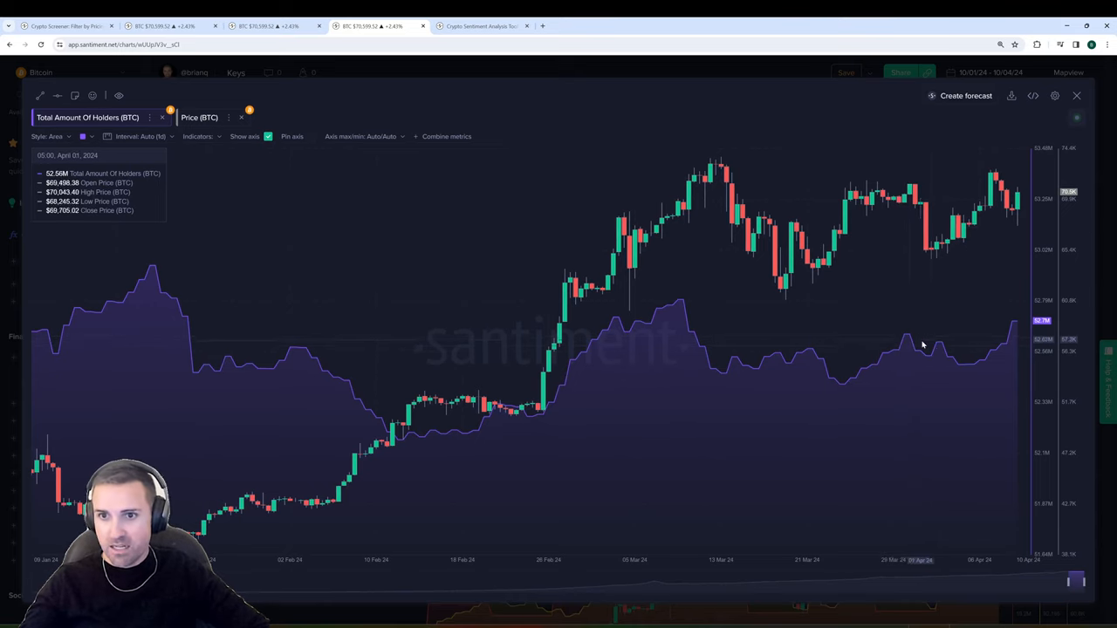
mouse_move(967, 373)
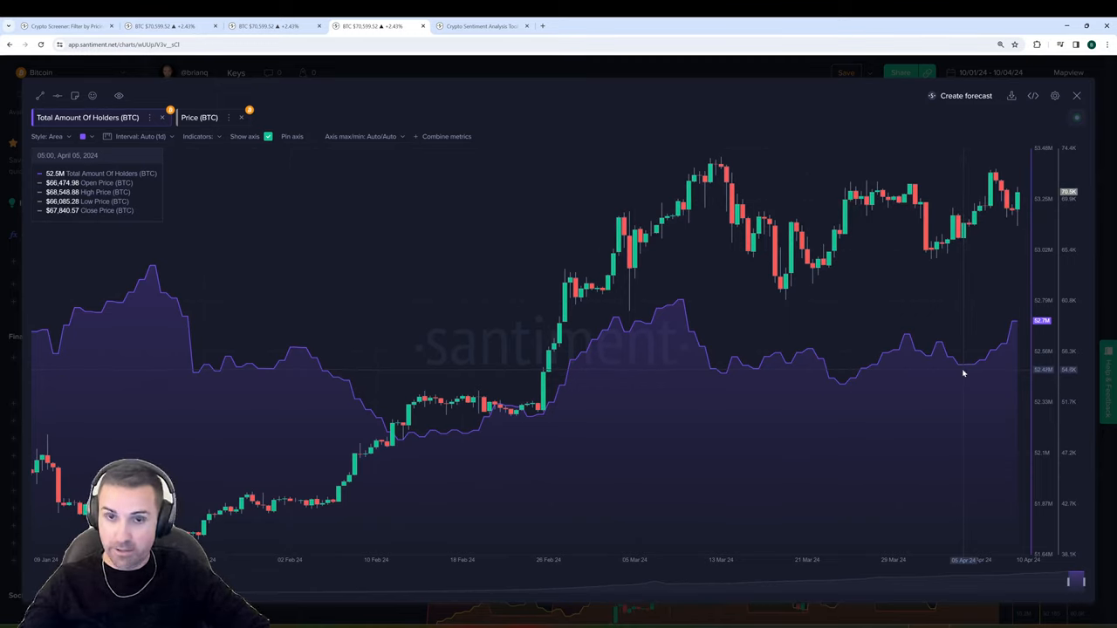
mouse_move(970, 370)
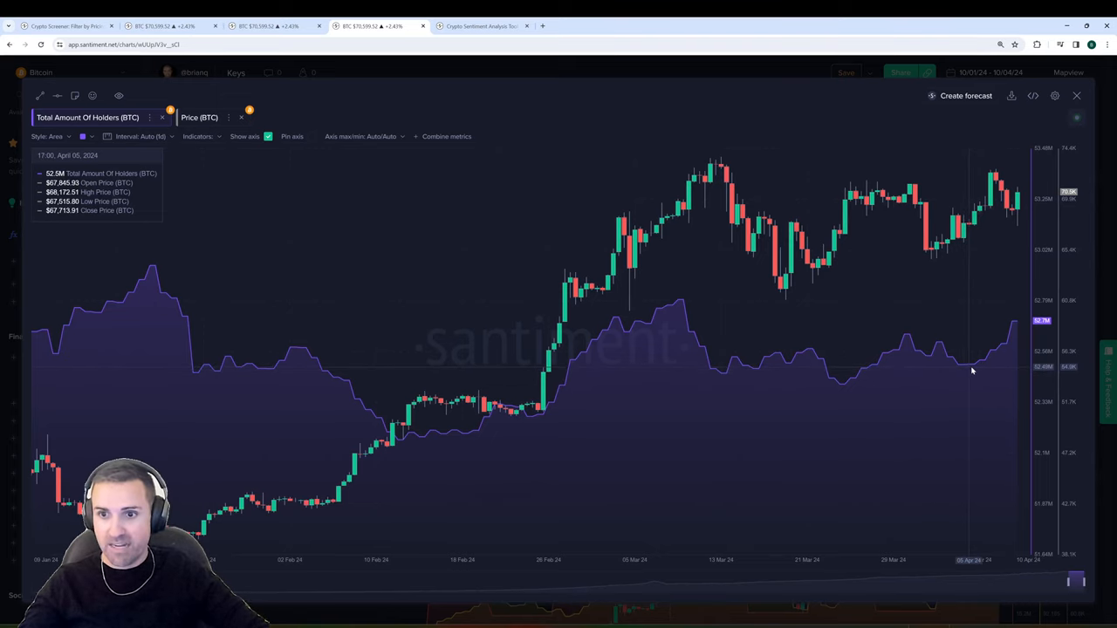
mouse_move(1023, 349)
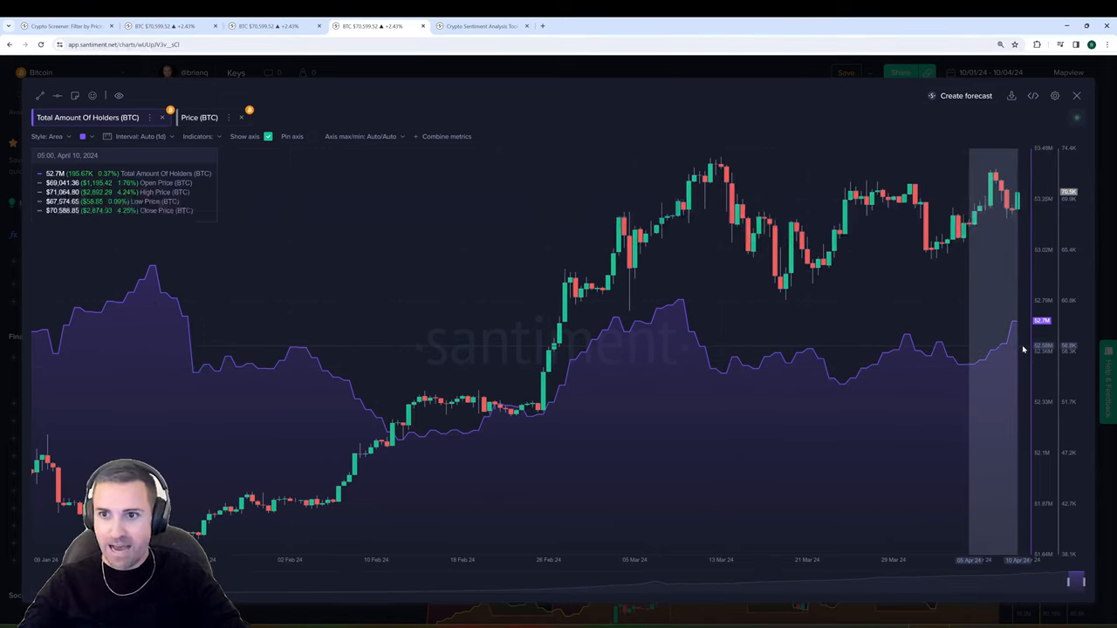
mouse_move(1012, 349)
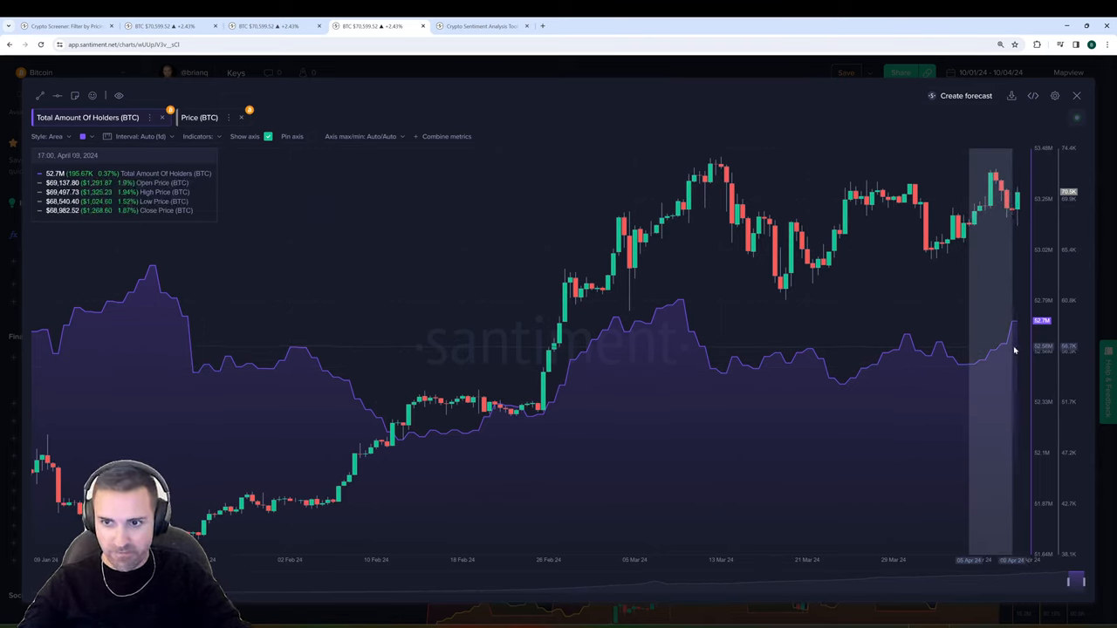
mouse_move(1016, 347)
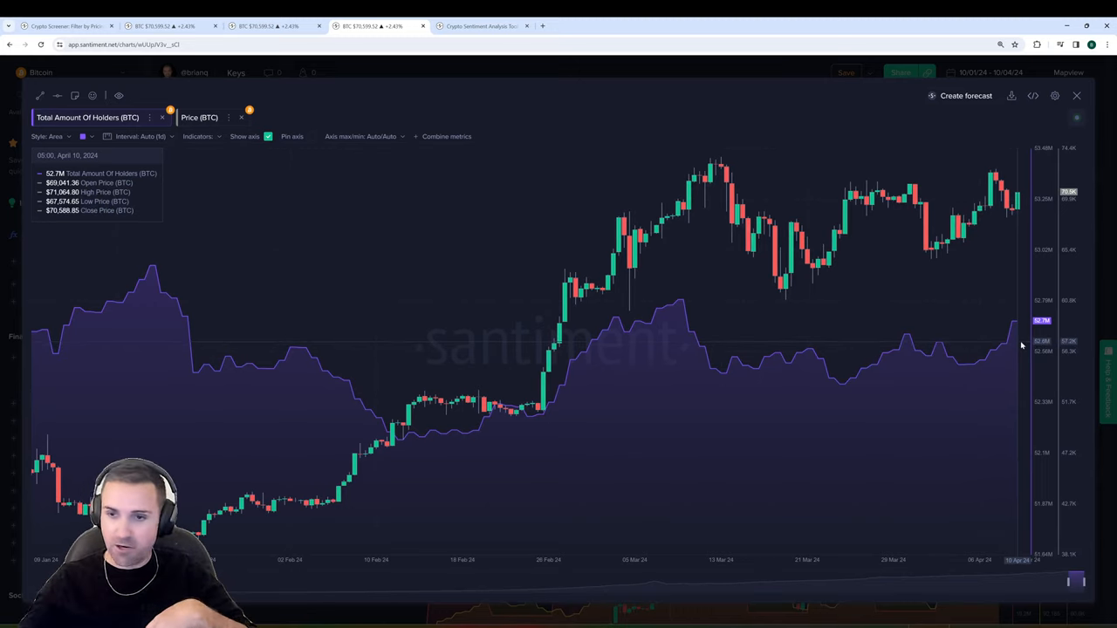
mouse_move(705, 91)
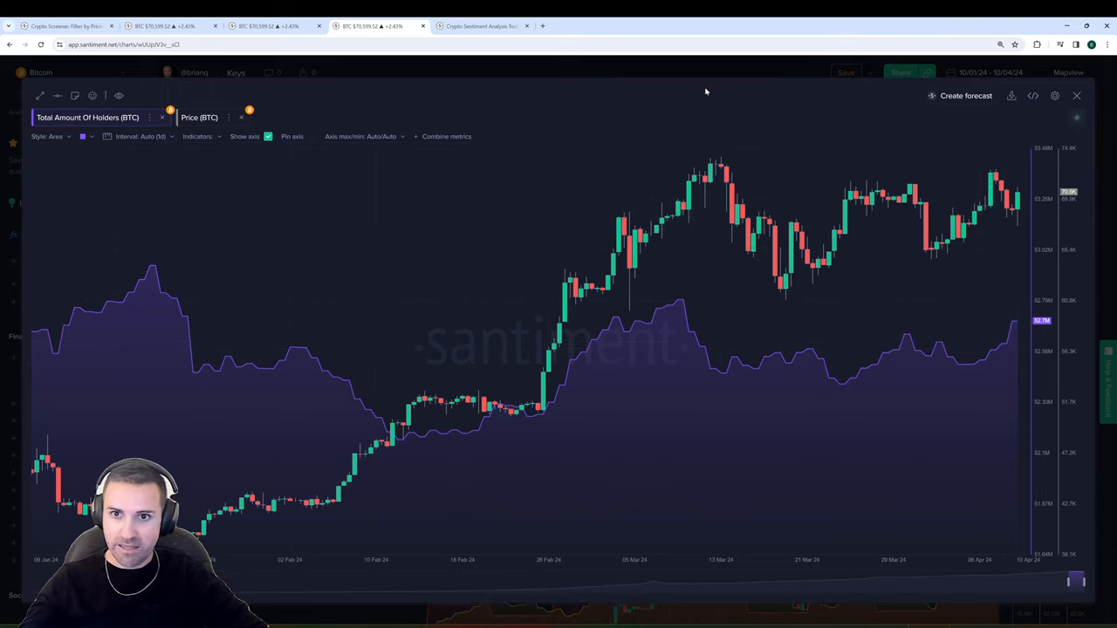
mouse_move(597, 91)
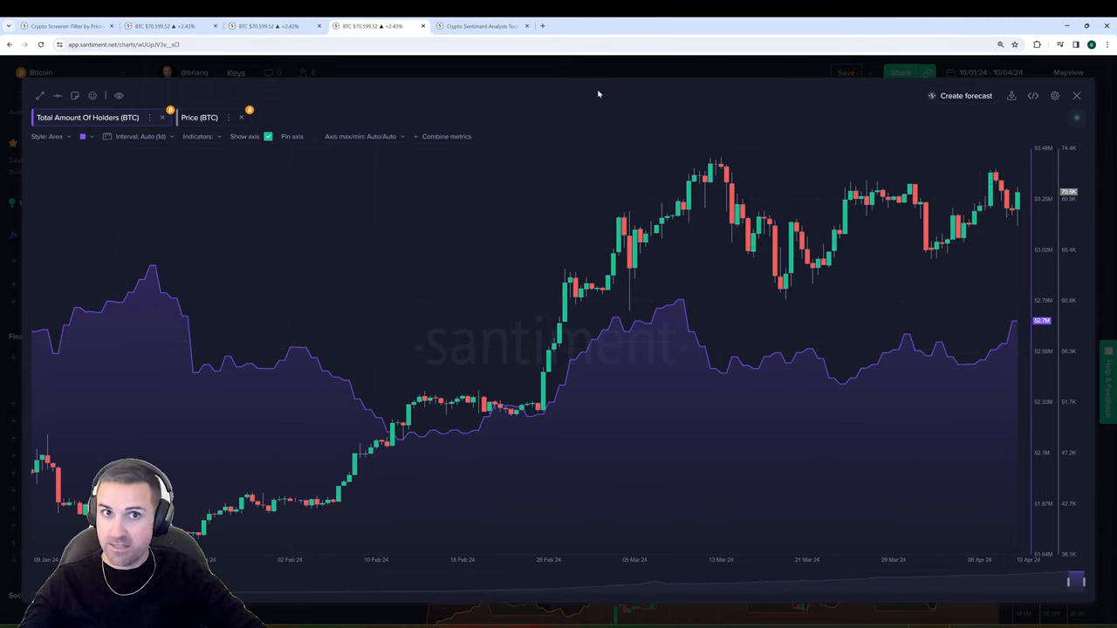
mouse_move(499, 111)
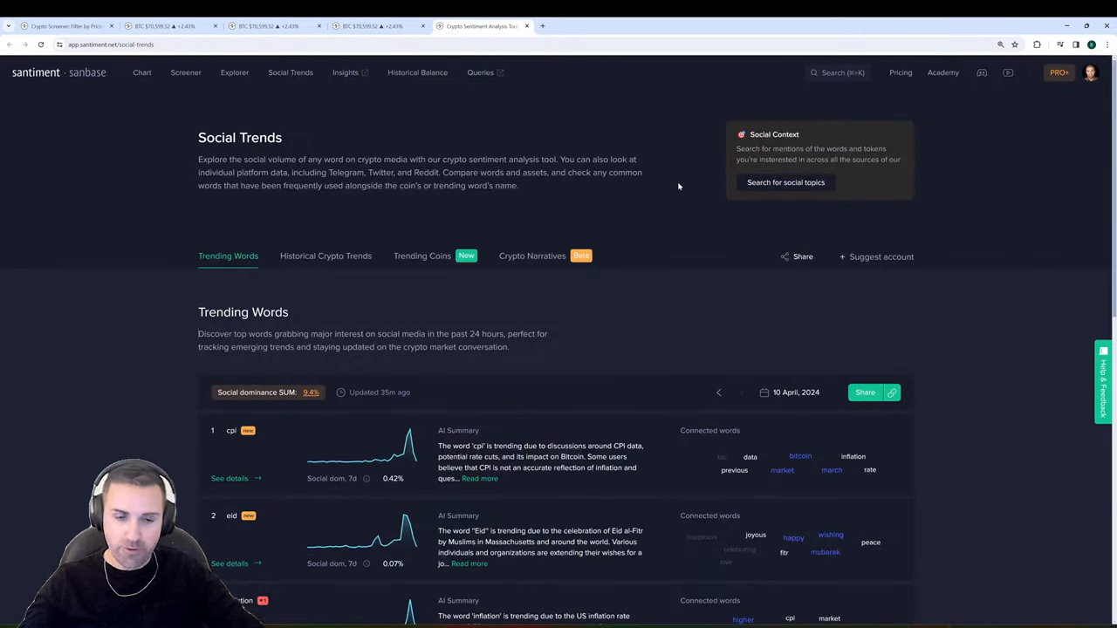
Open the Social Context details for the trending word 'cpi'.
scroll("down", 3)
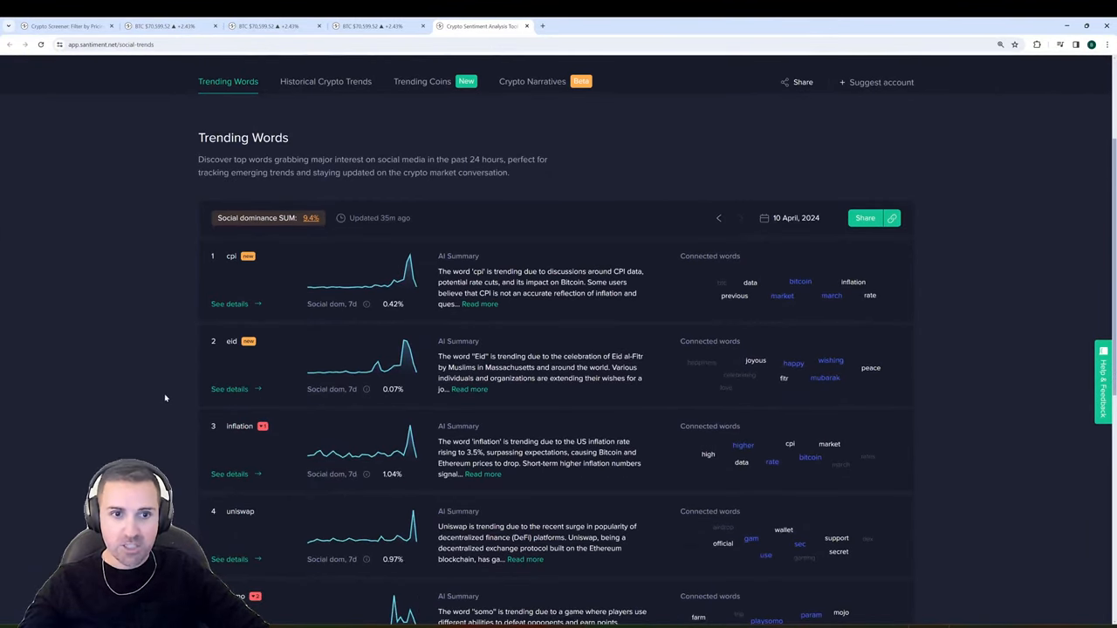
left_click(230, 303)
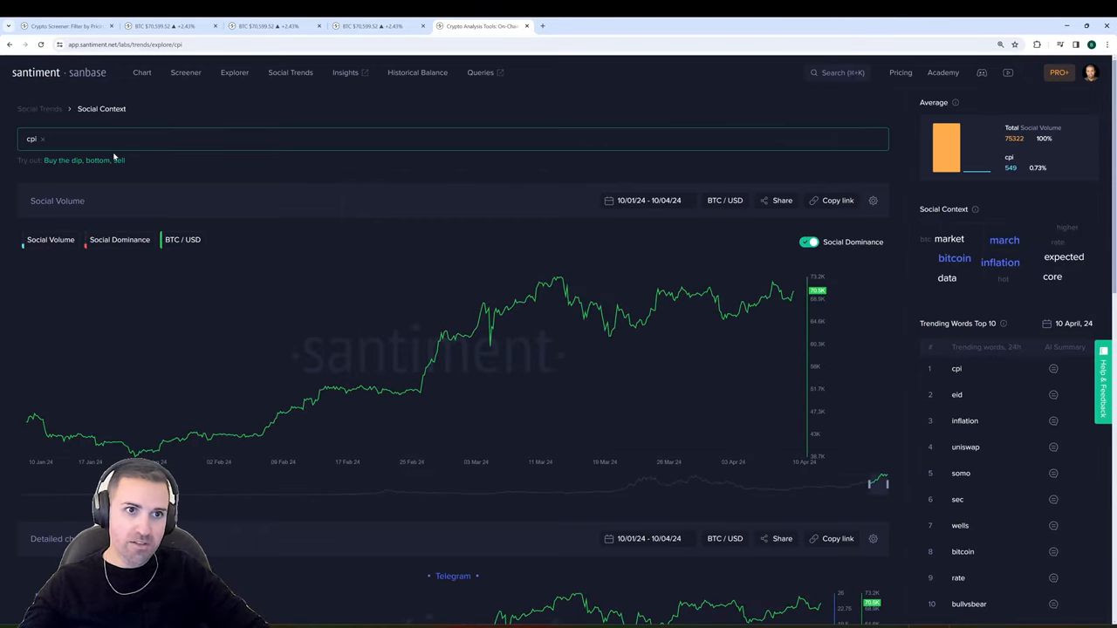
Add 'inflation' beside 'cpi' and hide the social dominance lines.
type("t")
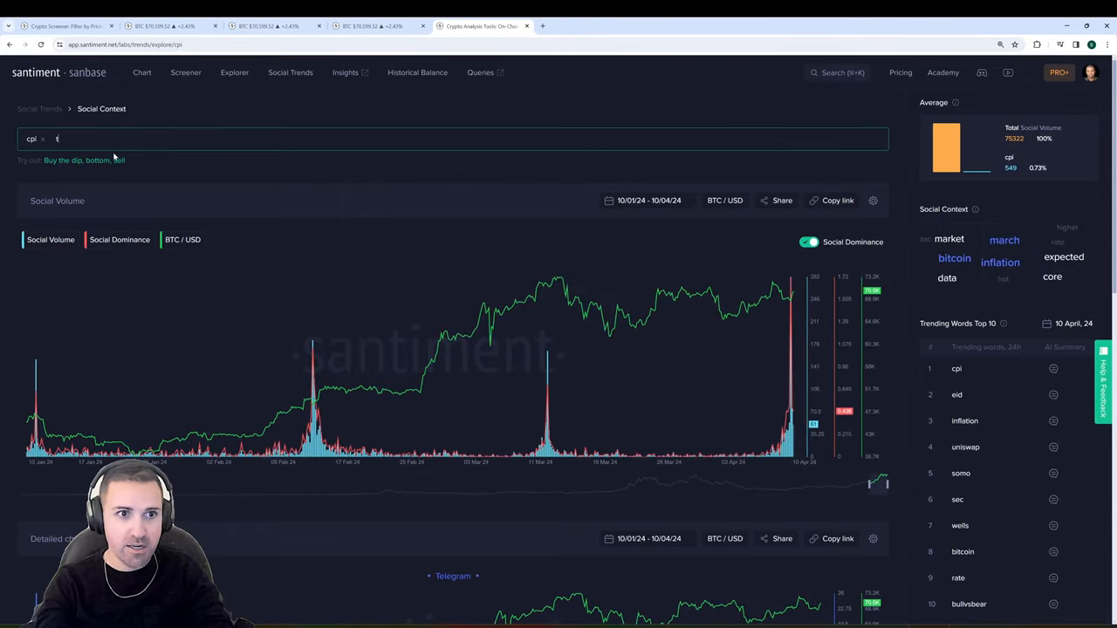
type("nflation ×")
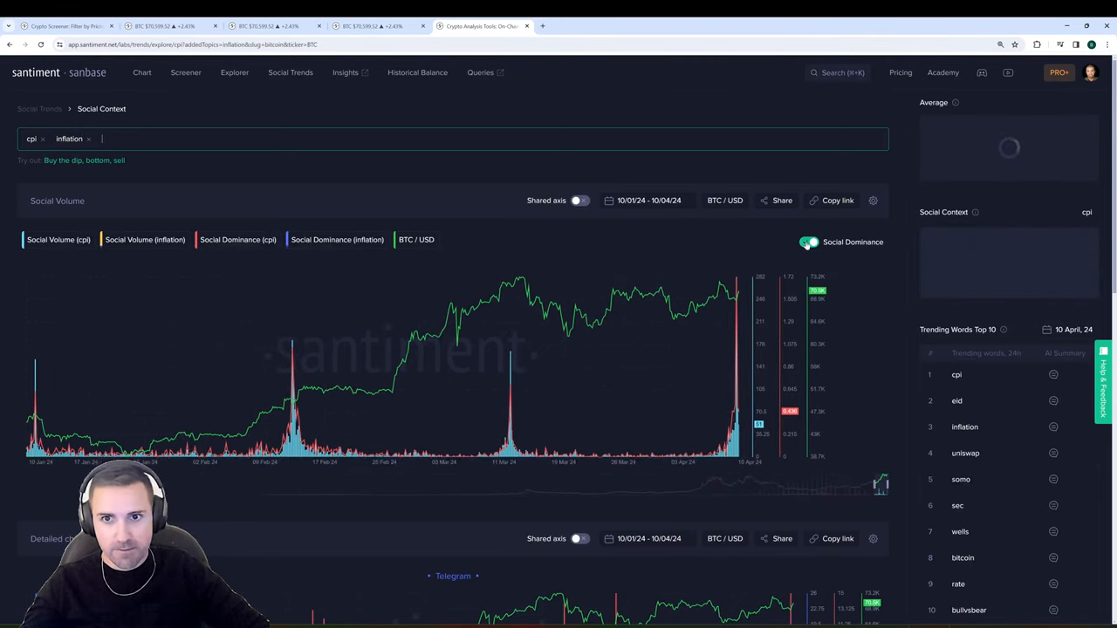
left_click(806, 241)
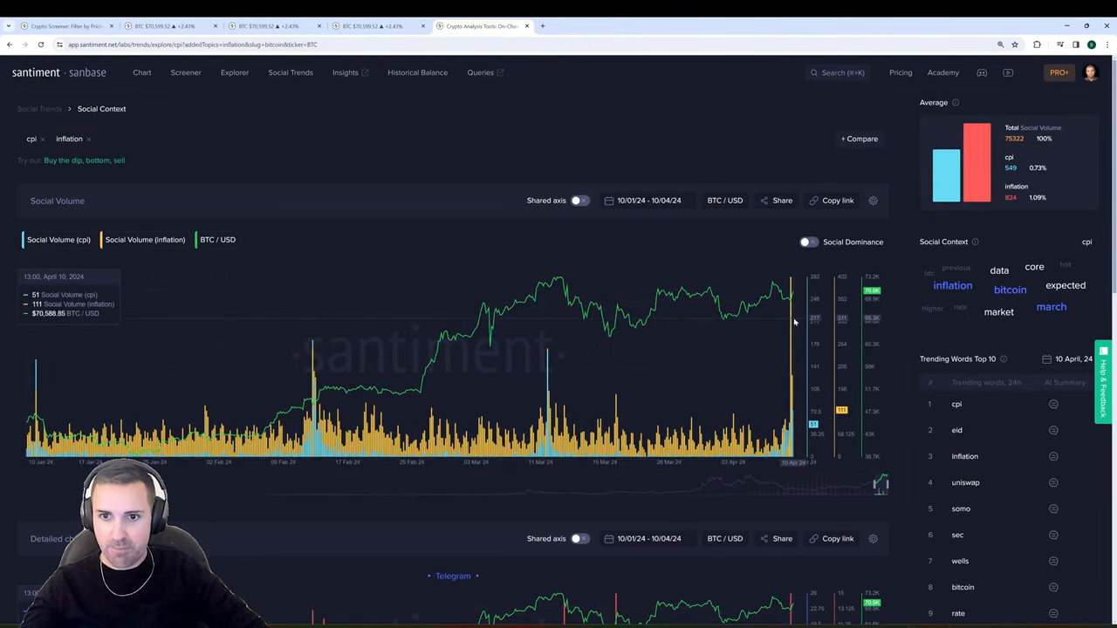
mouse_move(793, 328)
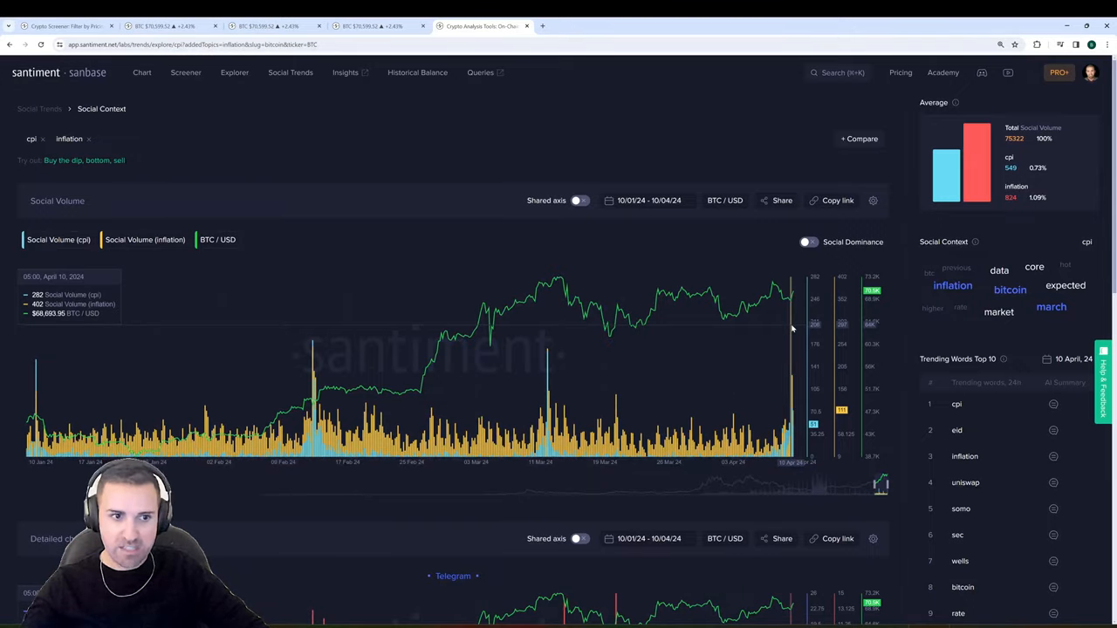
Scroll through the per-platform social volume breakdown charts below.
scroll("down", 3)
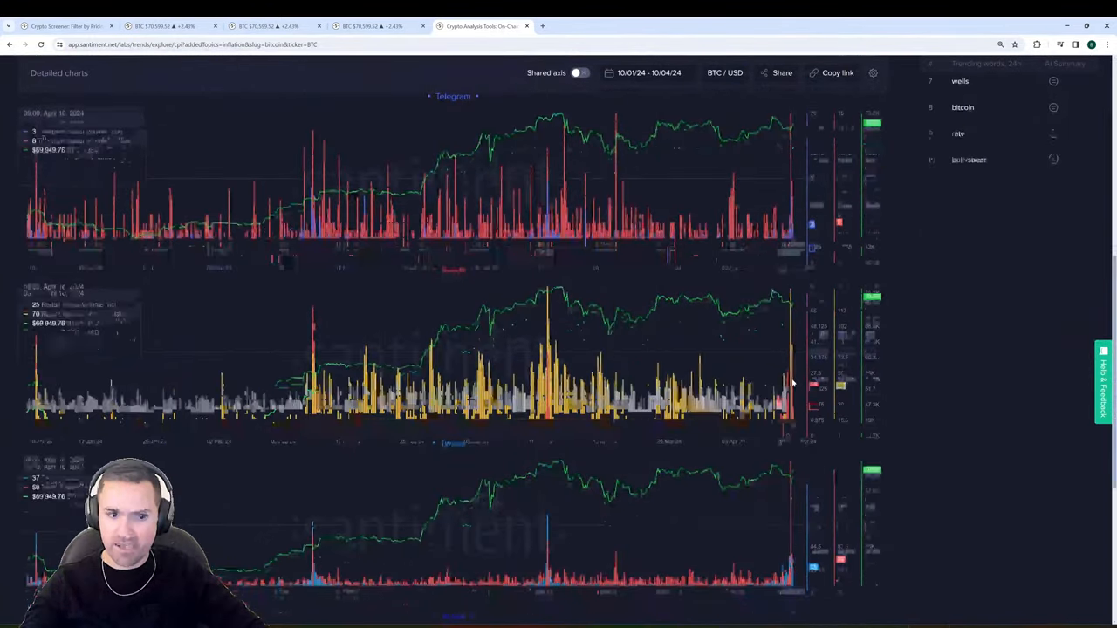
scroll("down", 3)
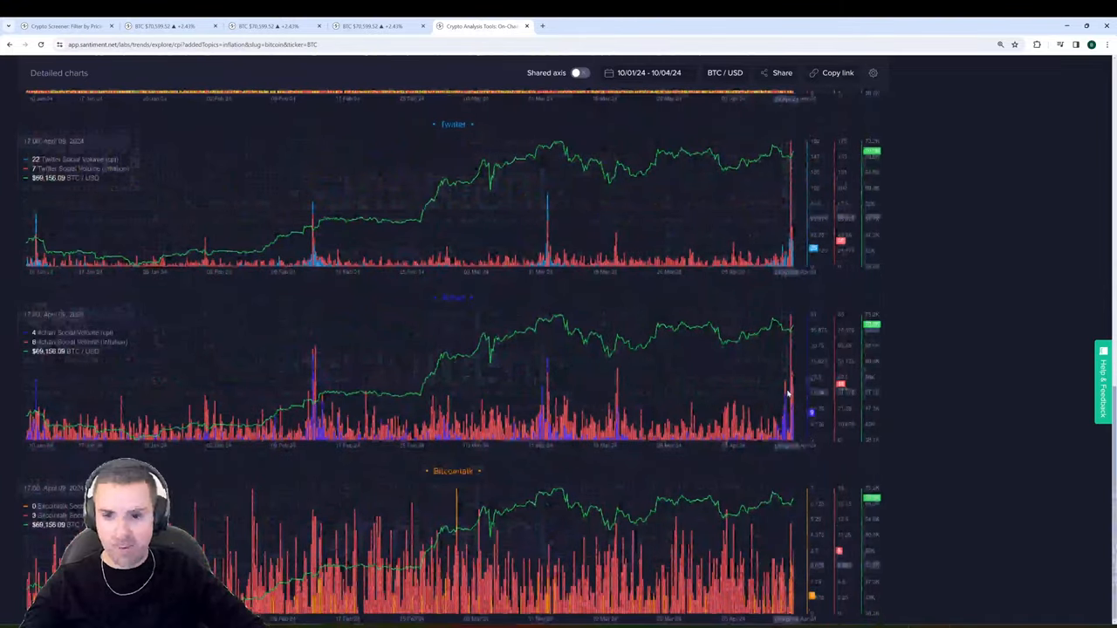
scroll("up", 3)
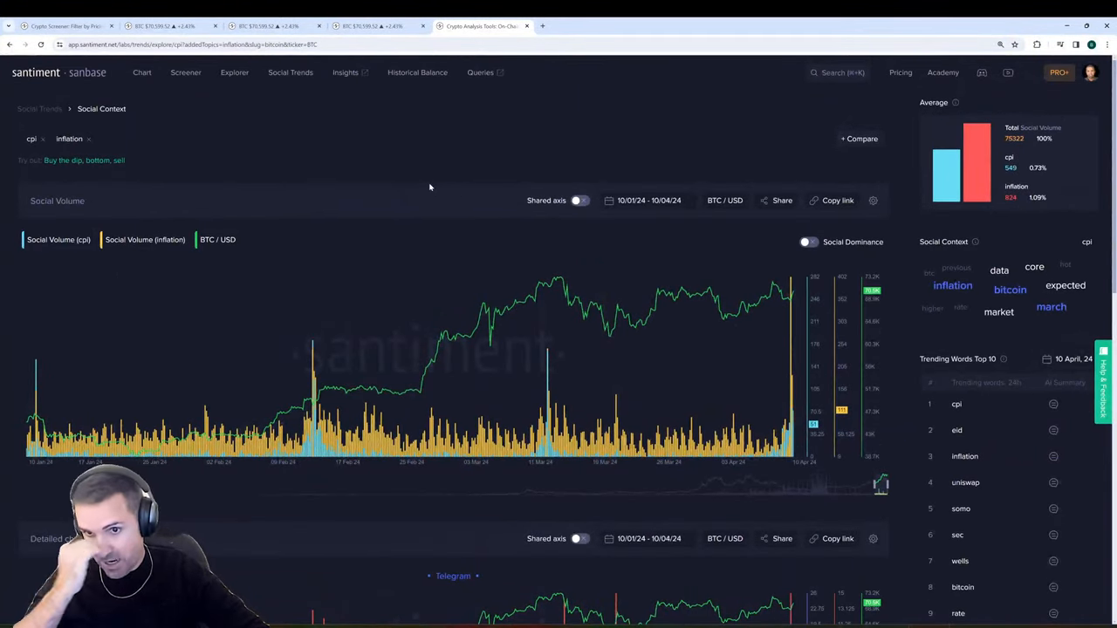
scroll("down", 3)
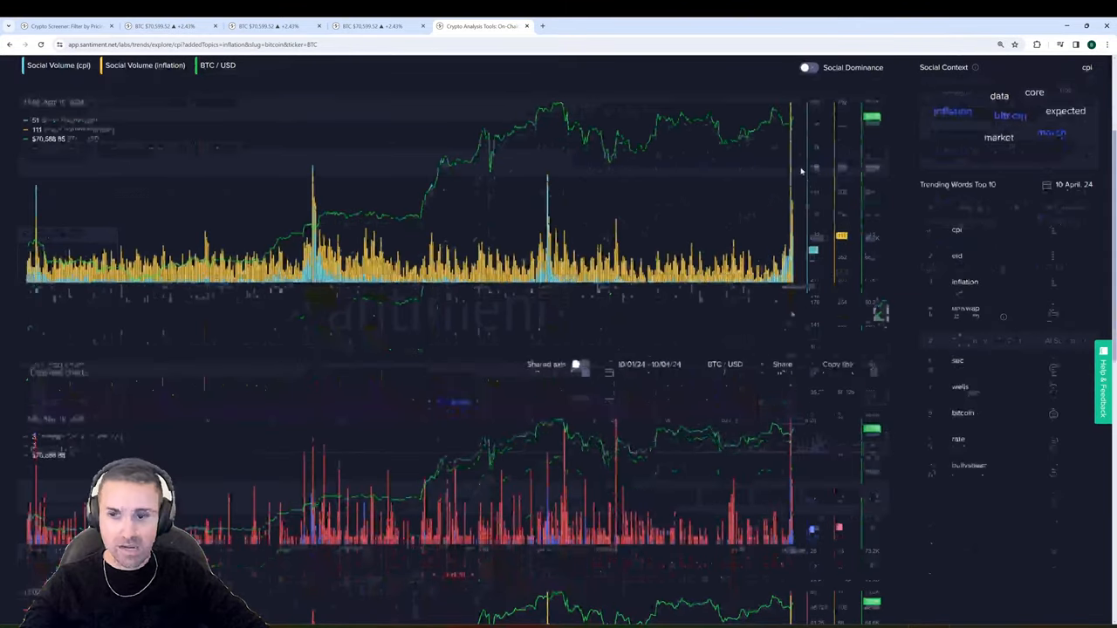
left_click(650, 112)
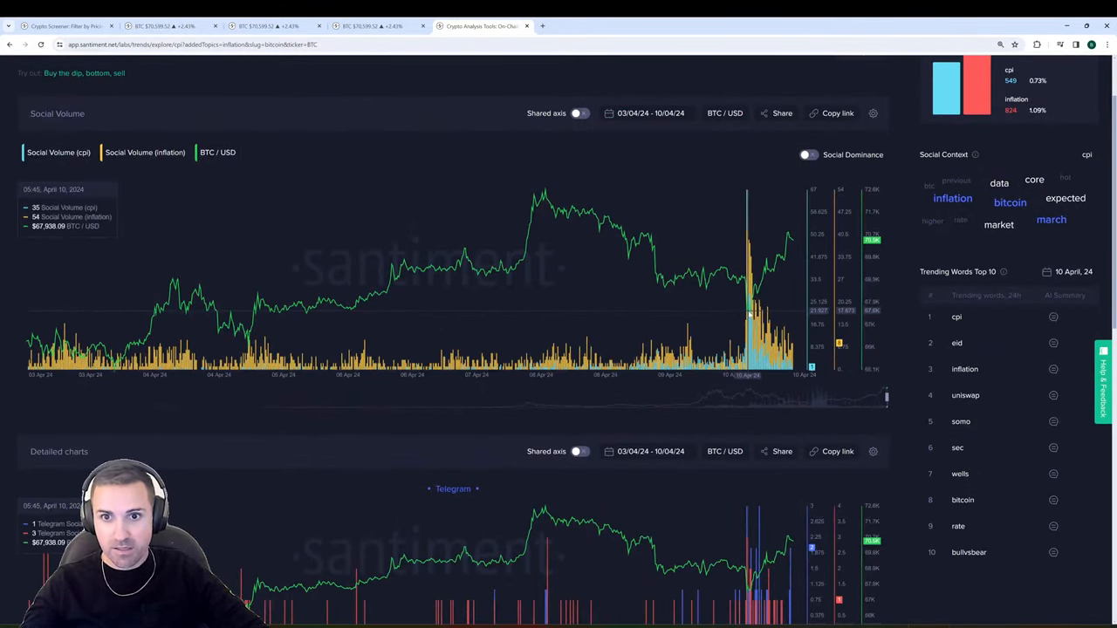
mouse_move(748, 311)
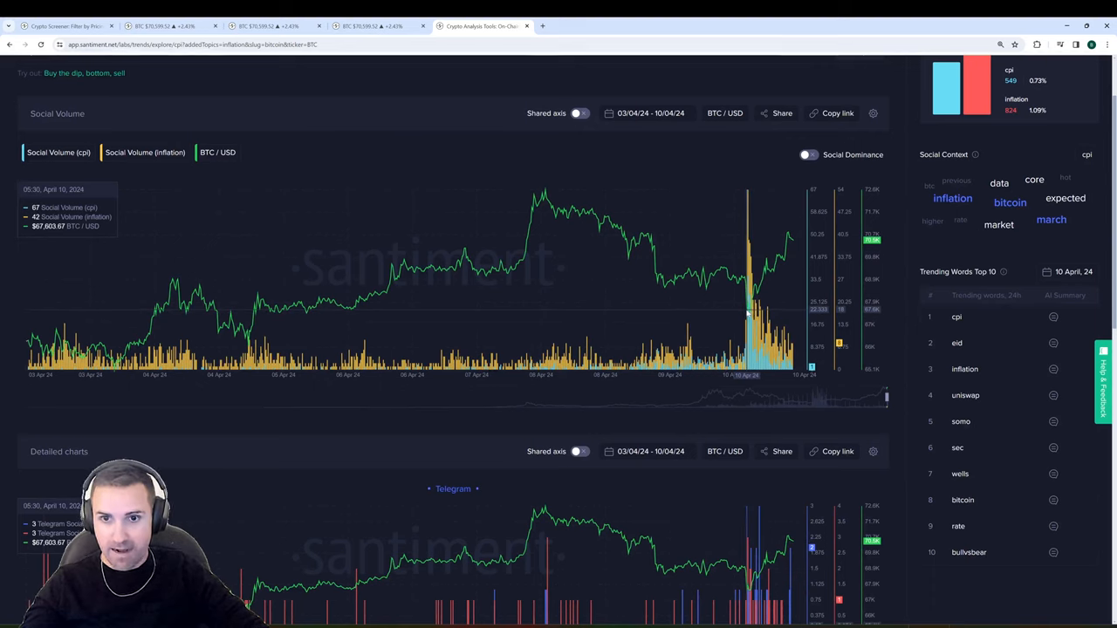
mouse_move(747, 294)
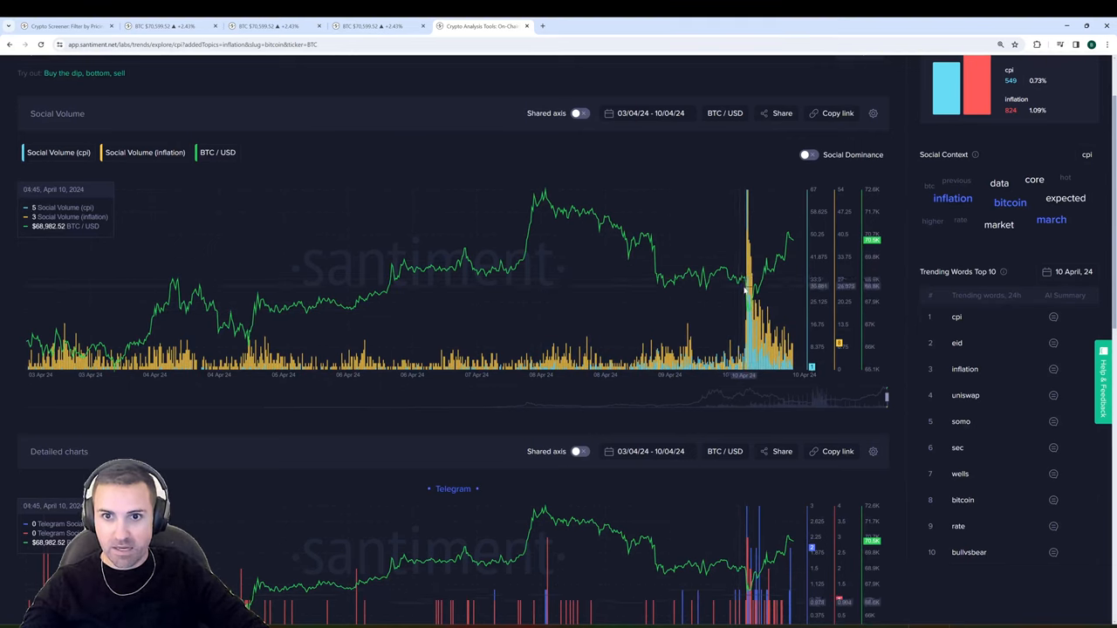
mouse_move(749, 306)
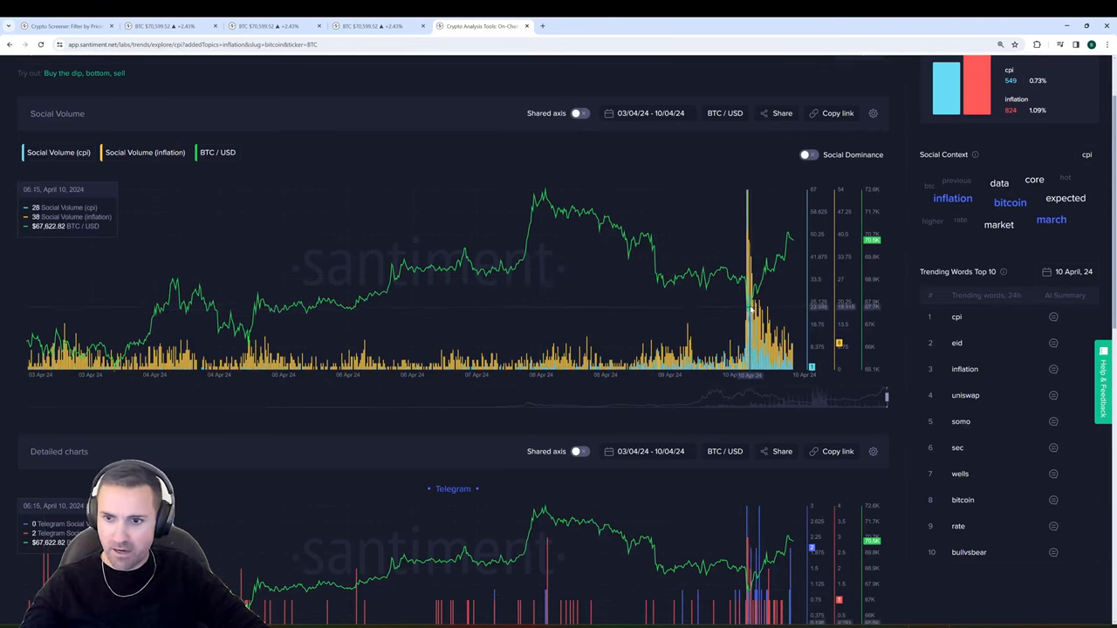
mouse_move(751, 311)
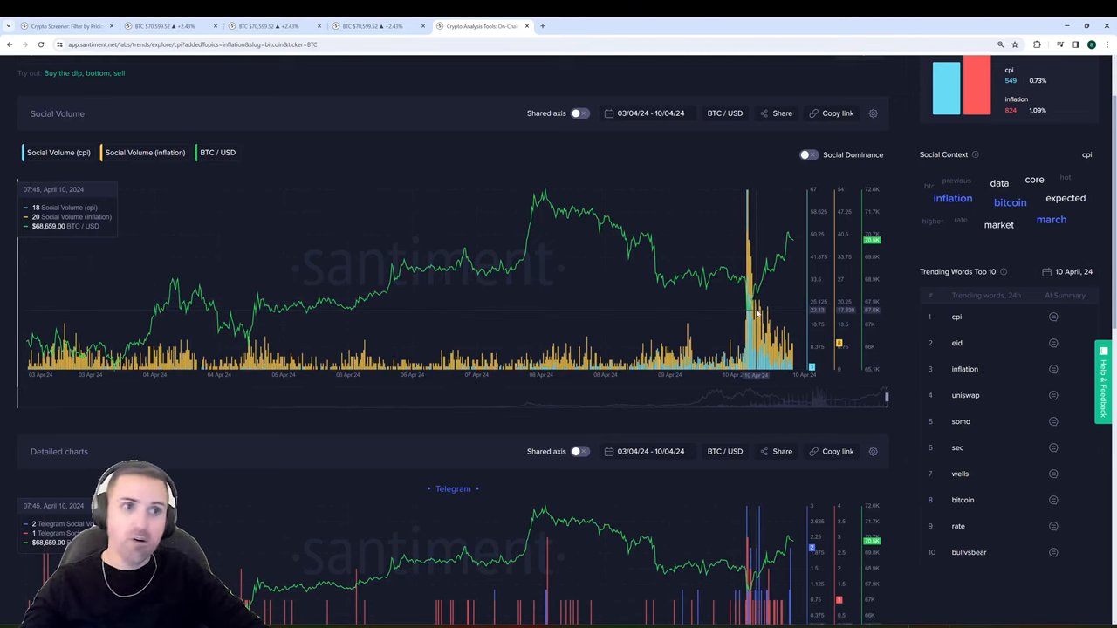
mouse_move(747, 305)
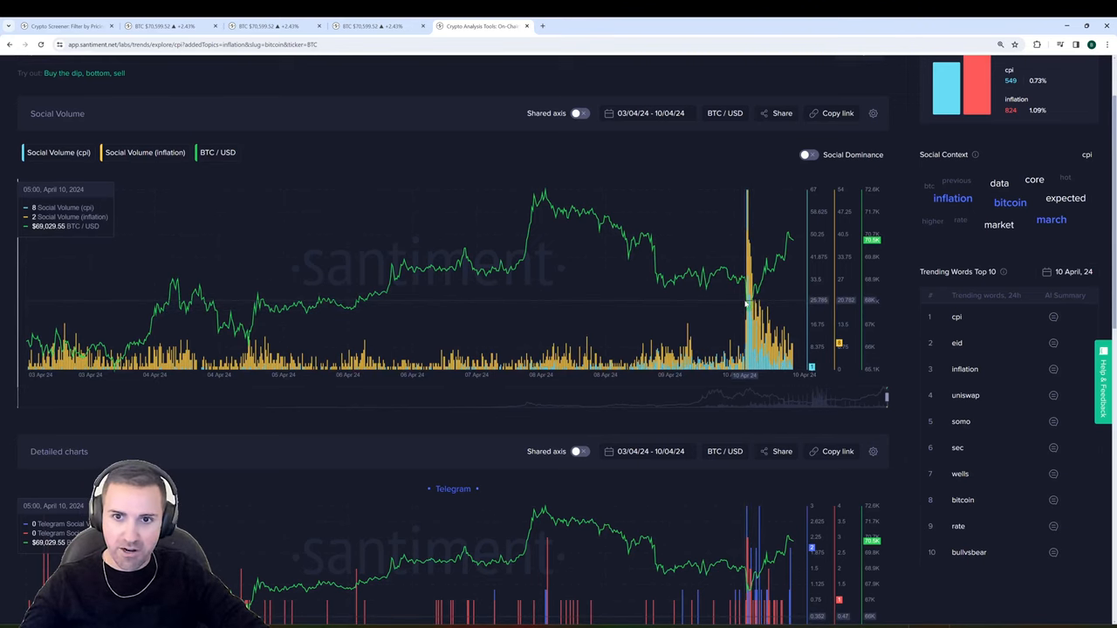
mouse_move(754, 306)
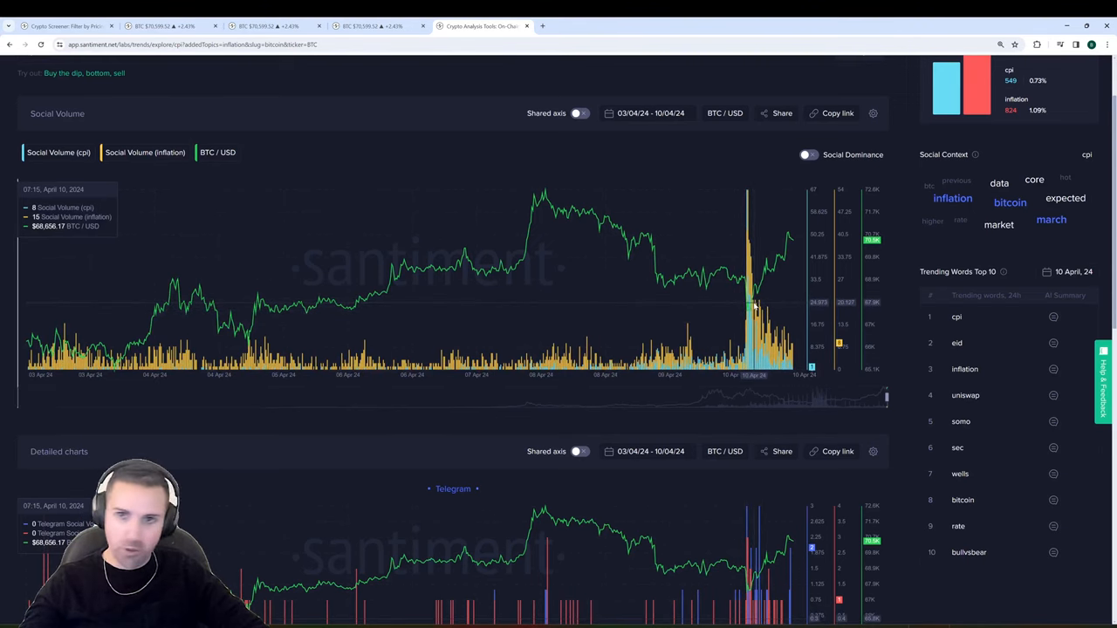
mouse_move(790, 235)
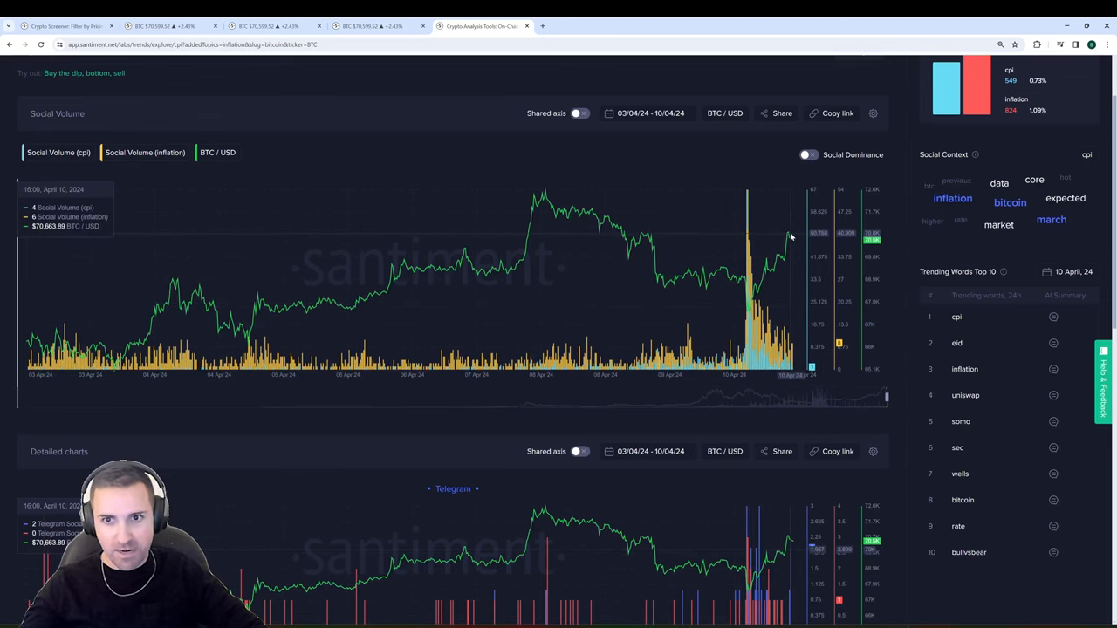
mouse_move(414, 157)
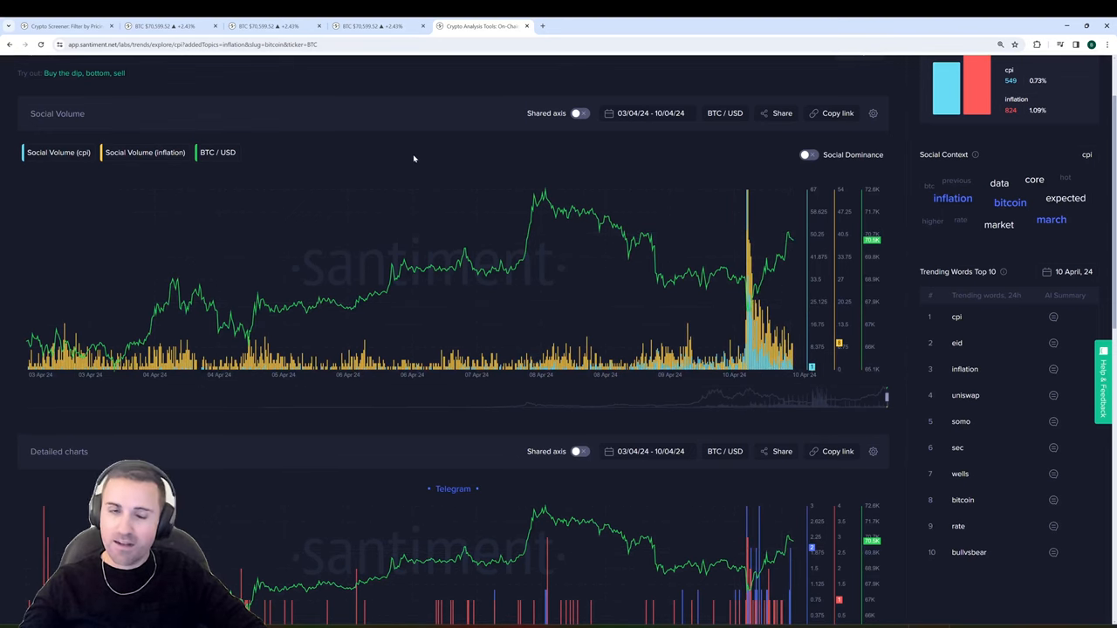
scroll("up", 3)
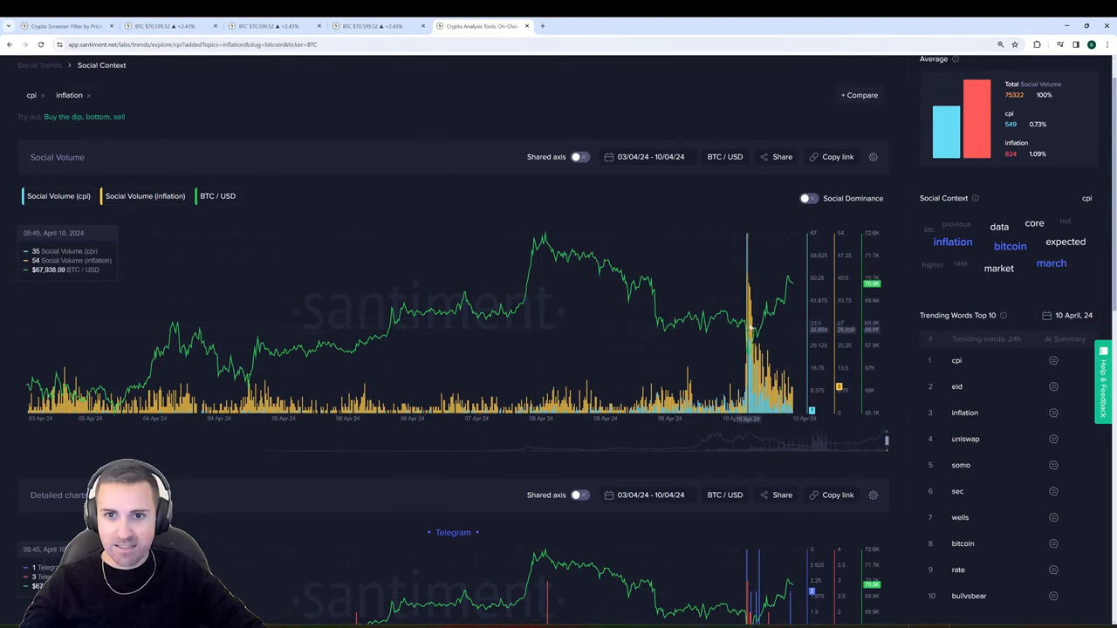
mouse_move(747, 328)
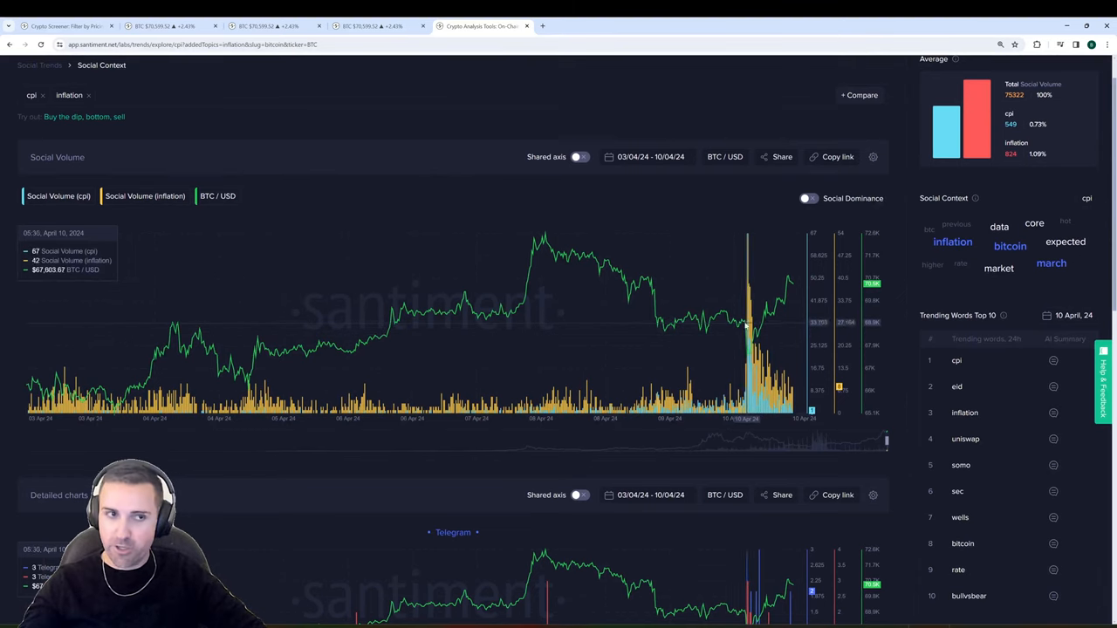
mouse_move(749, 349)
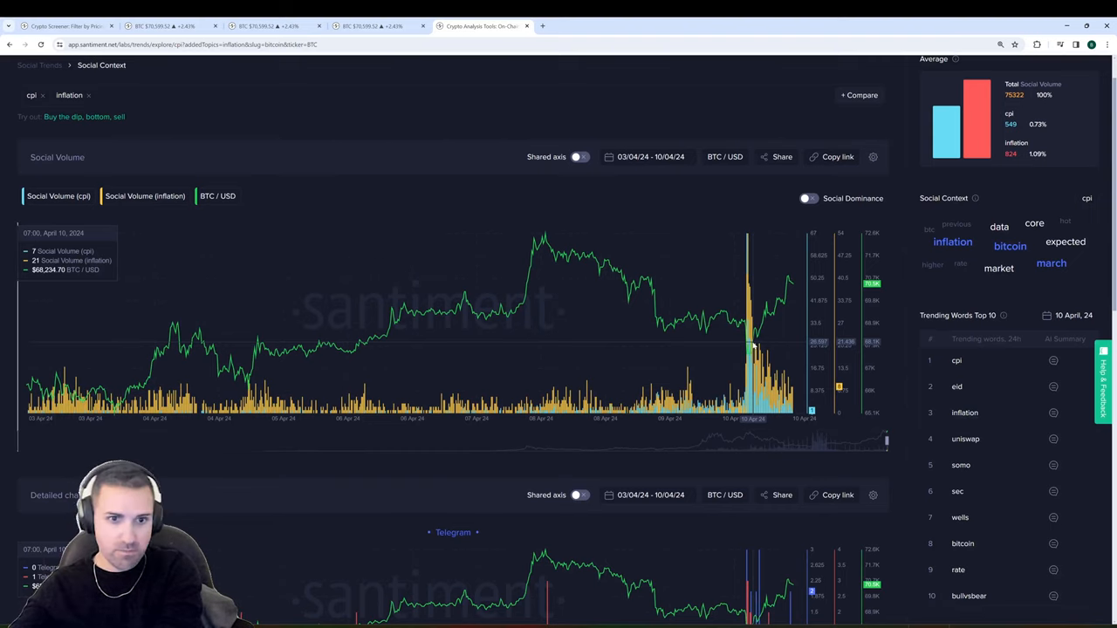
mouse_move(751, 340)
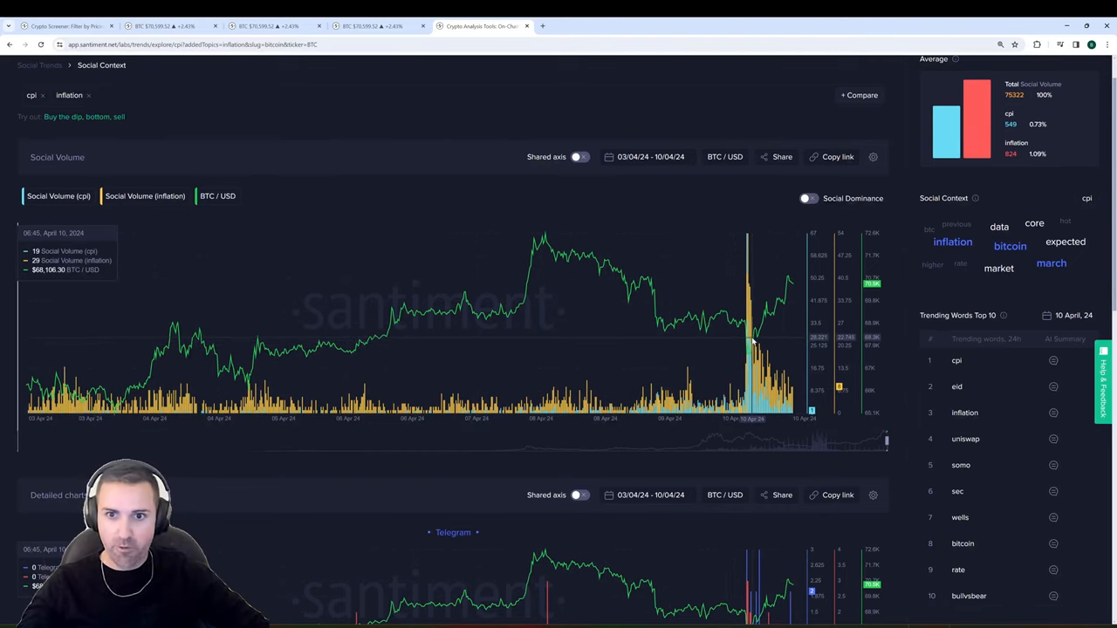
mouse_move(754, 346)
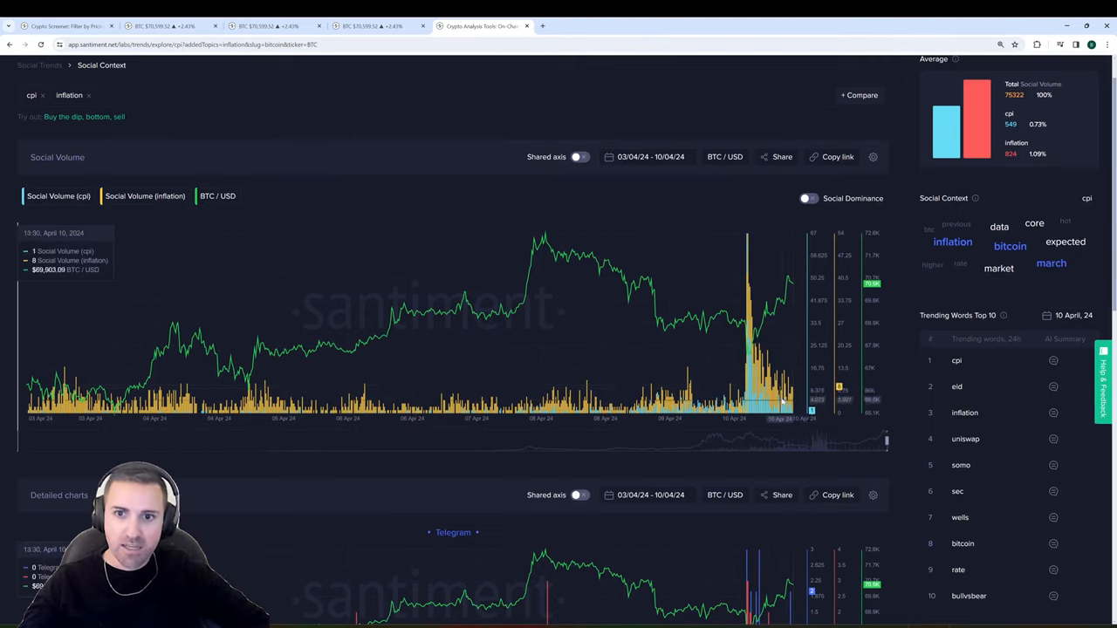
mouse_move(800, 398)
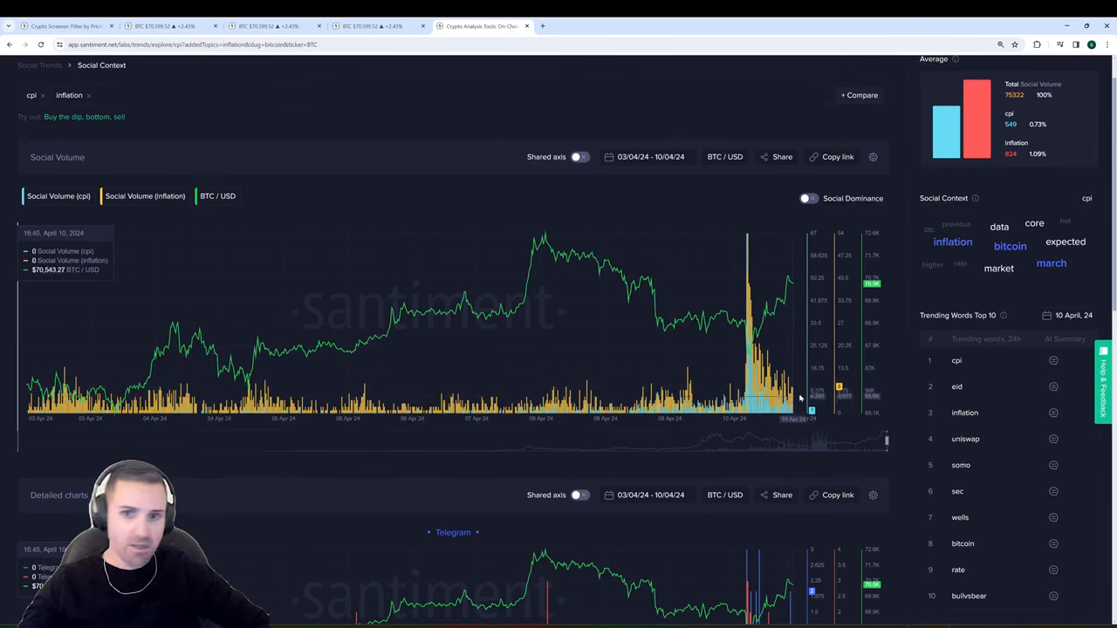
mouse_move(333, 192)
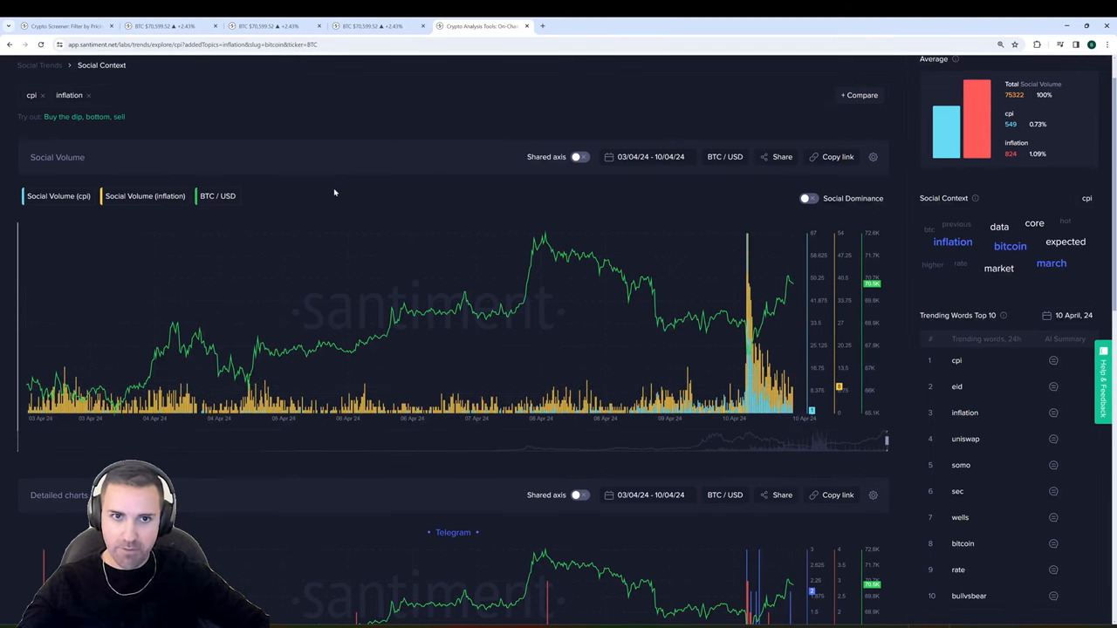
Remove the cpi term and add the 'buy OR buying' search term to the chart.
left_click(41, 94)
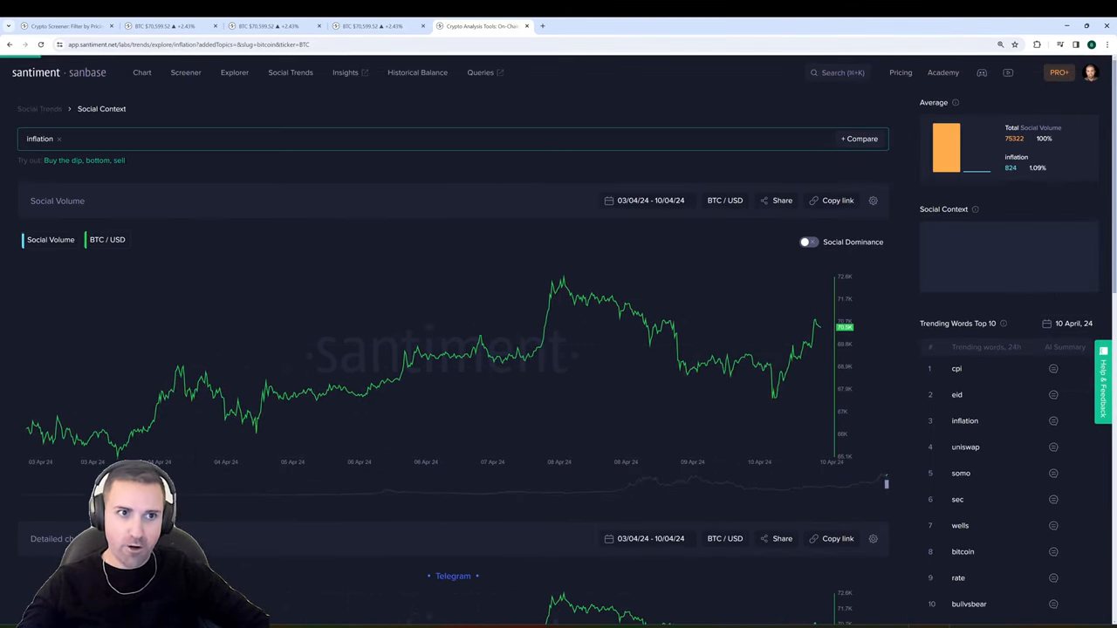
type("buy OR buyin")
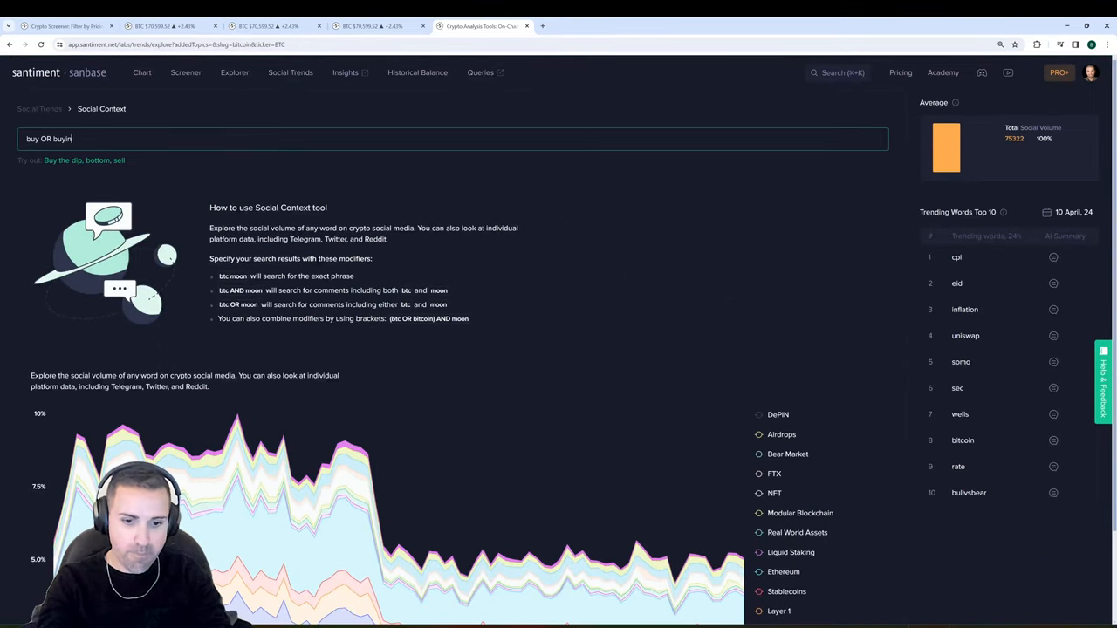
key("Return")
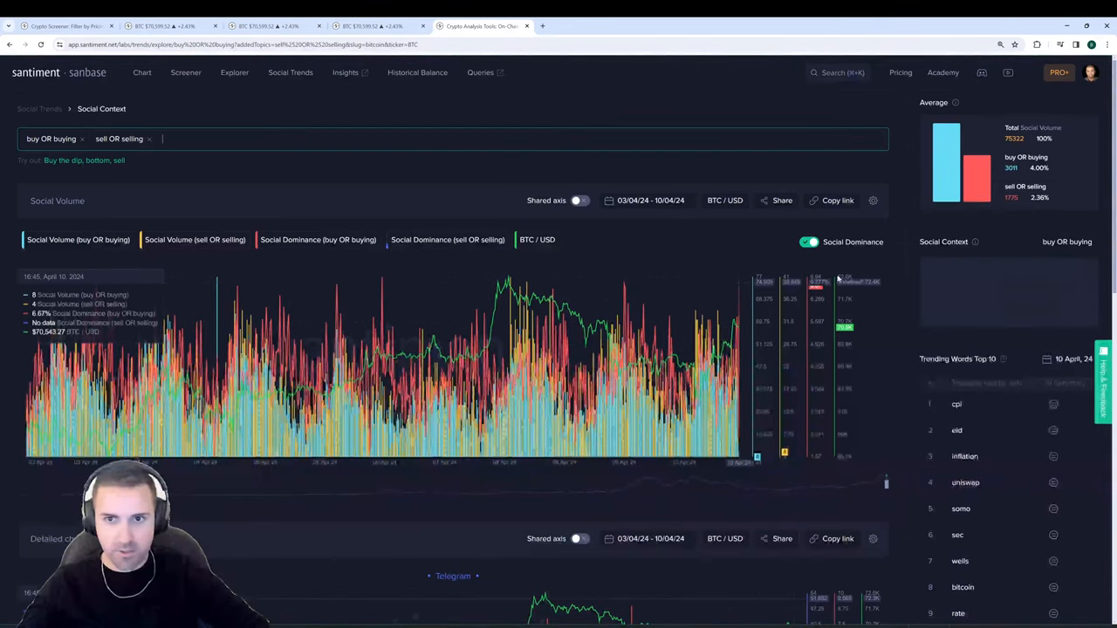
Hide social dominance, isolate the buy and sell volume series in turn, and put all series on a shared axis.
left_click(810, 241)
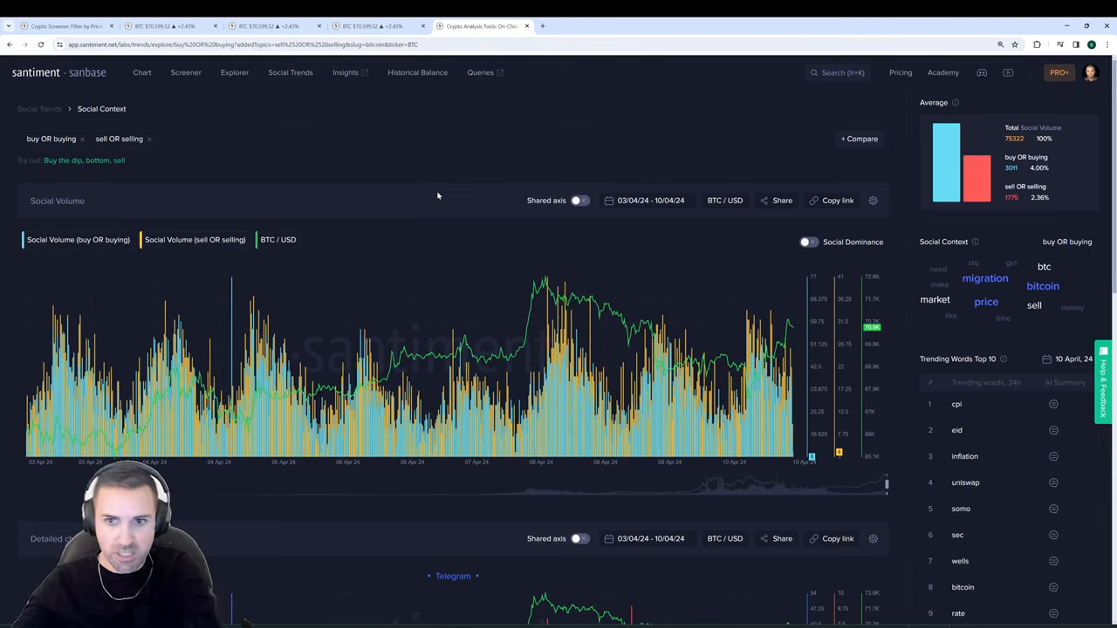
left_click(76, 239)
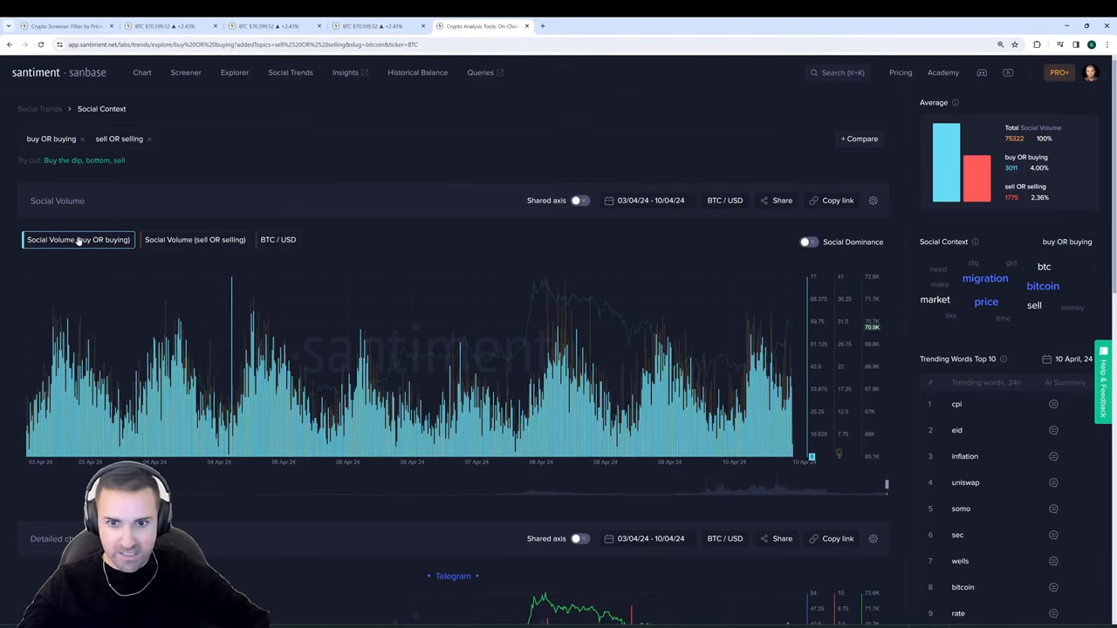
left_click(195, 239)
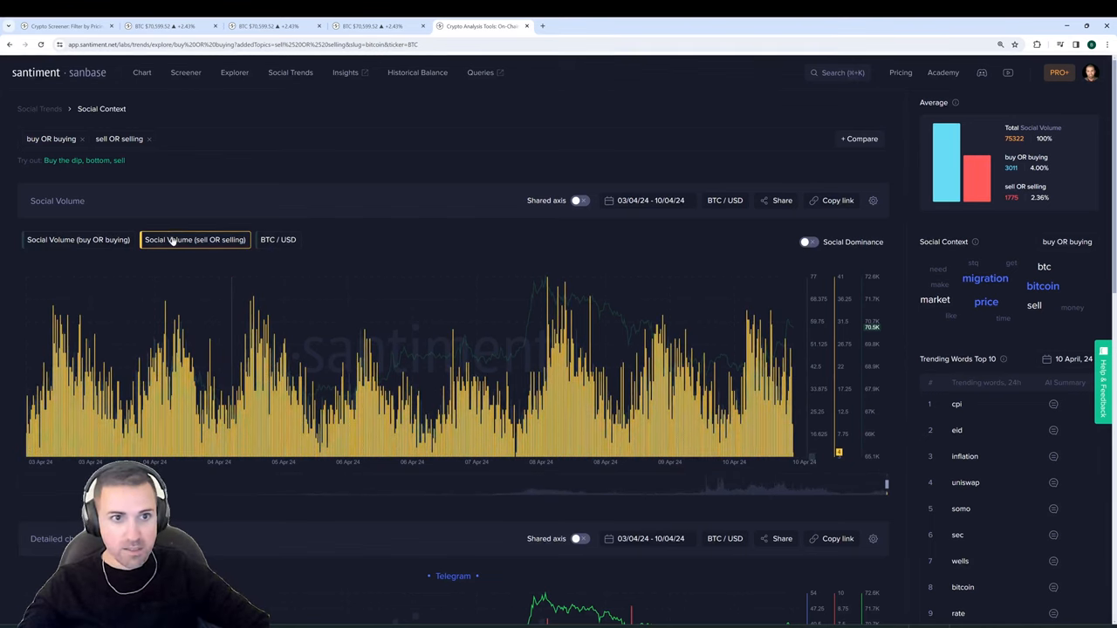
left_click(77, 239)
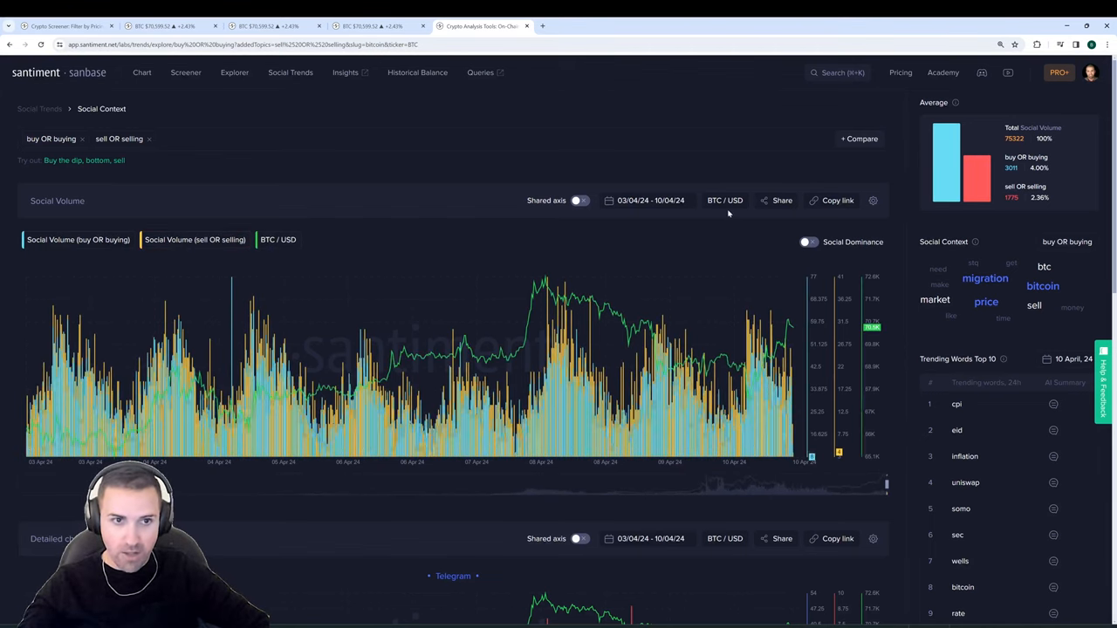
left_click(579, 199)
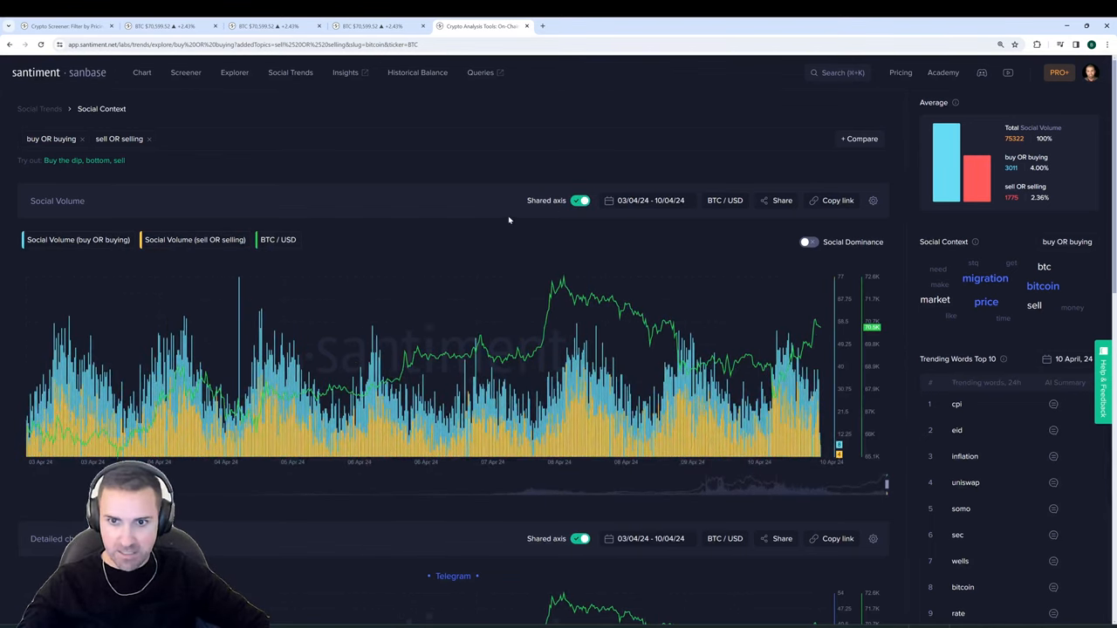
left_click(196, 239)
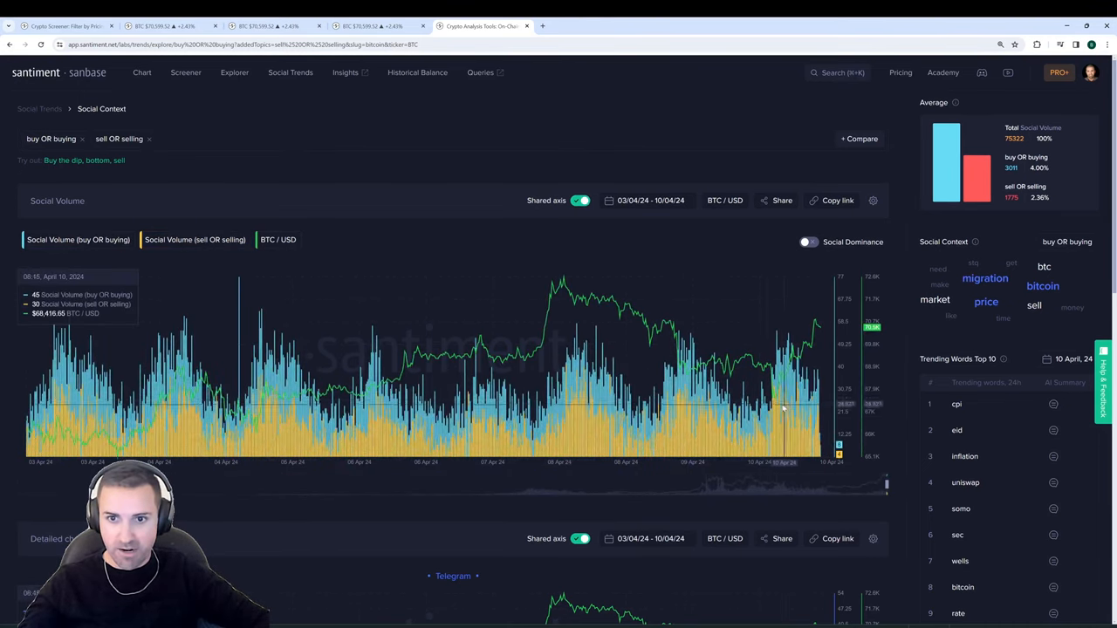
mouse_move(339, 209)
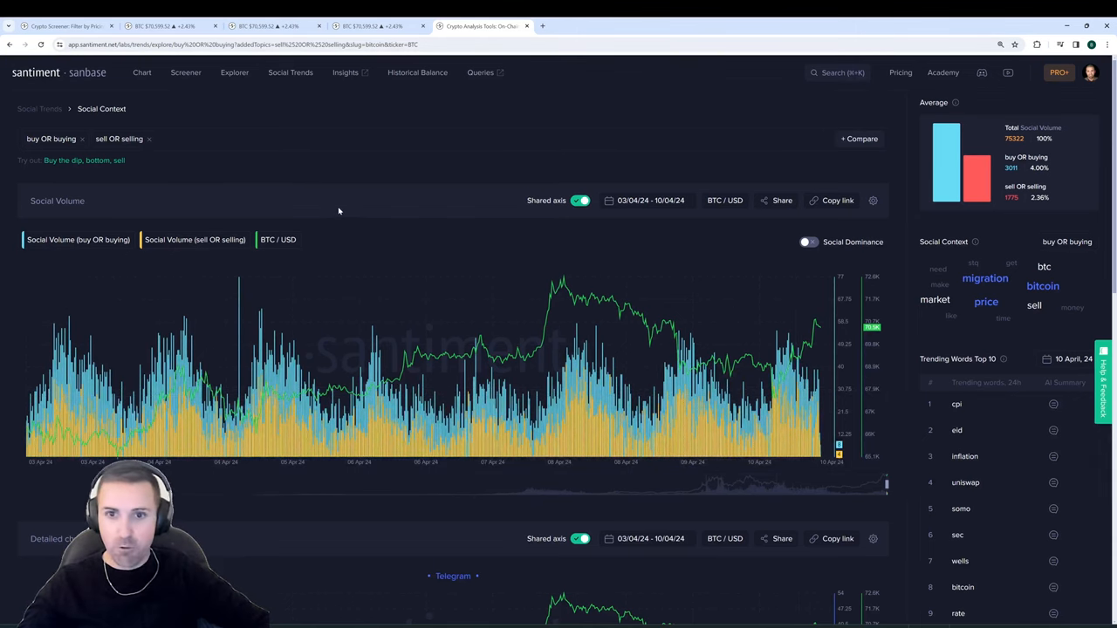
mouse_move(373, 232)
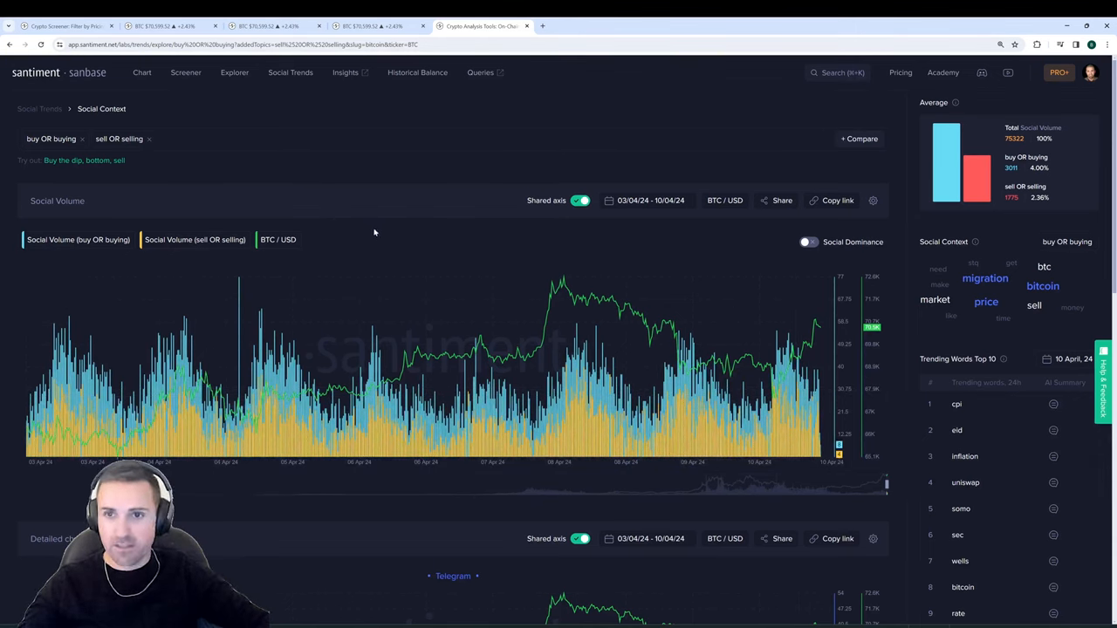
mouse_move(360, 227)
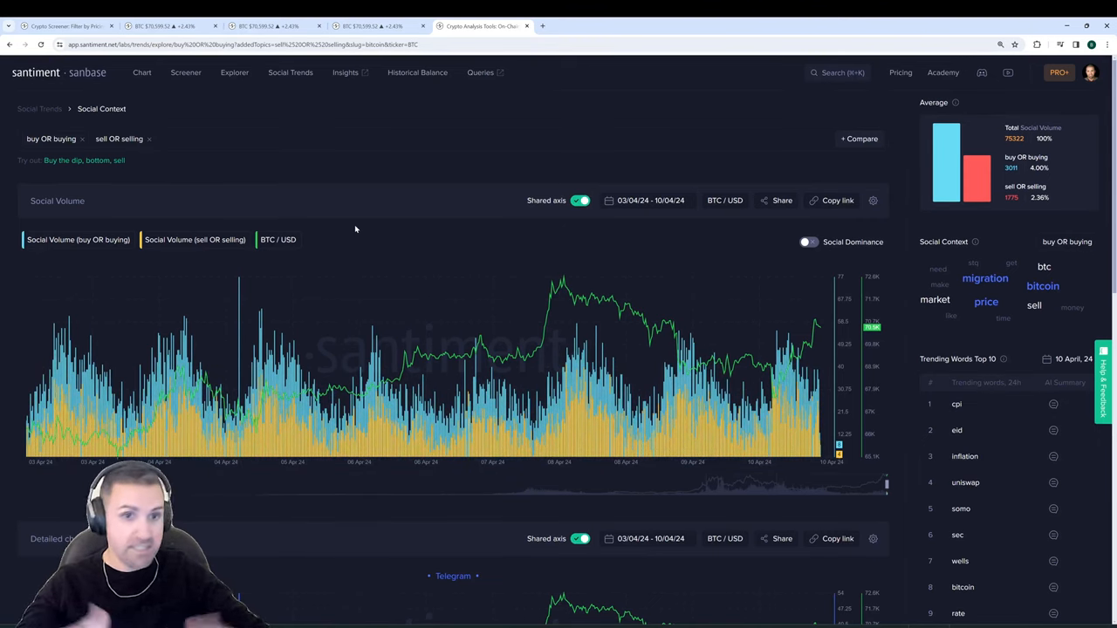
mouse_move(363, 262)
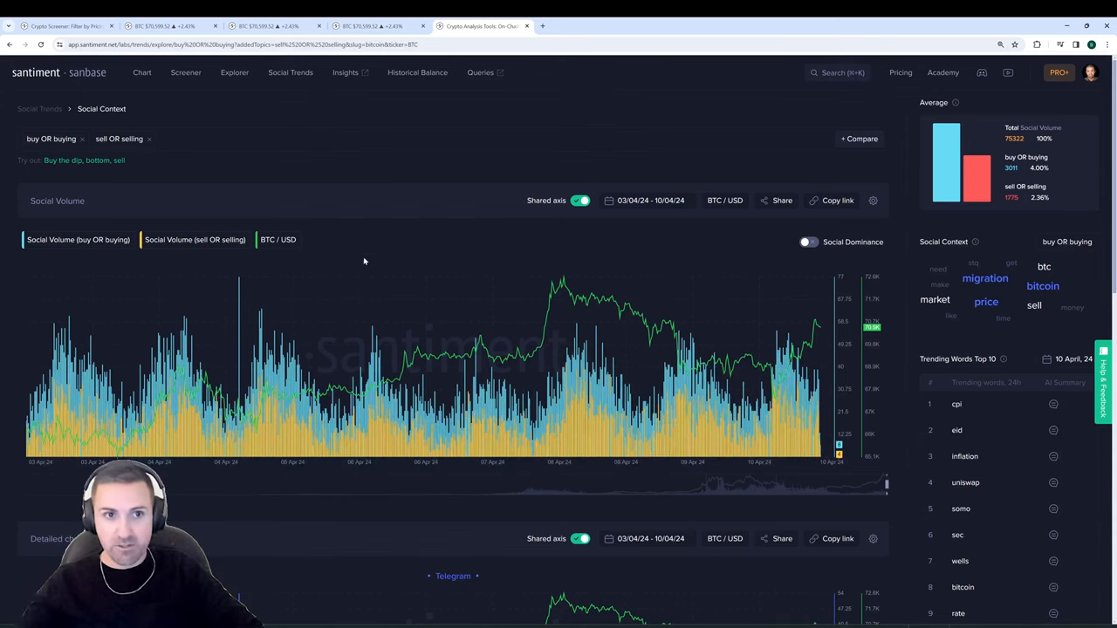
mouse_move(803, 428)
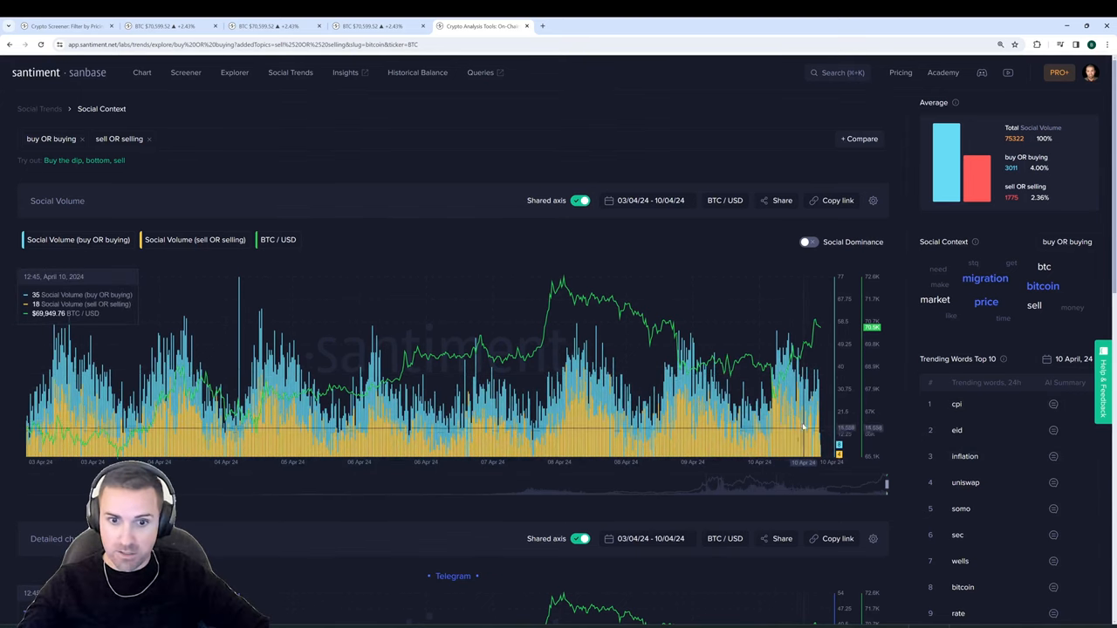
mouse_move(806, 398)
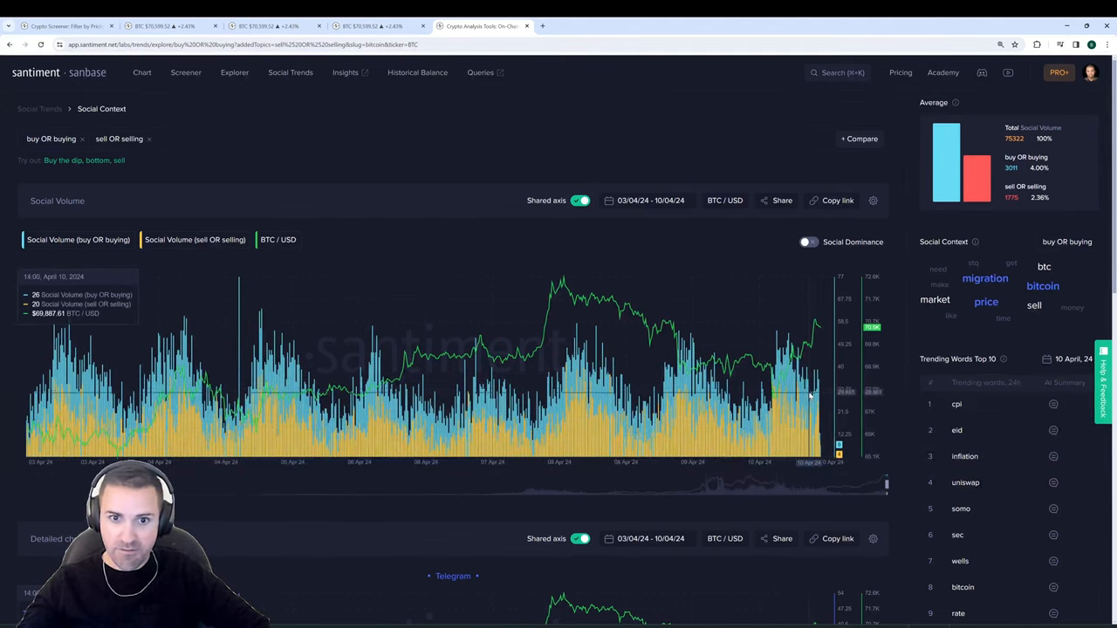
mouse_move(400, 234)
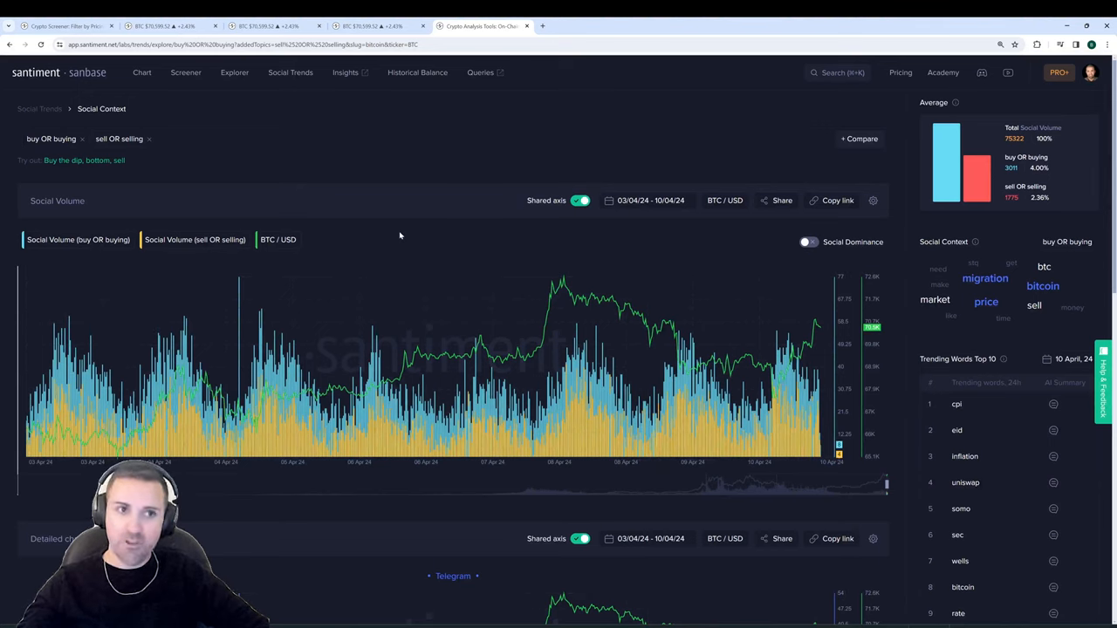
mouse_move(388, 248)
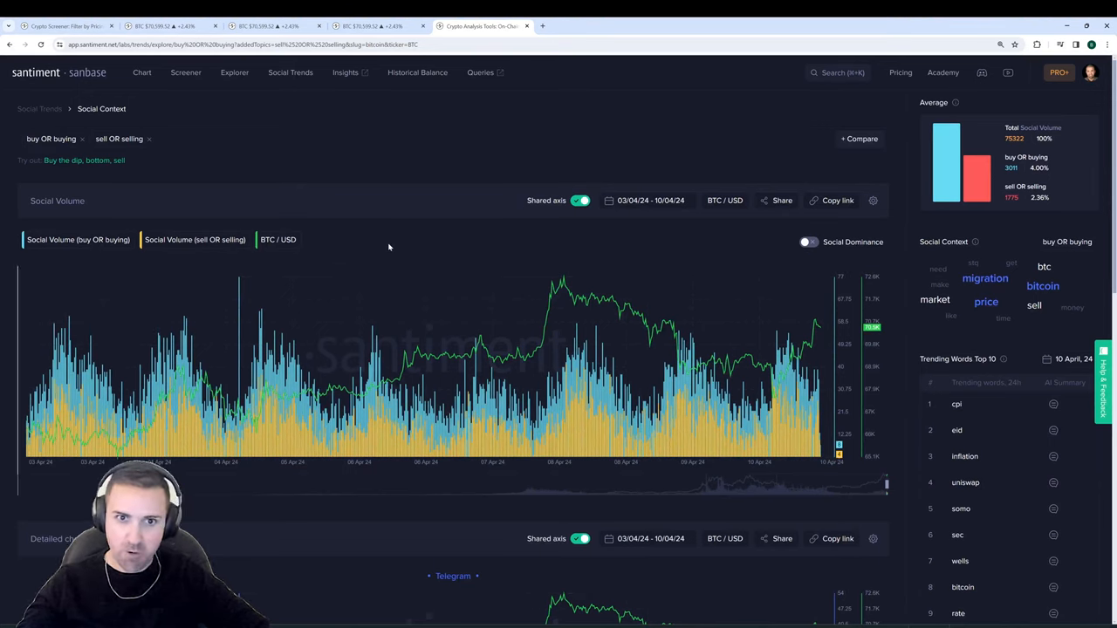